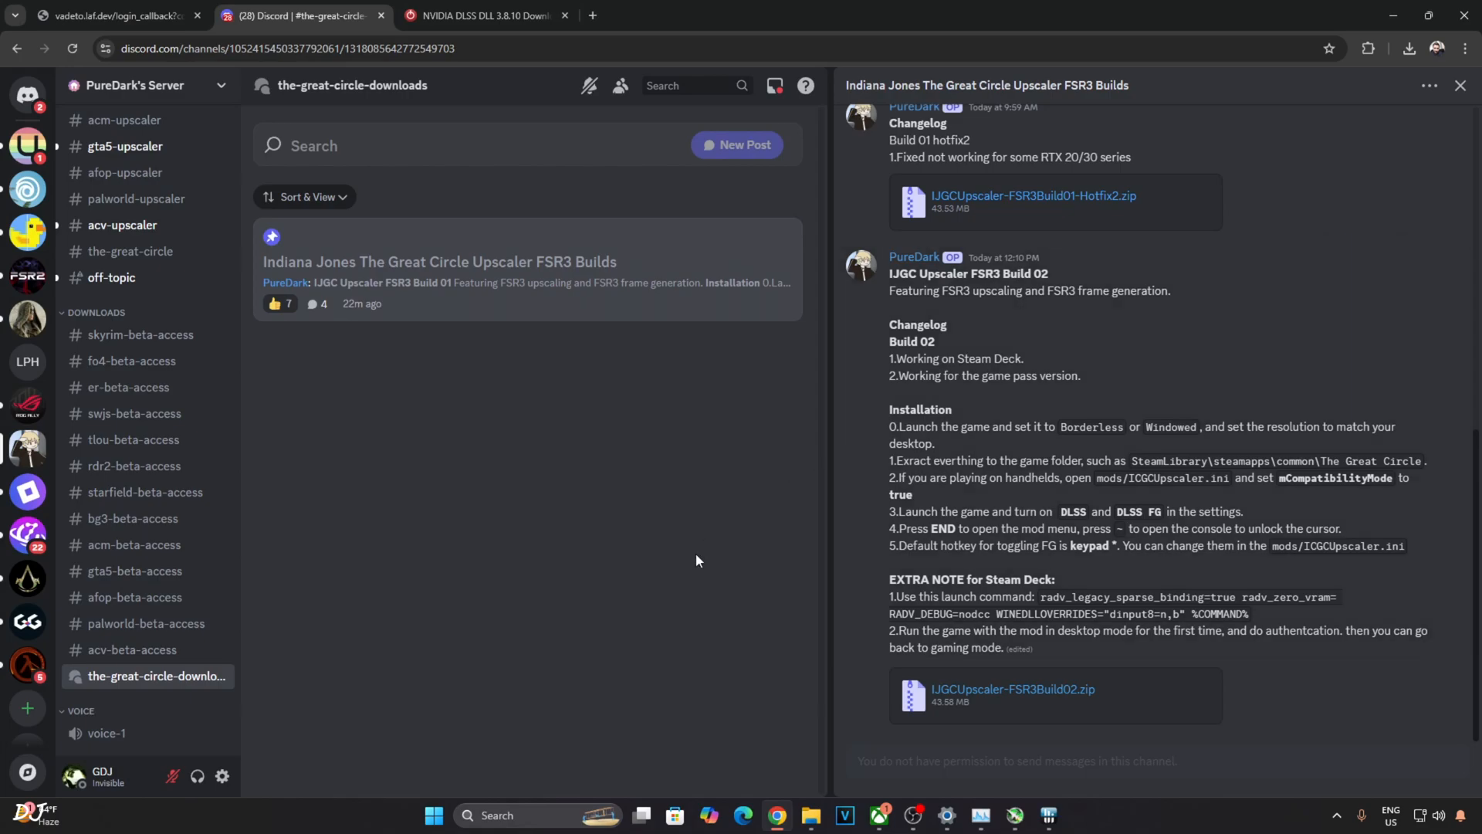
{"action": "mouse_move", "coordinate": [696, 659]}
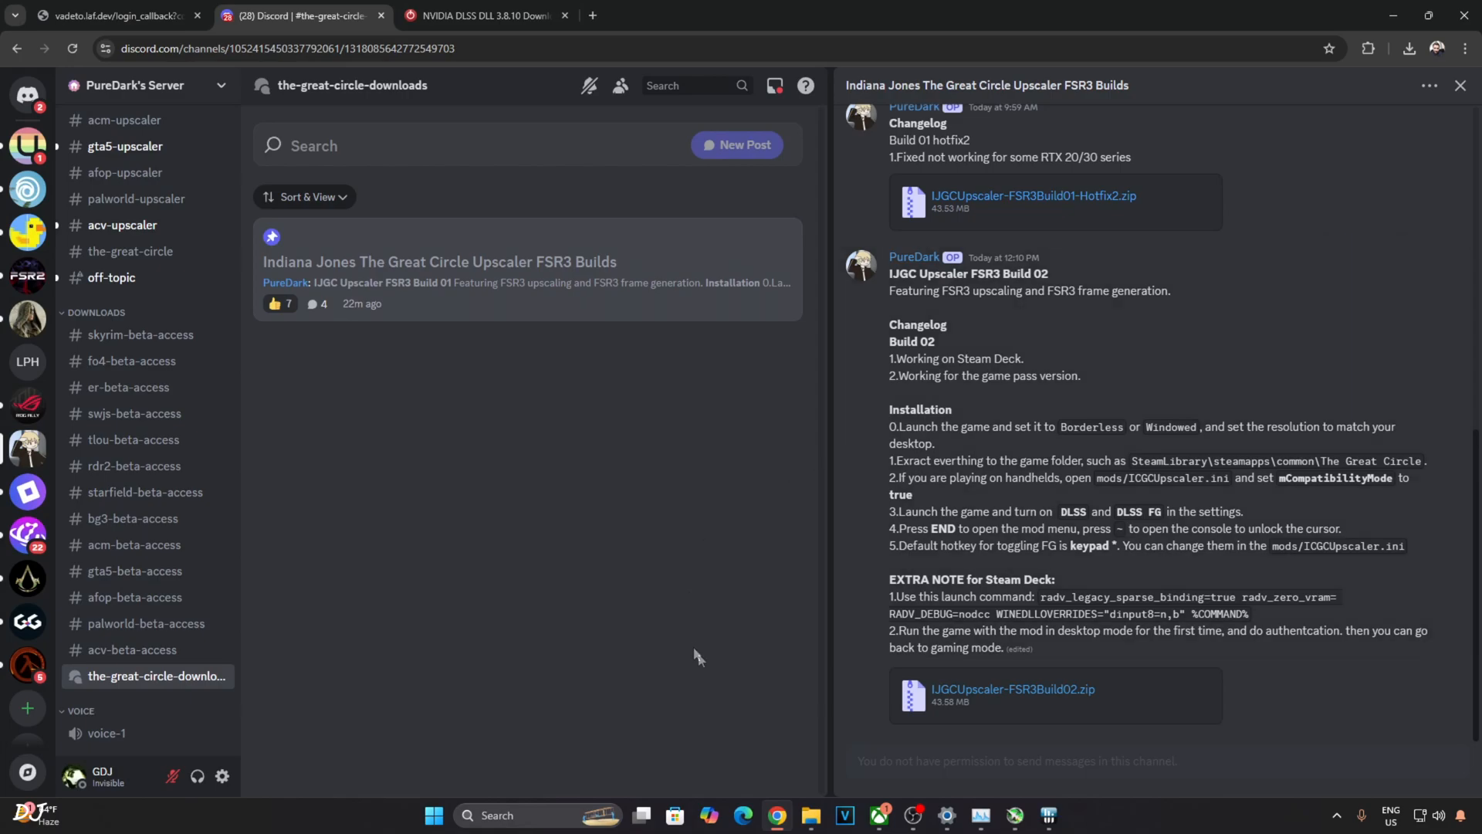
{"action": "mouse_move", "coordinate": [729, 517]}
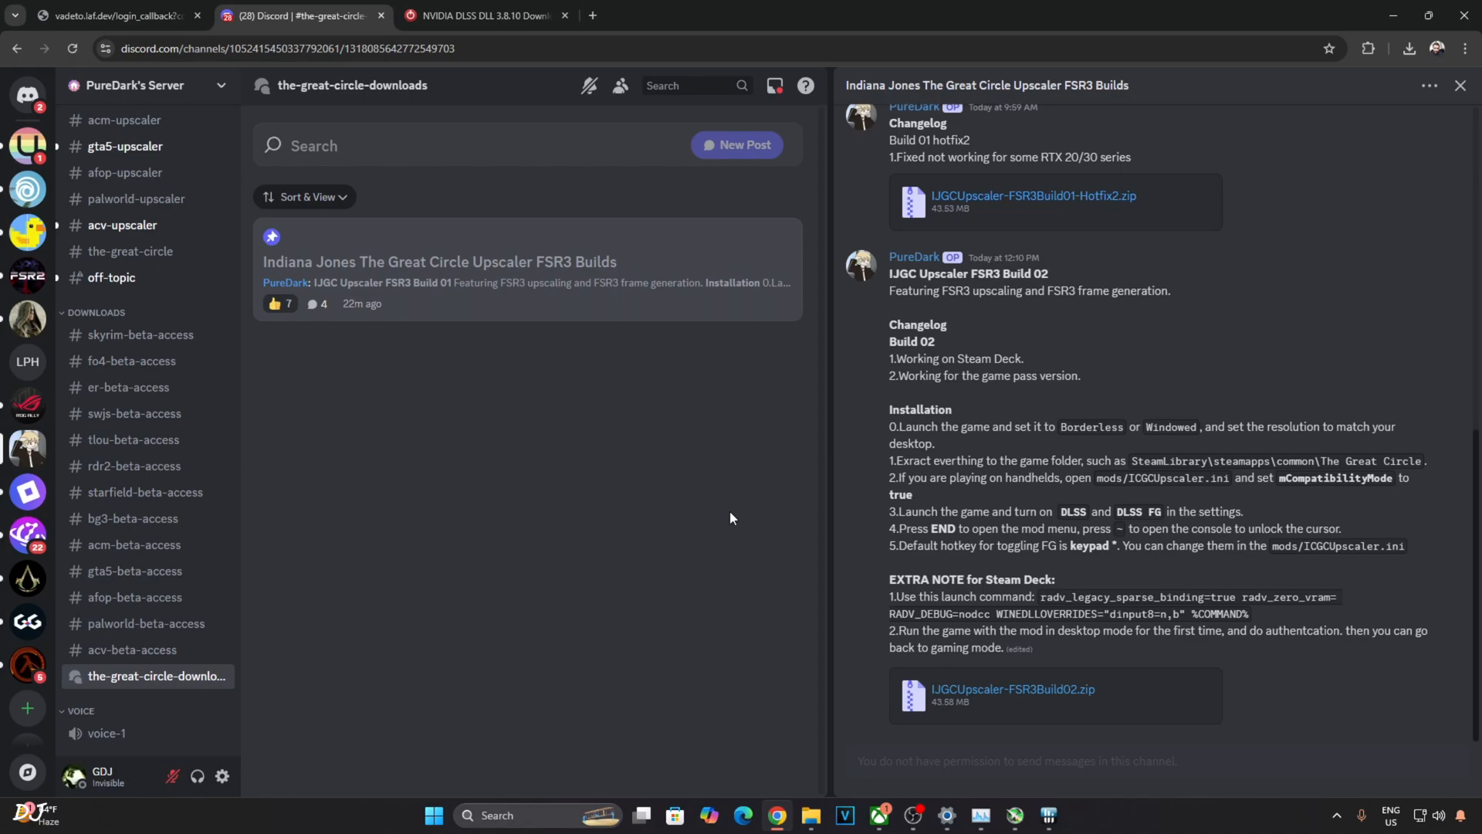
{"action": "mouse_move", "coordinate": [716, 521]}
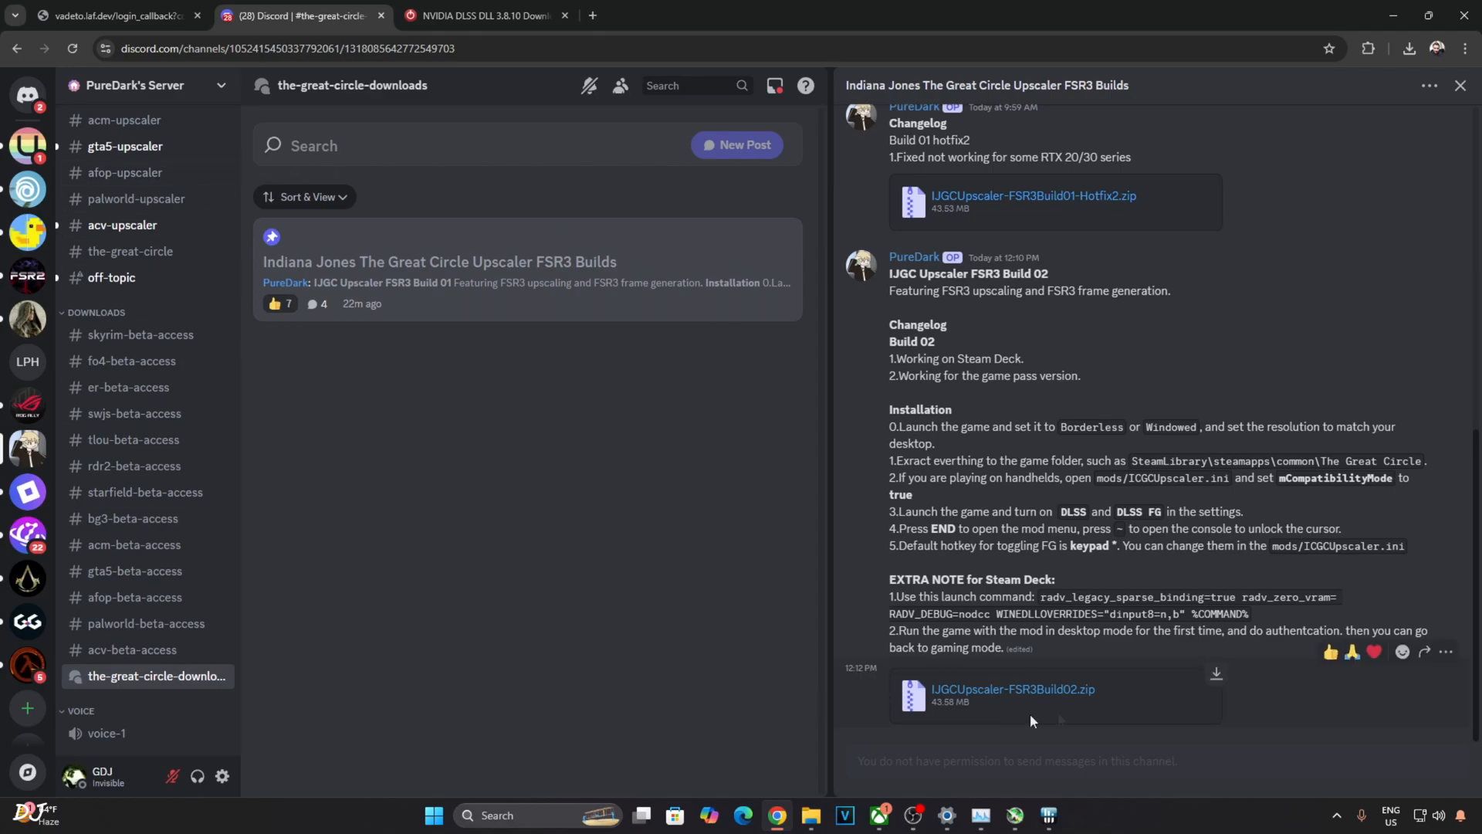
{"action": "mouse_move", "coordinate": [734, 539]}
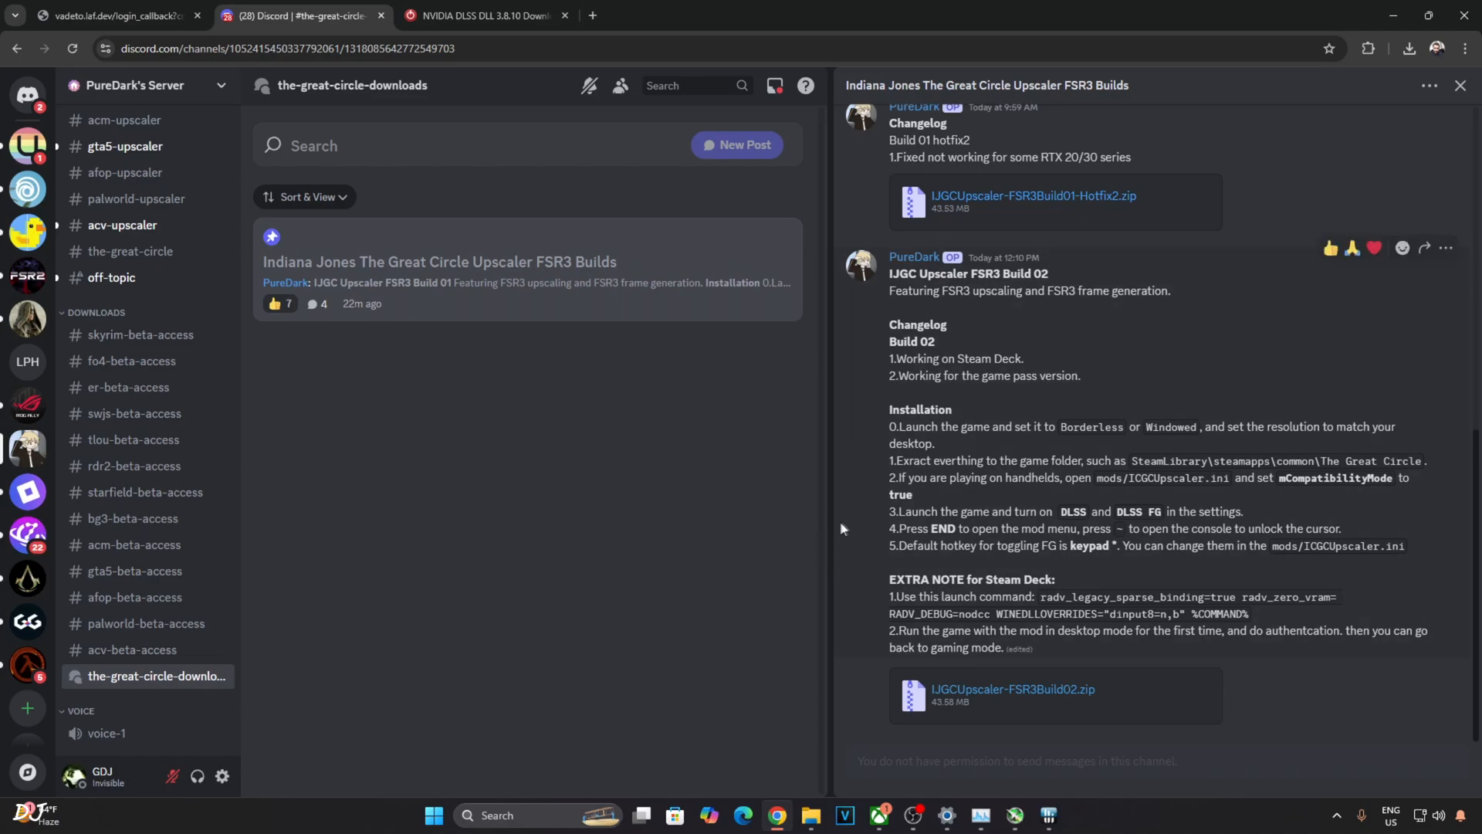
{"action": "mouse_move", "coordinate": [812, 475]}
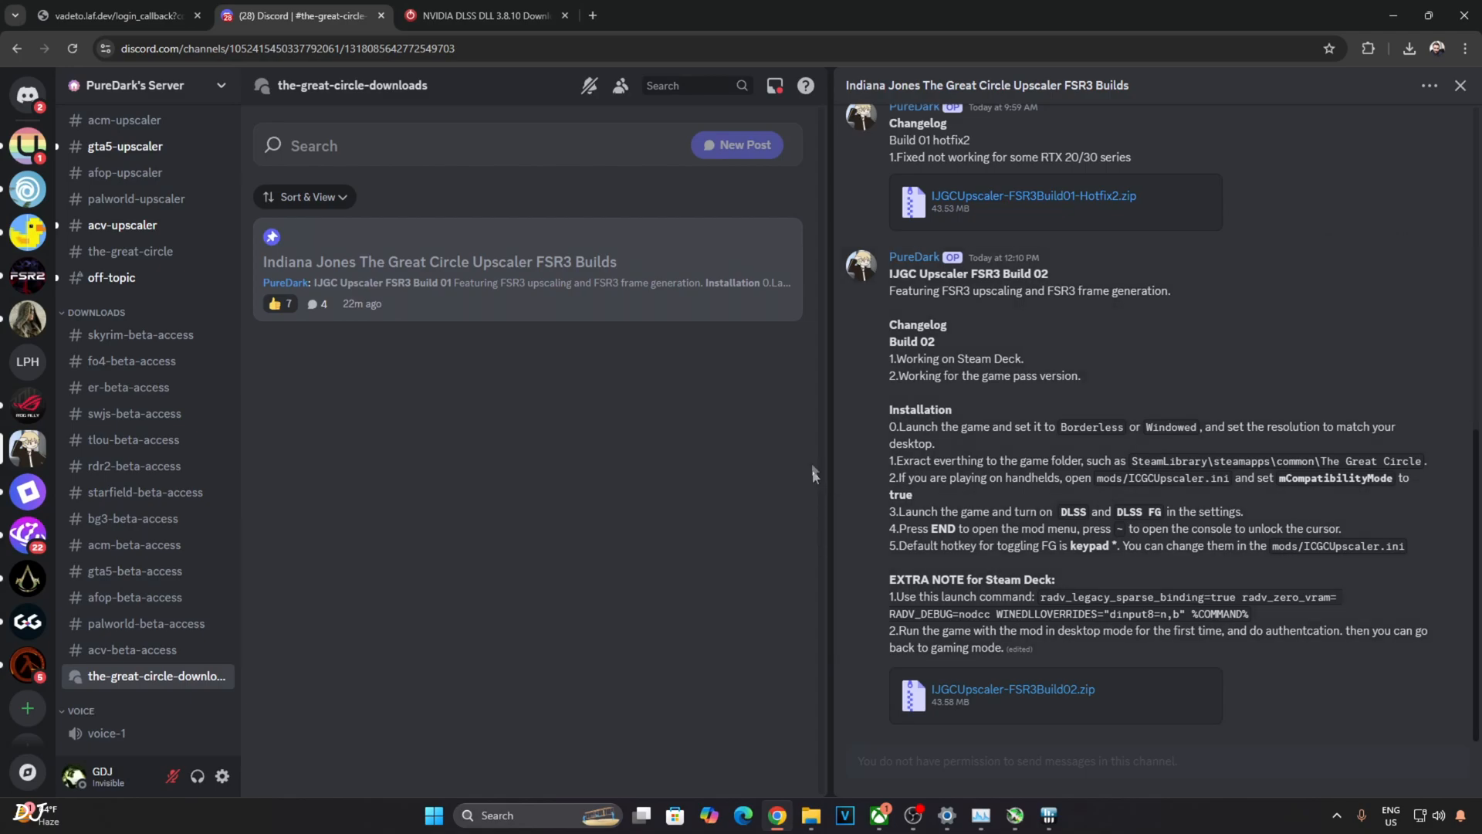
{"action": "mouse_move", "coordinate": [840, 518]}
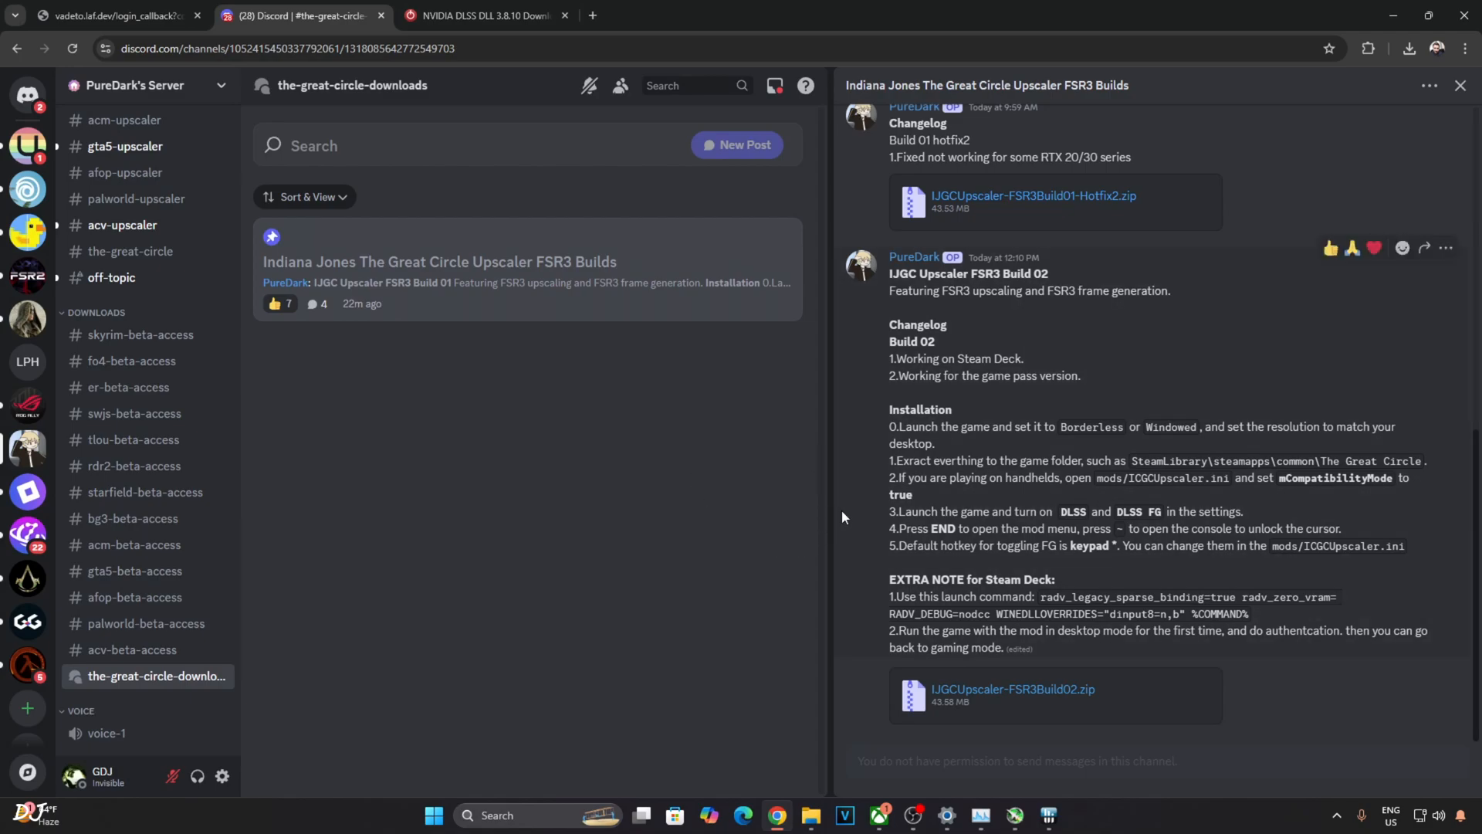
{"action": "mouse_move", "coordinate": [846, 514]}
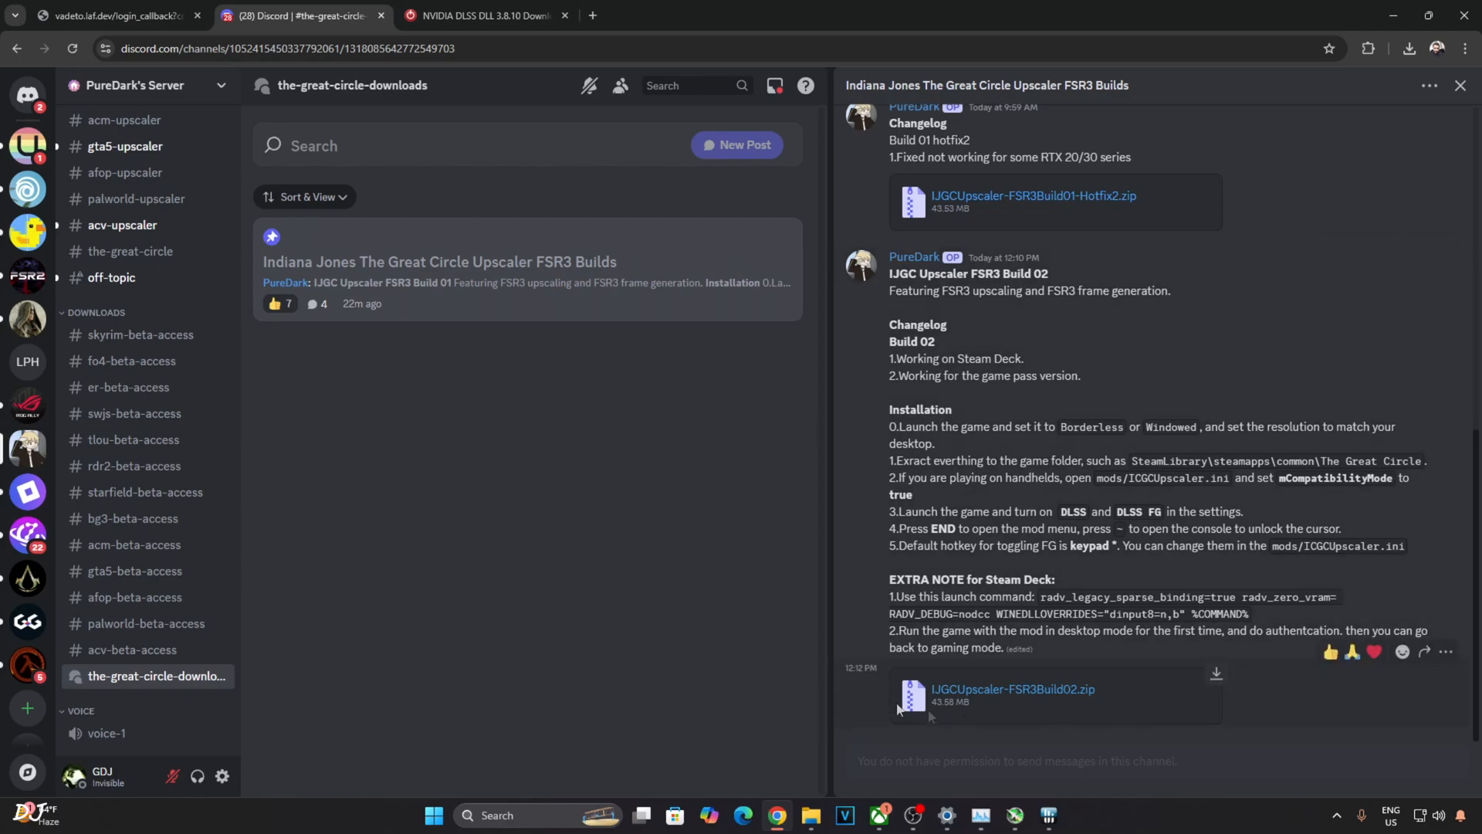
{"action": "mouse_move", "coordinate": [821, 407]}
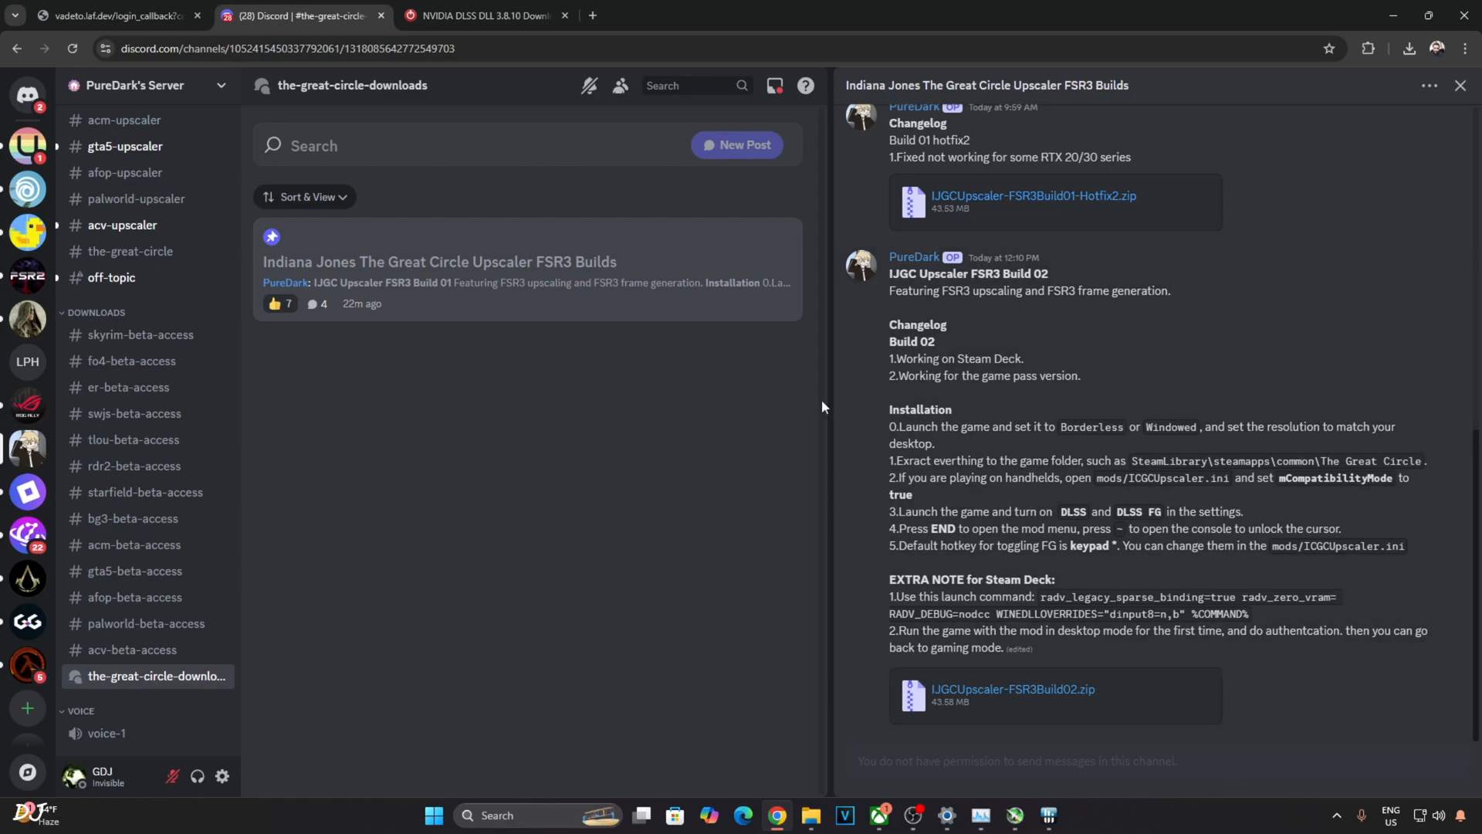
{"action": "mouse_move", "coordinate": [679, 539]}
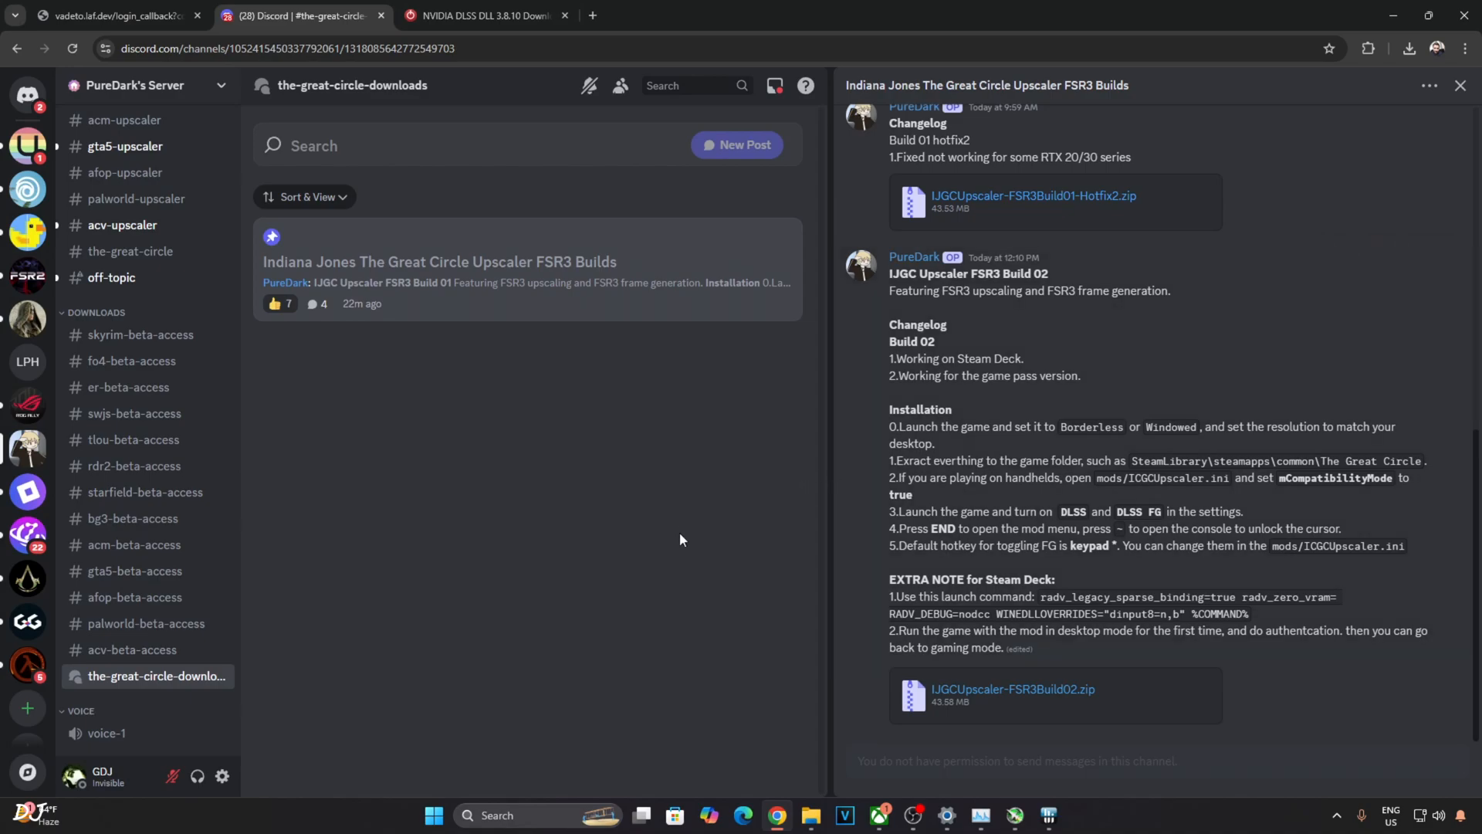
{"action": "mouse_move", "coordinate": [884, 325]}
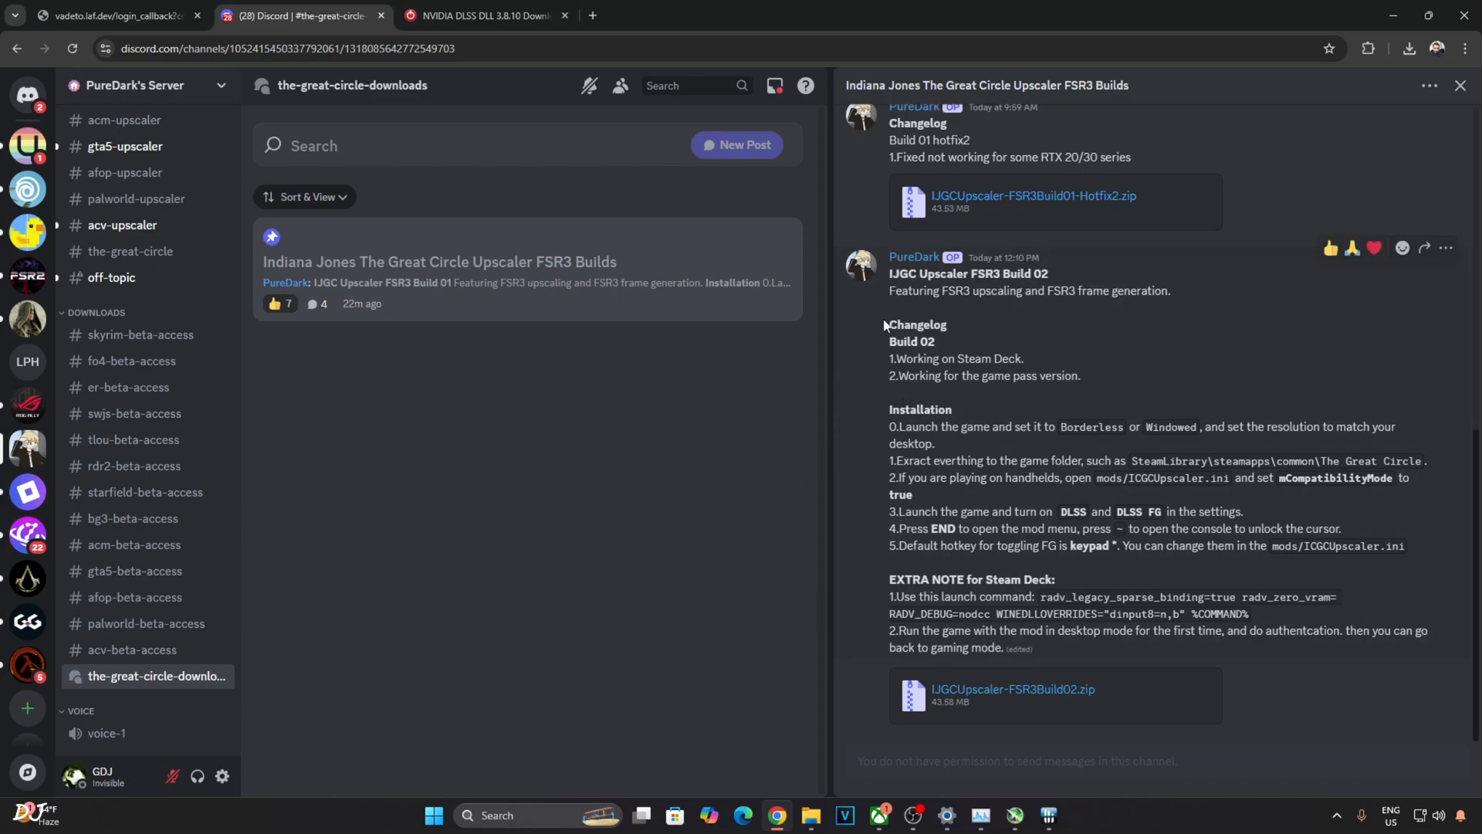
{"action": "mouse_move", "coordinate": [995, 346]}
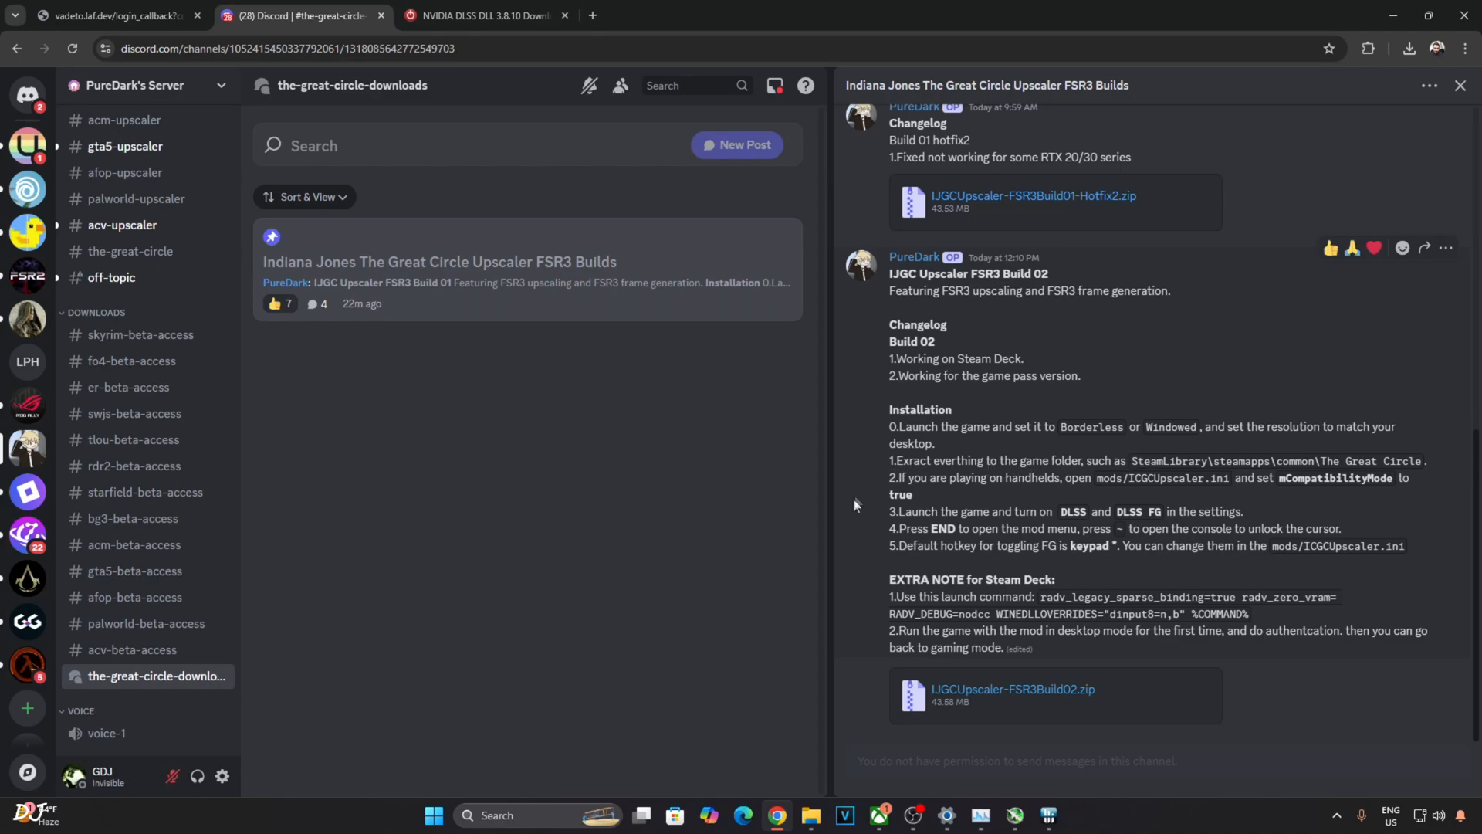
{"action": "mouse_move", "coordinate": [843, 521]}
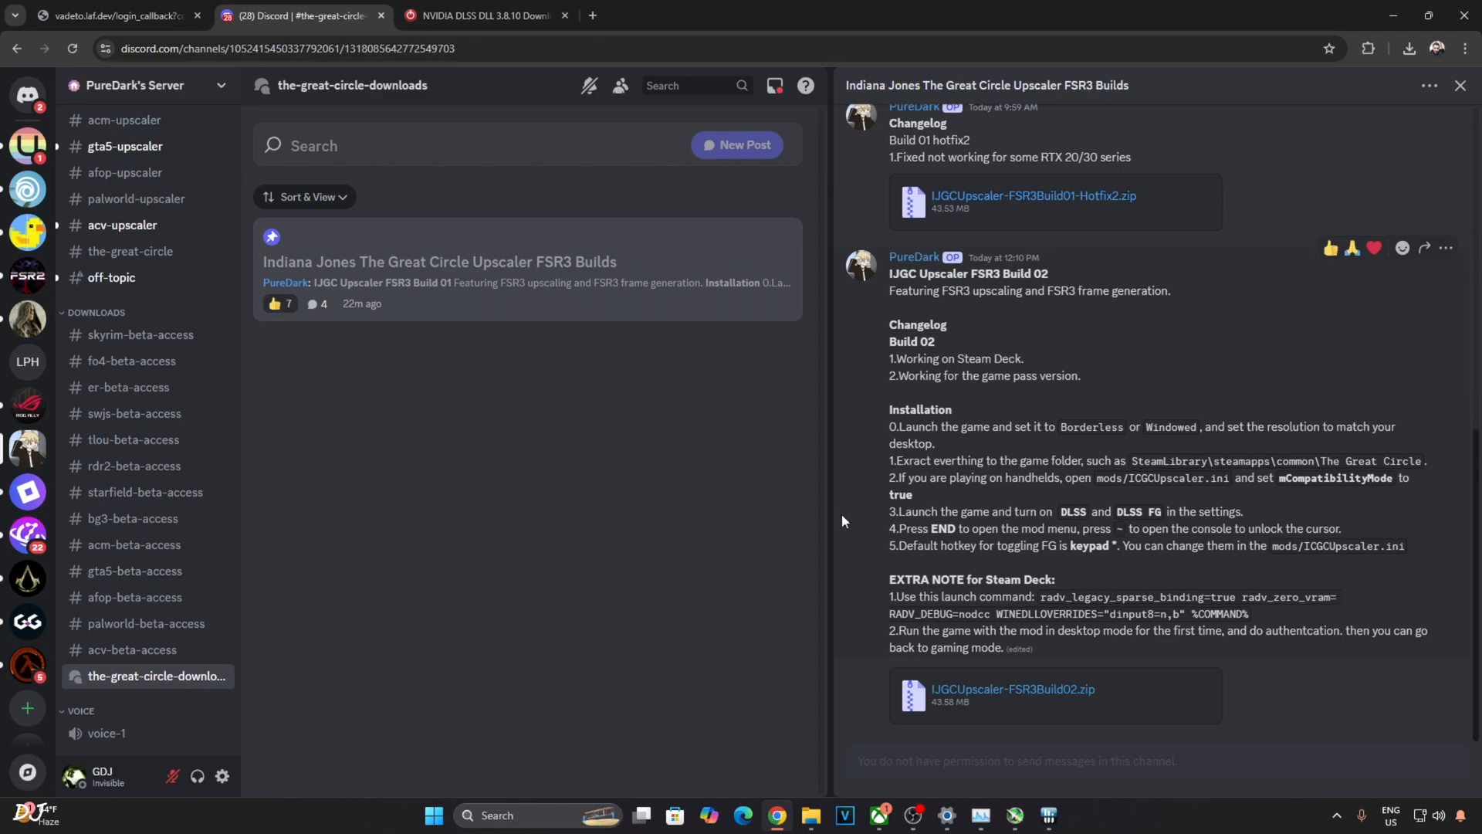
{"action": "mouse_move", "coordinate": [1051, 498]}
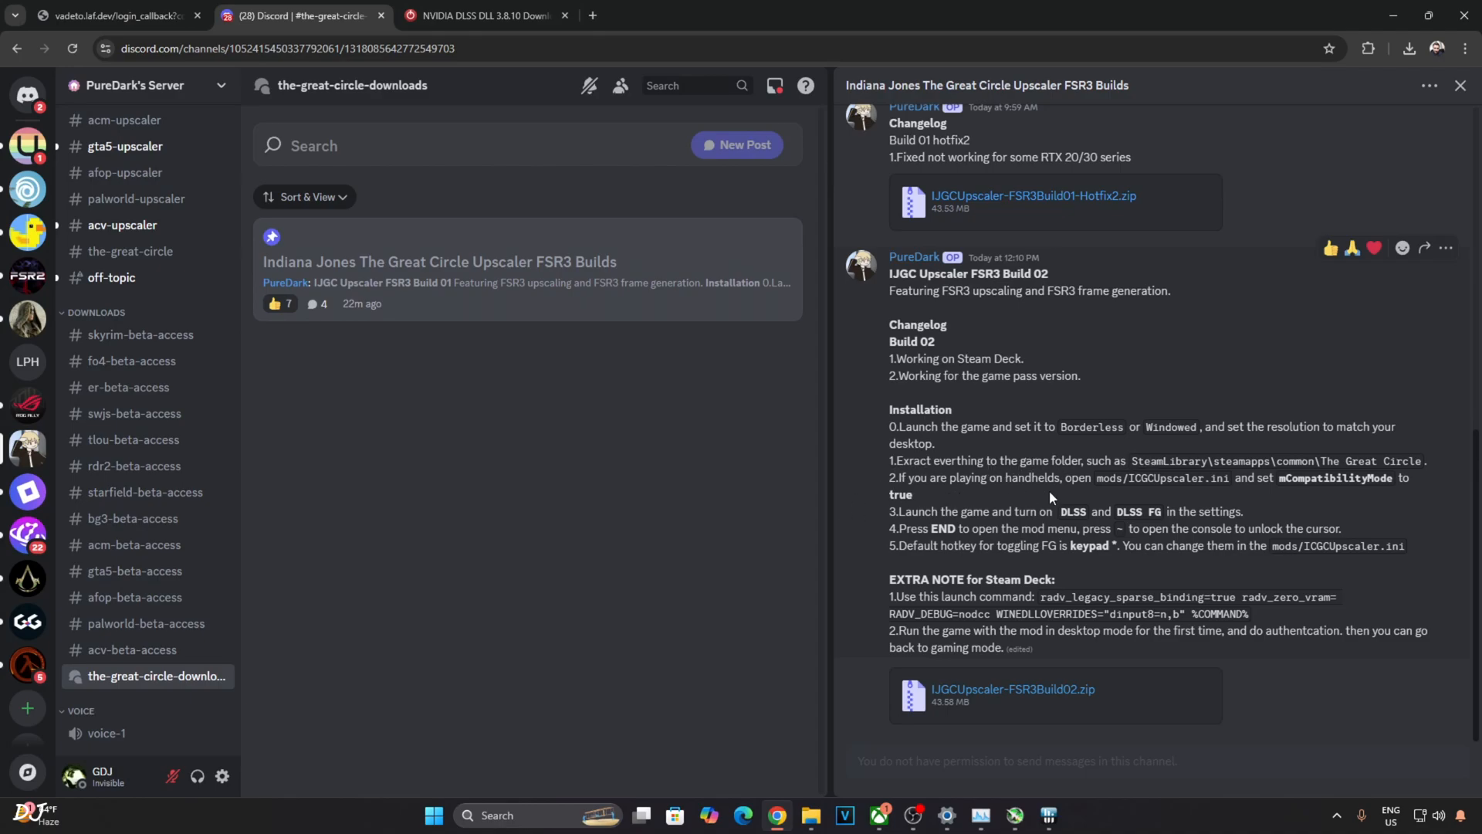
{"action": "mouse_move", "coordinate": [1115, 498]}
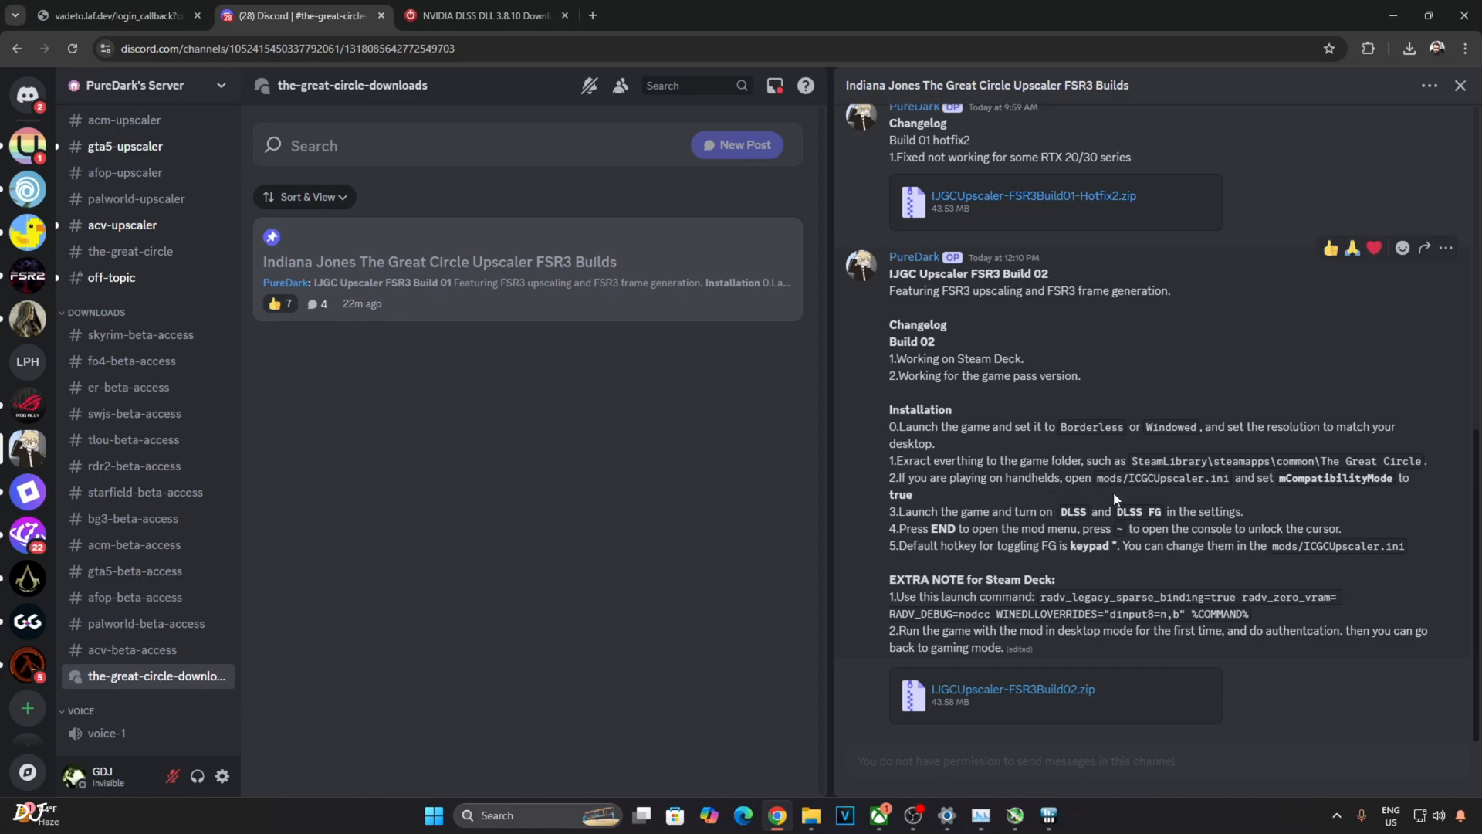
{"action": "mouse_move", "coordinate": [1187, 502]}
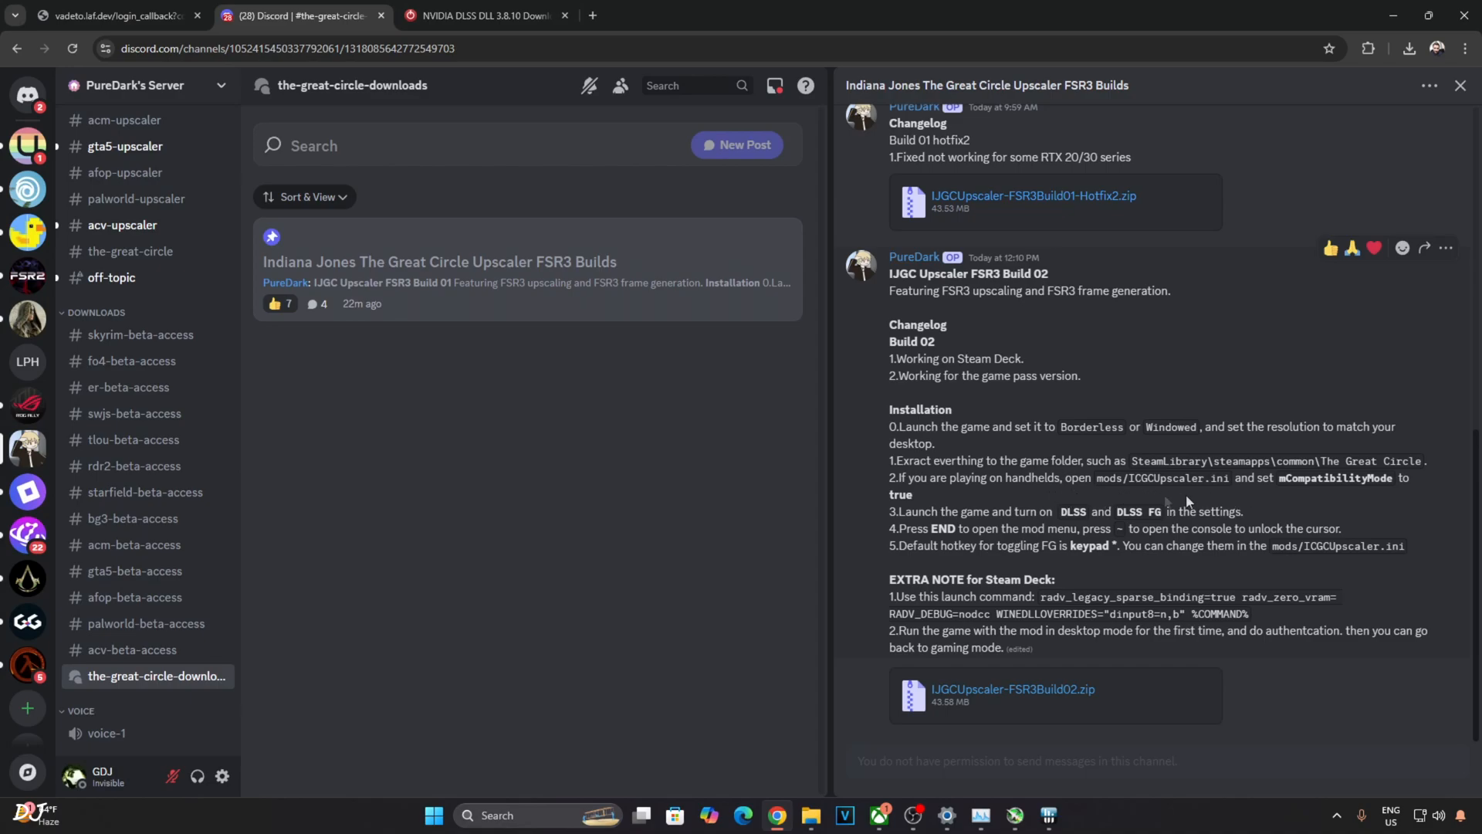
{"action": "mouse_move", "coordinate": [1285, 497]}
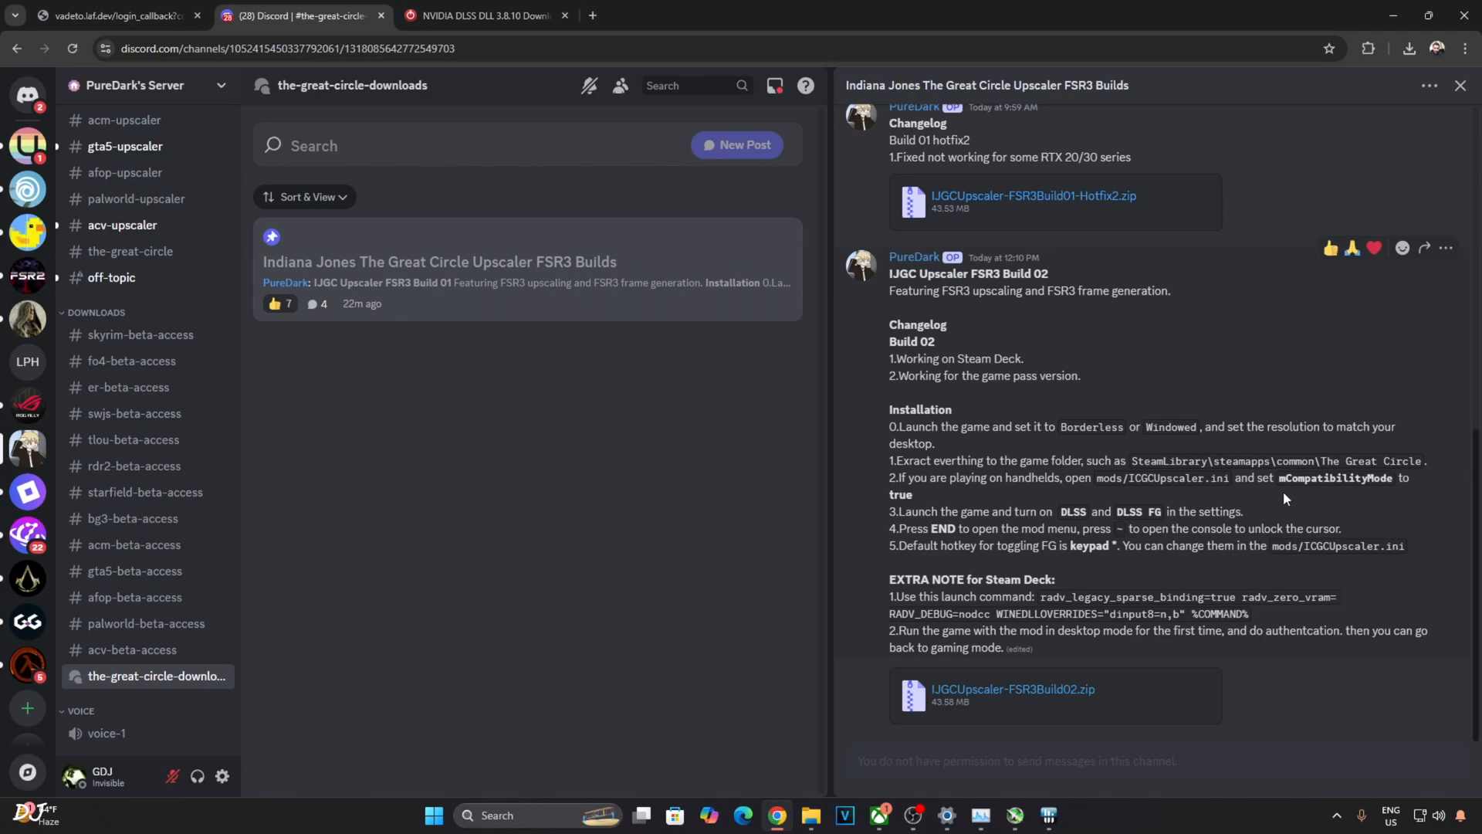
{"action": "mouse_move", "coordinate": [964, 509]}
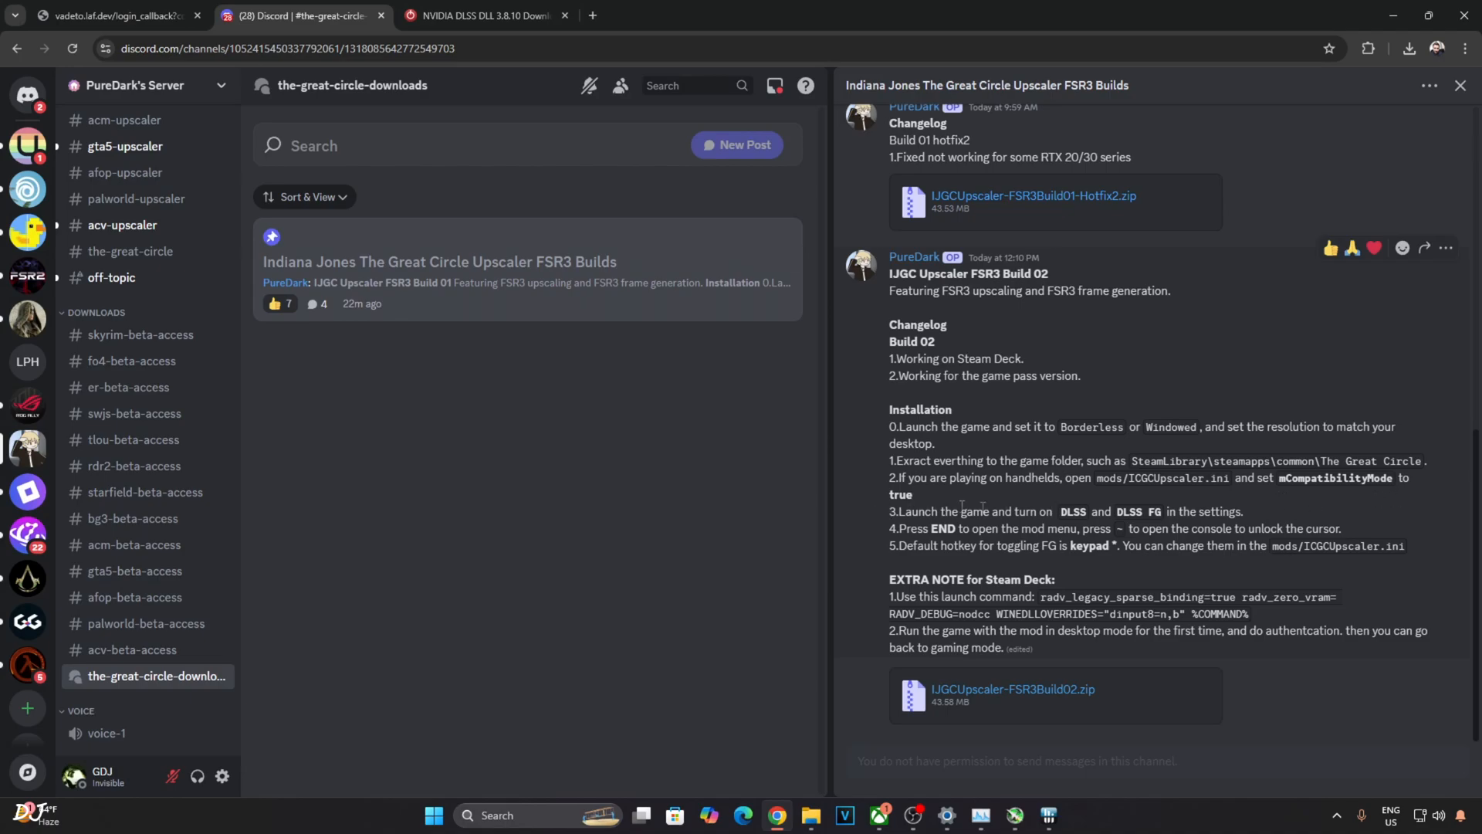
{"action": "mouse_move", "coordinate": [852, 520]}
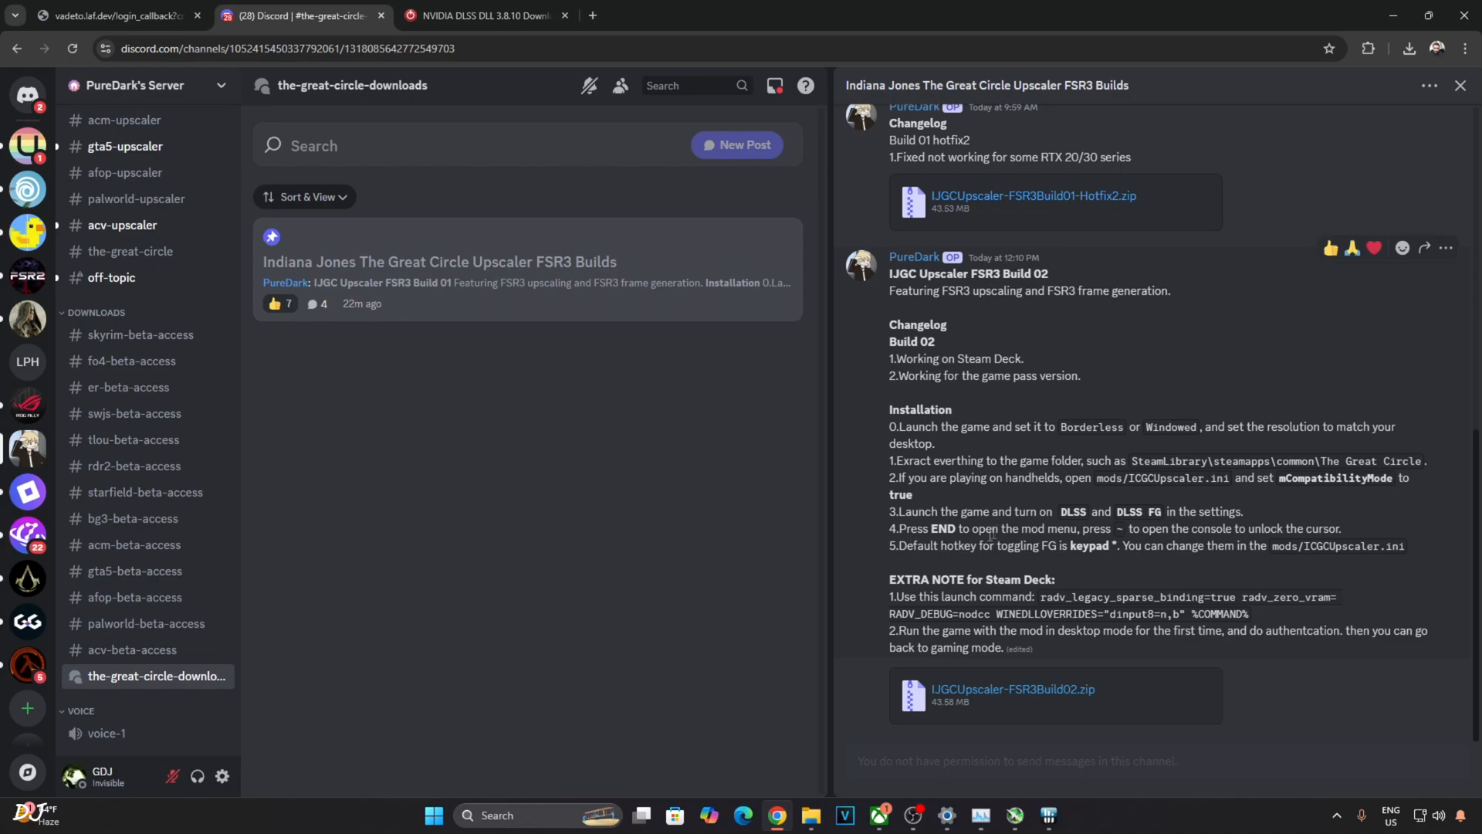
{"action": "mouse_move", "coordinate": [838, 553]}
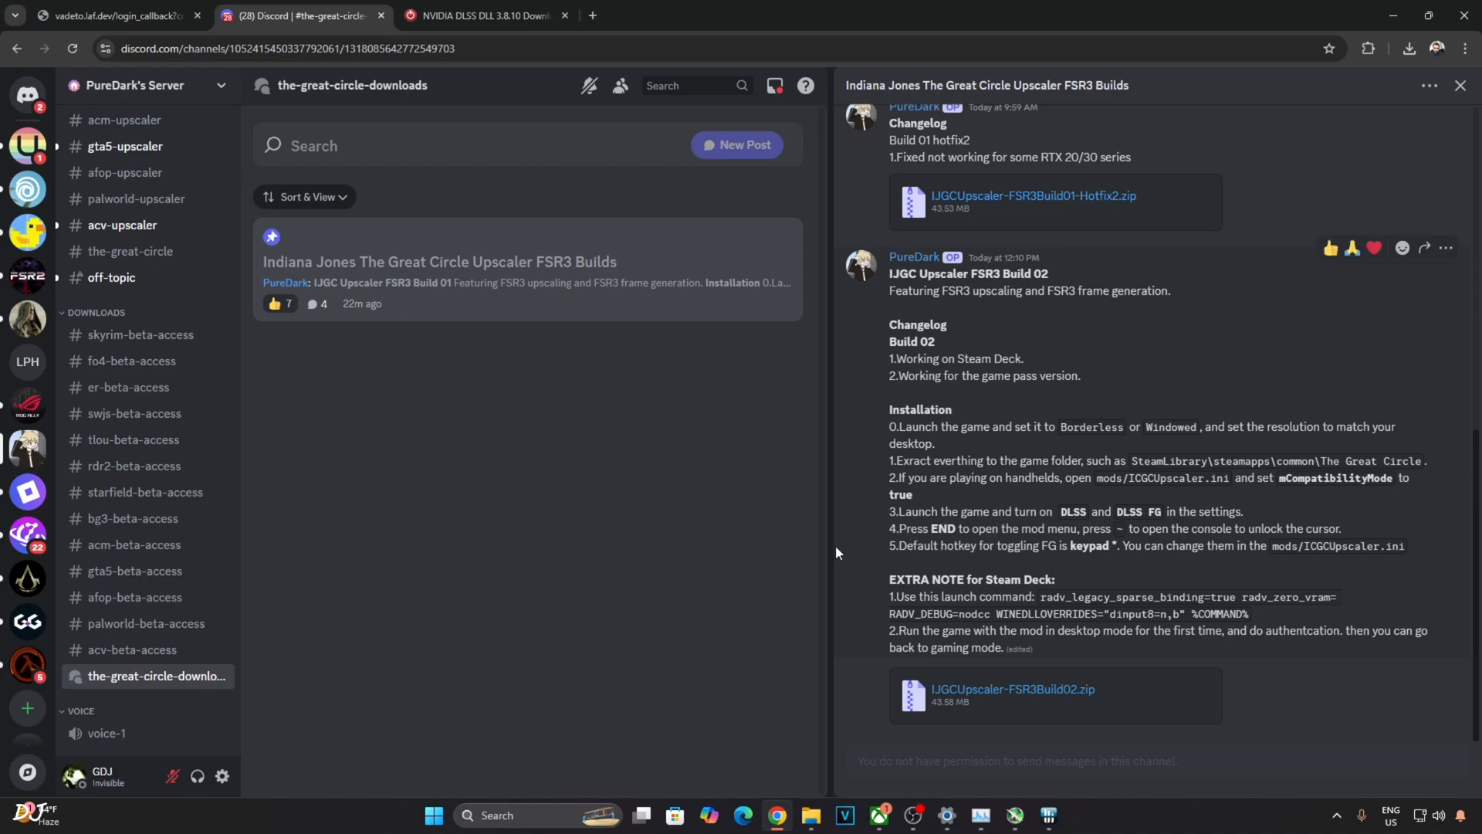
{"action": "mouse_move", "coordinate": [859, 548]}
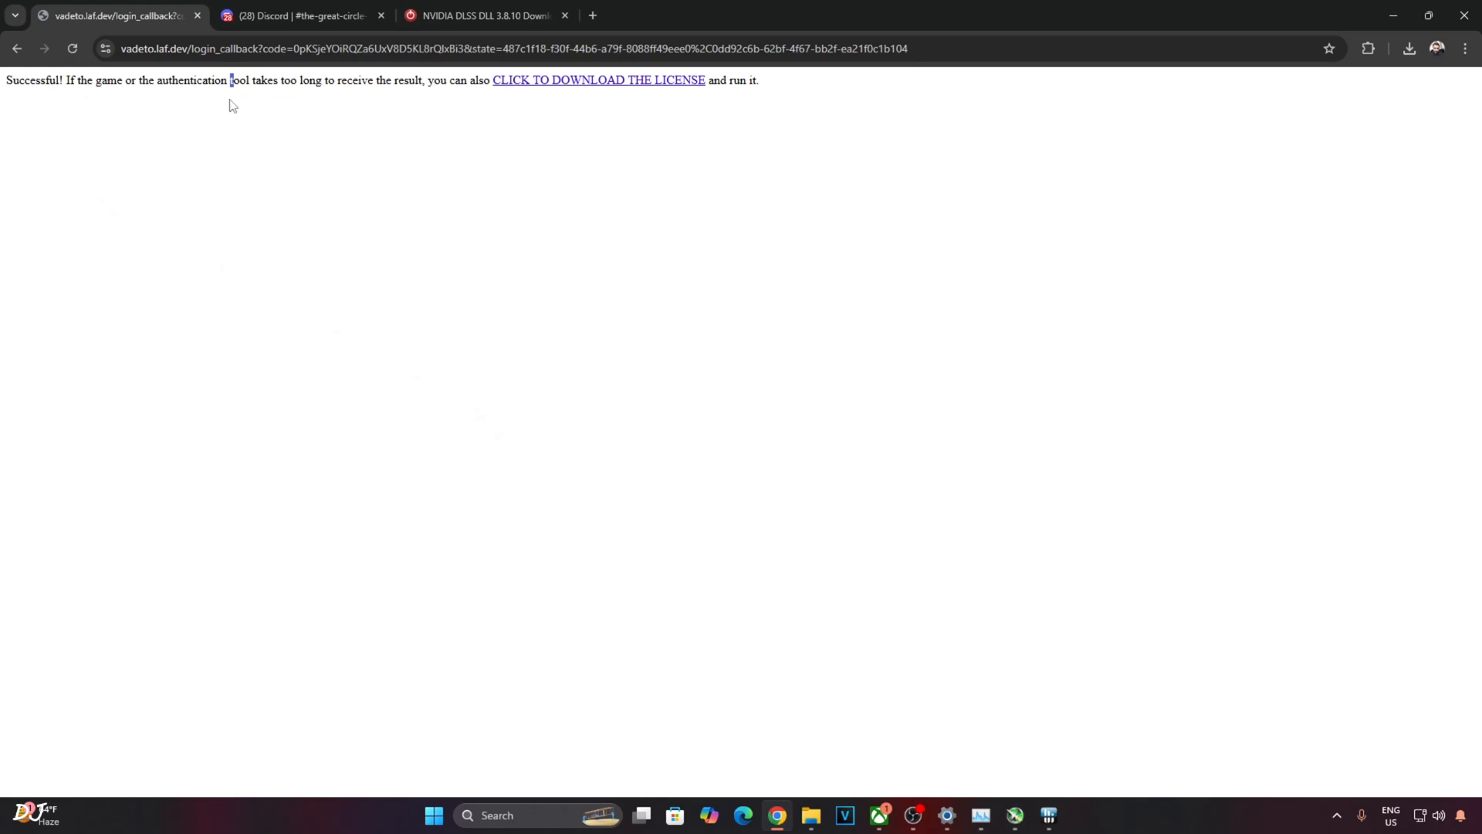
Launch Indiana Jones and the Great Circle from its Xbox app game page with PLAY
{"action": "left_click", "coordinate": [298, 16]}
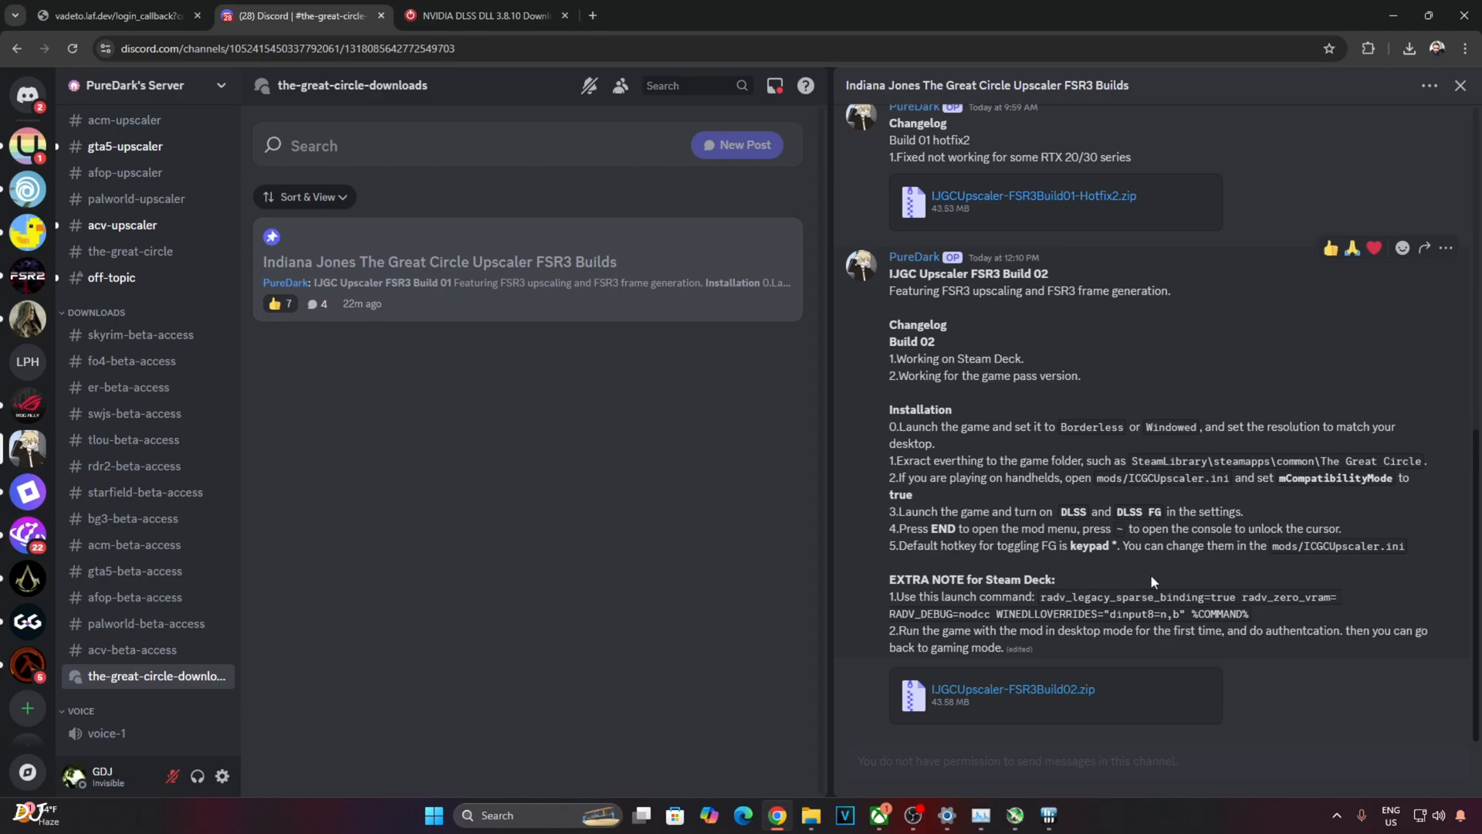
{"action": "mouse_move", "coordinate": [1396, 566]}
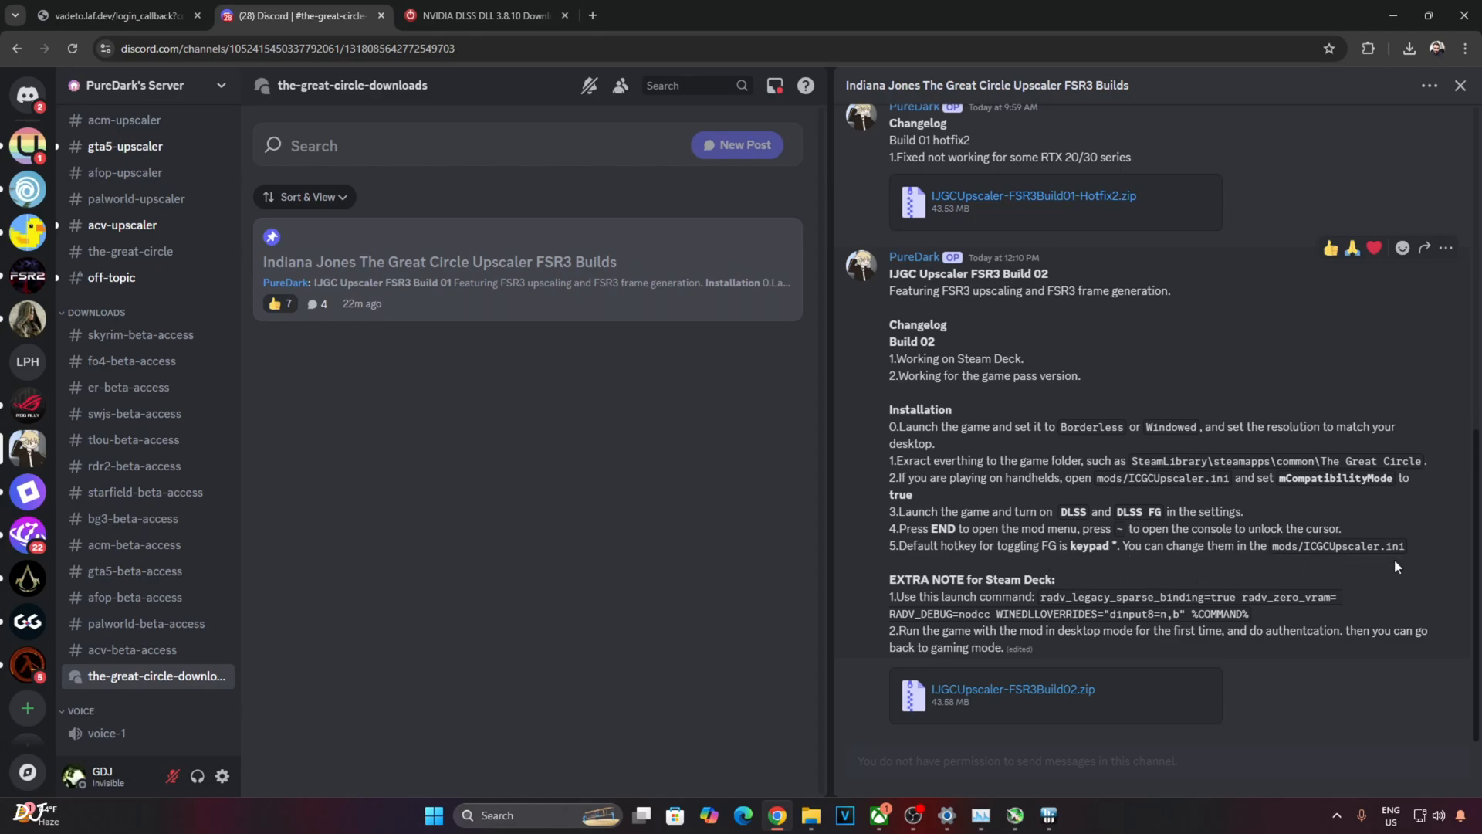
{"action": "mouse_move", "coordinate": [813, 632]}
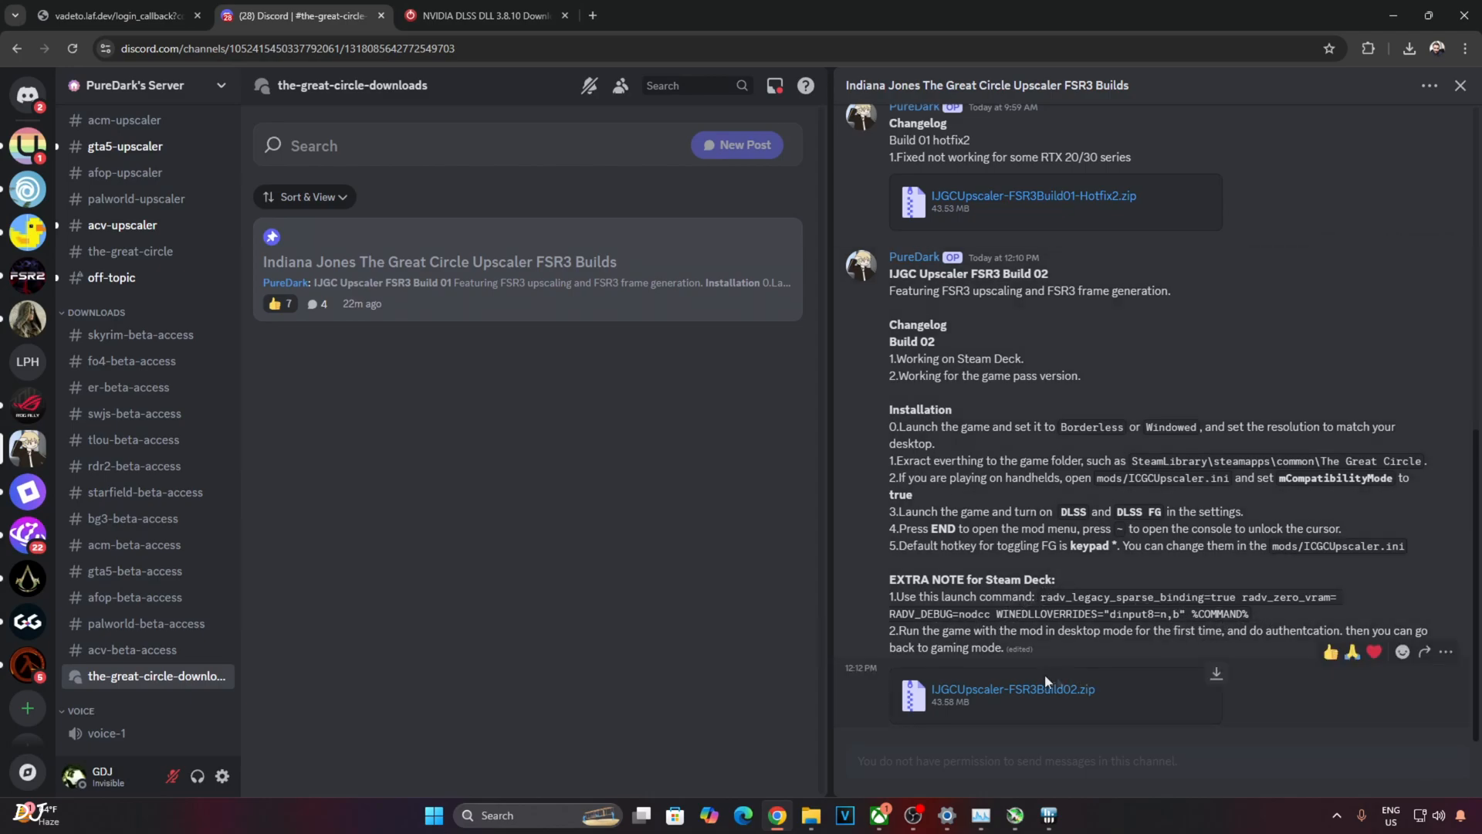
{"action": "mouse_move", "coordinate": [1242, 654]}
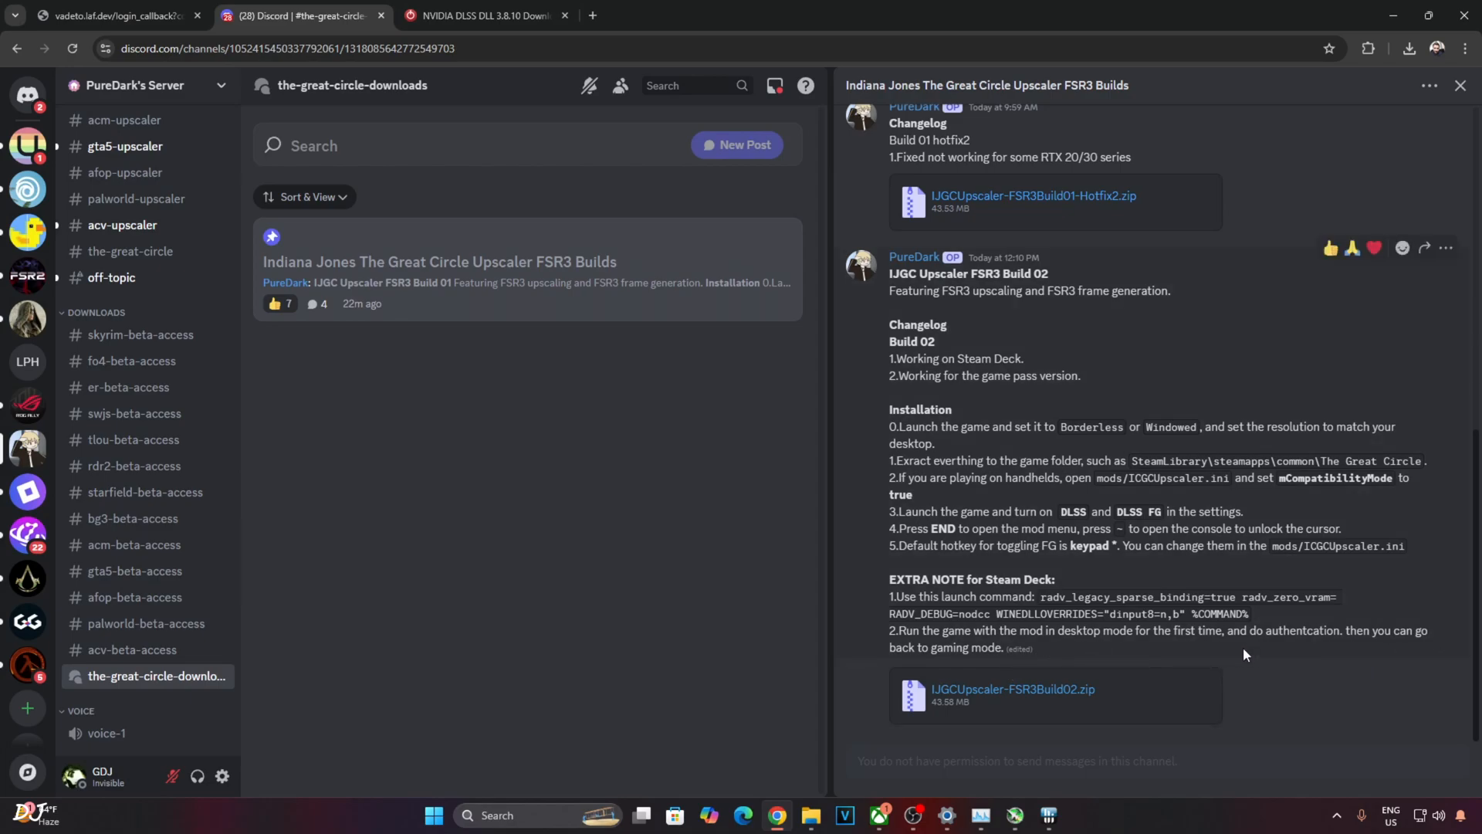
{"action": "mouse_move", "coordinate": [1120, 686]}
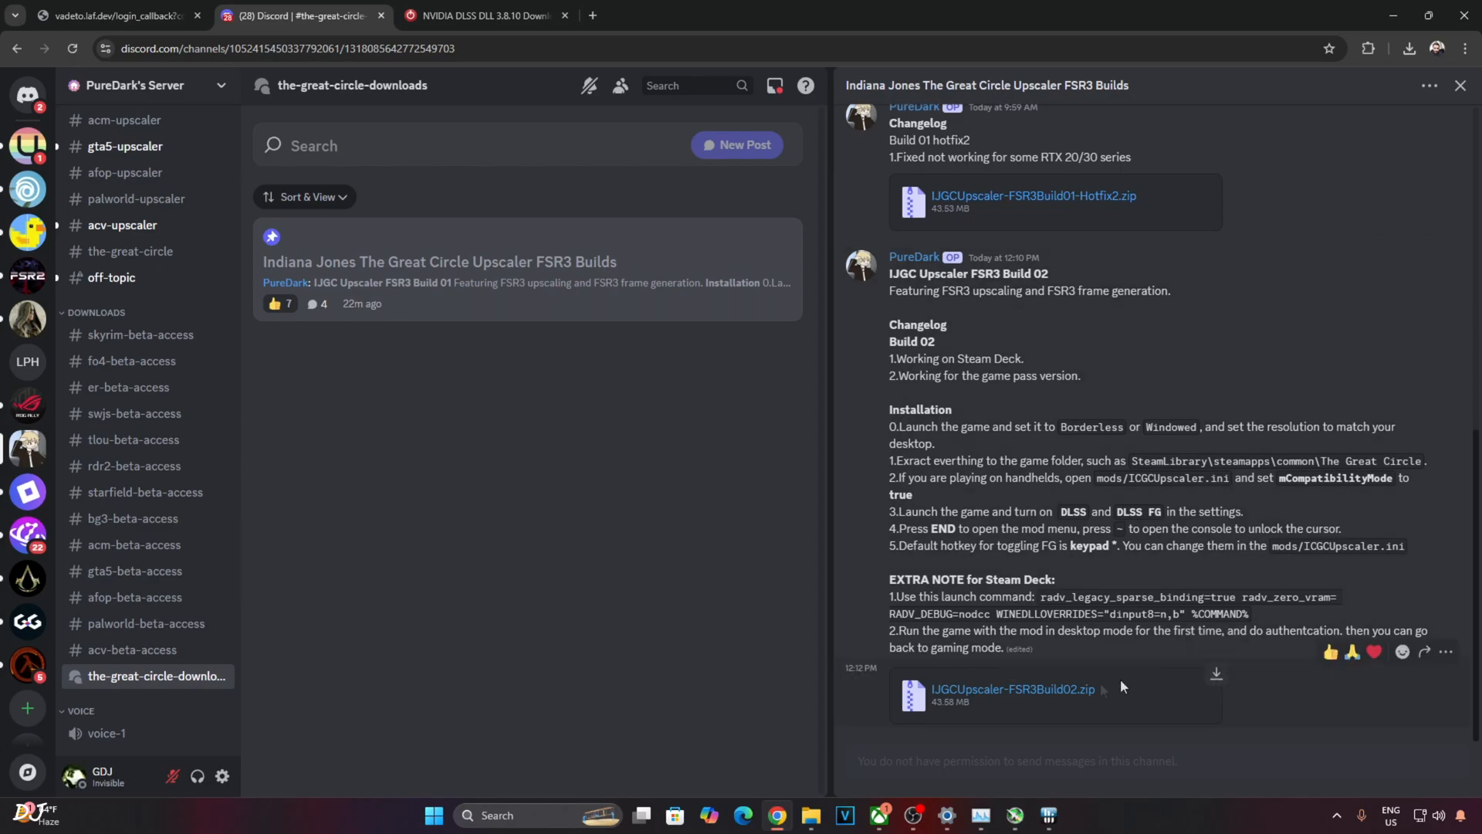
{"action": "mouse_move", "coordinate": [940, 501]}
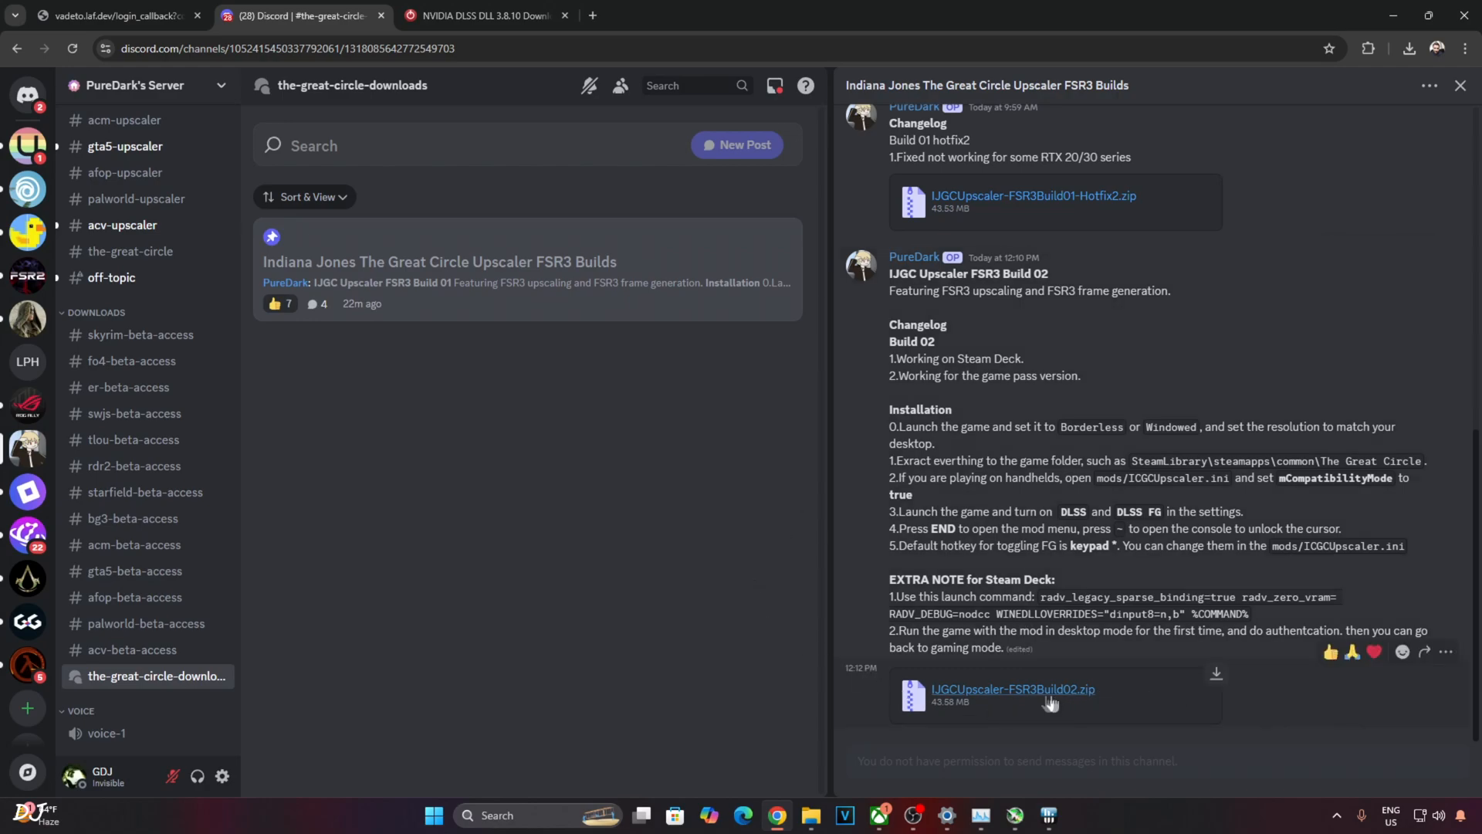
{"action": "mouse_move", "coordinate": [1129, 698]}
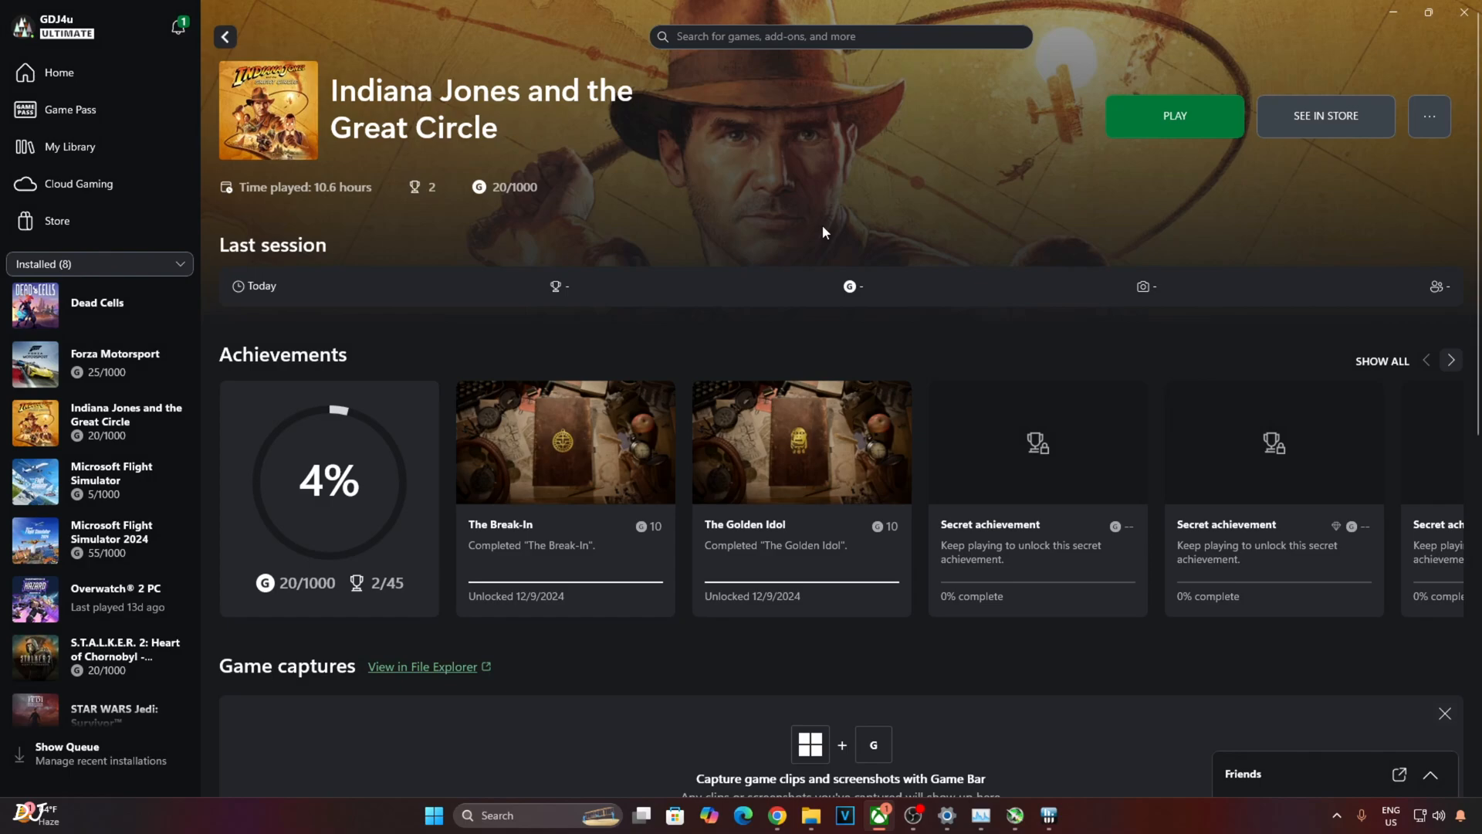
{"action": "mouse_move", "coordinate": [949, 189]}
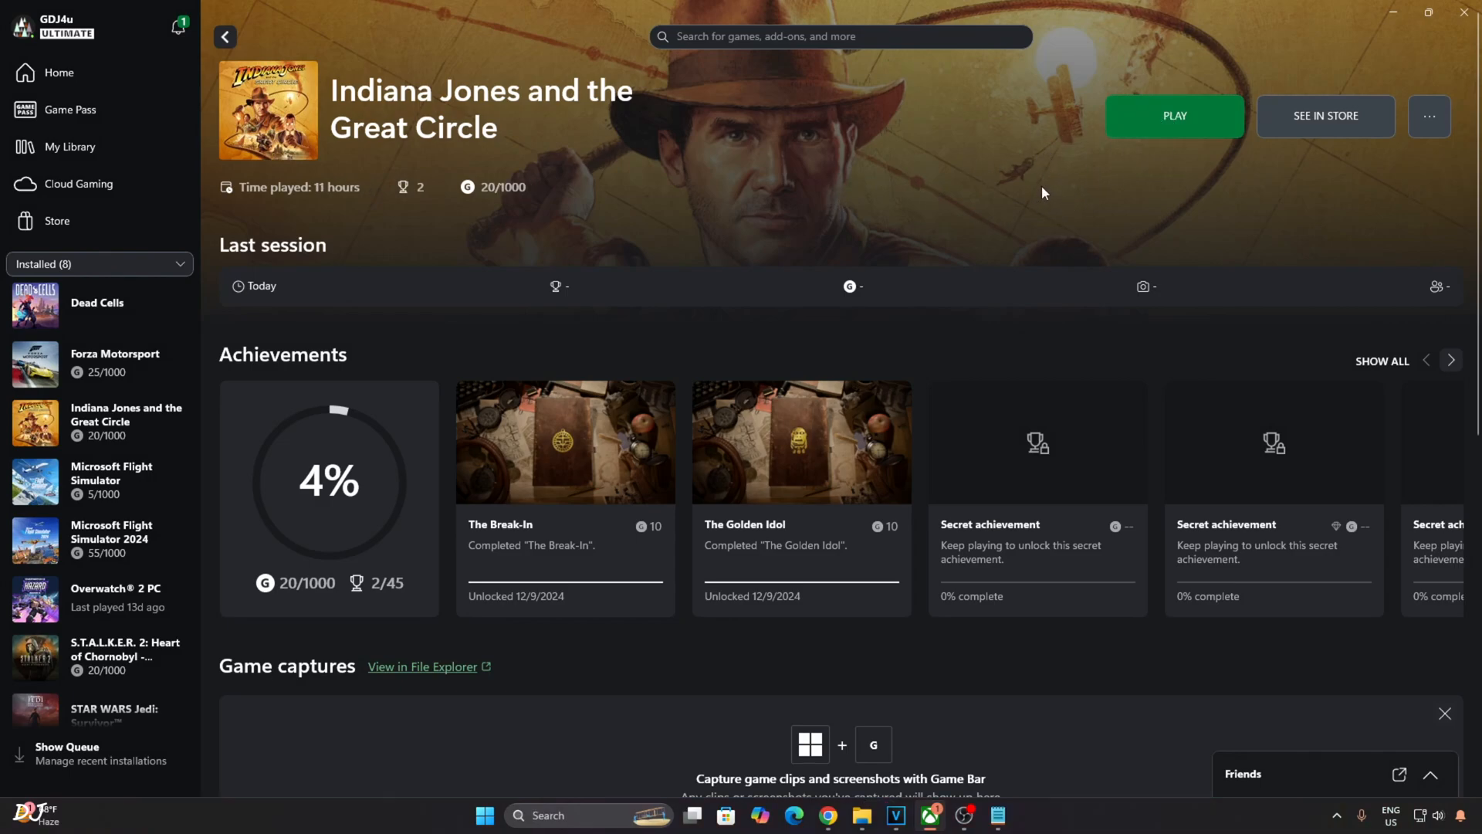
{"action": "mouse_move", "coordinate": [1109, 241]}
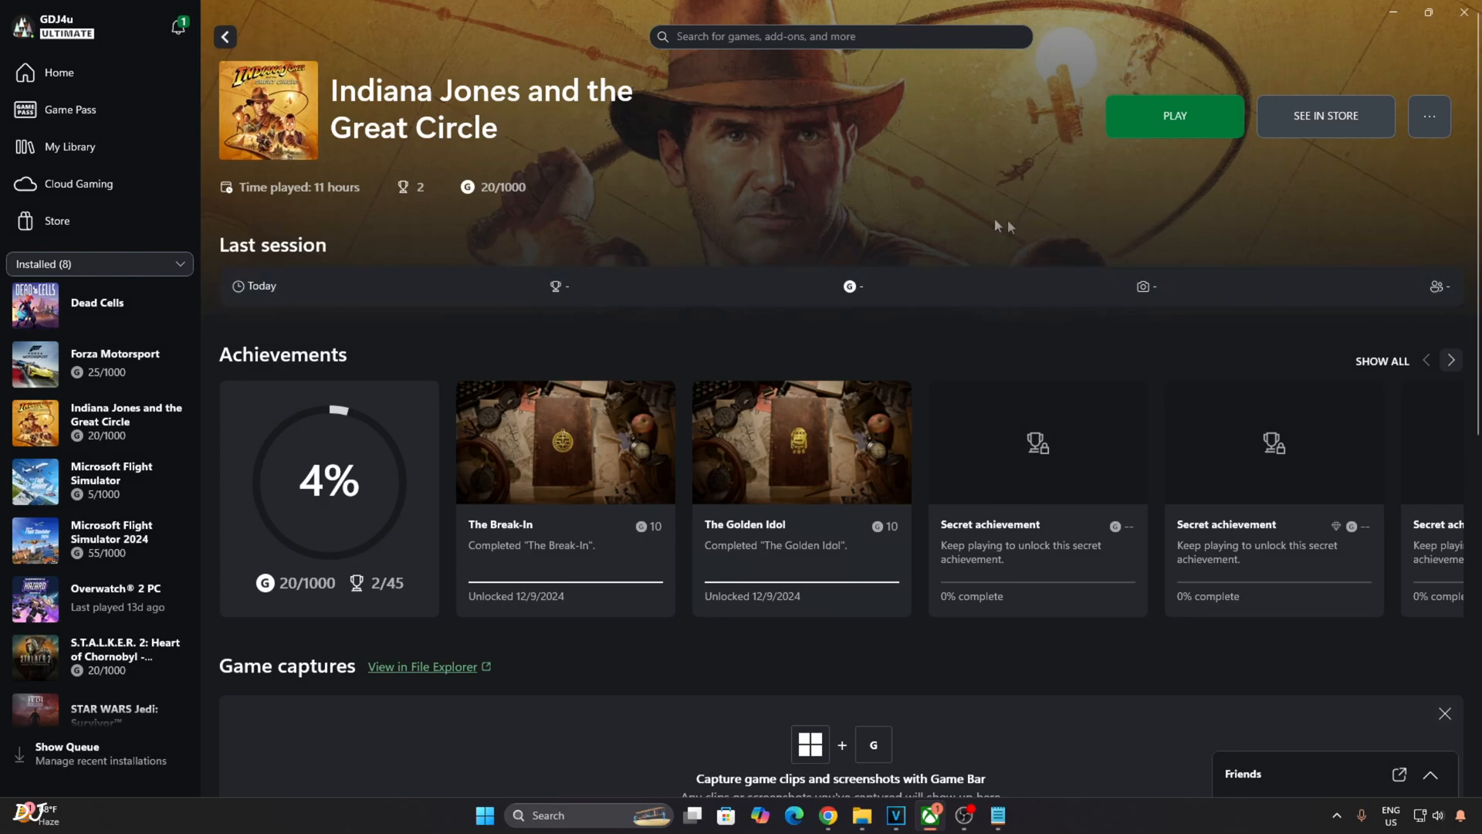
{"action": "mouse_move", "coordinate": [955, 244]}
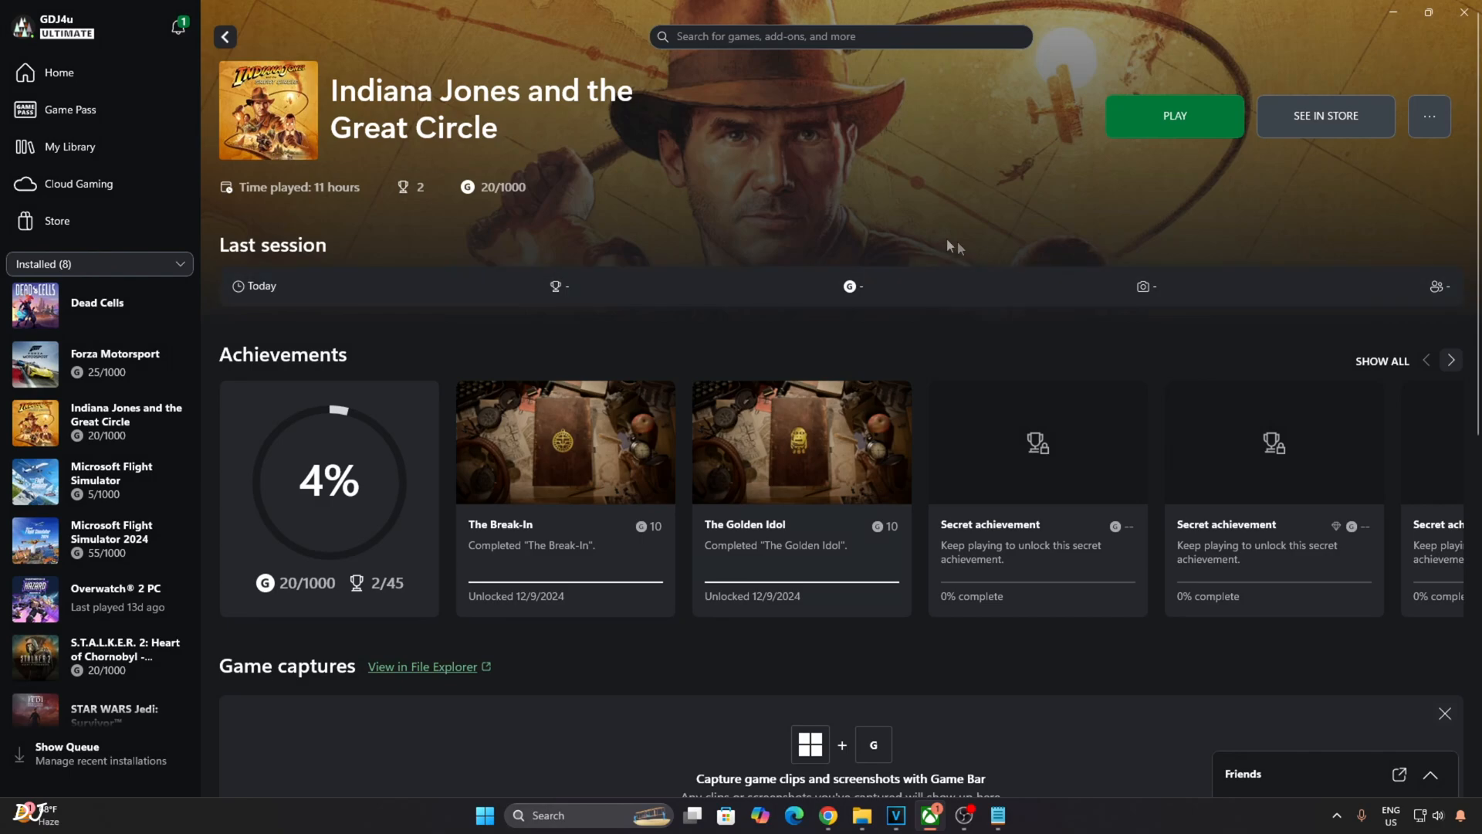
{"action": "mouse_move", "coordinate": [1036, 181]}
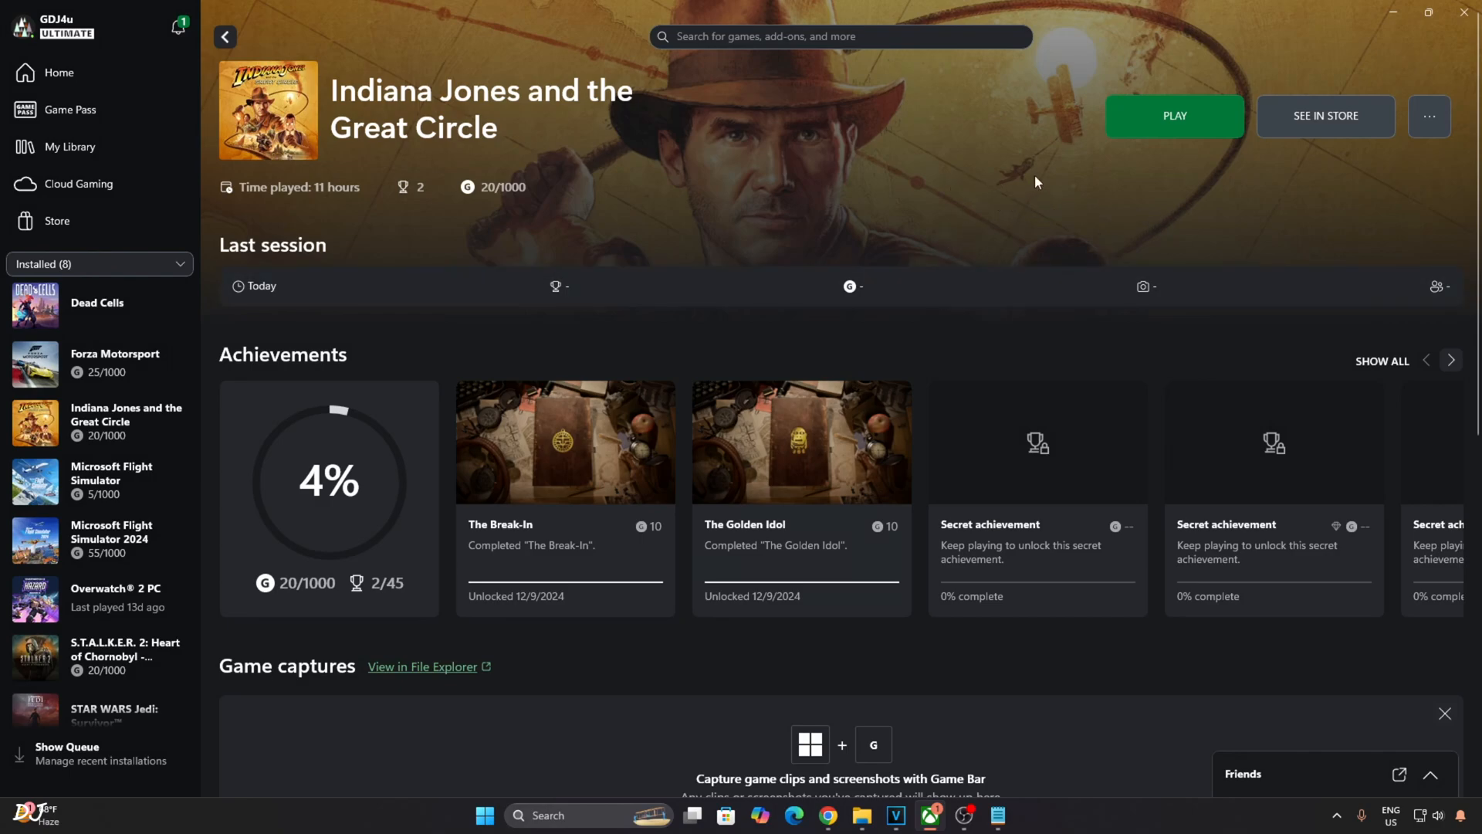
{"action": "mouse_move", "coordinate": [1116, 202]}
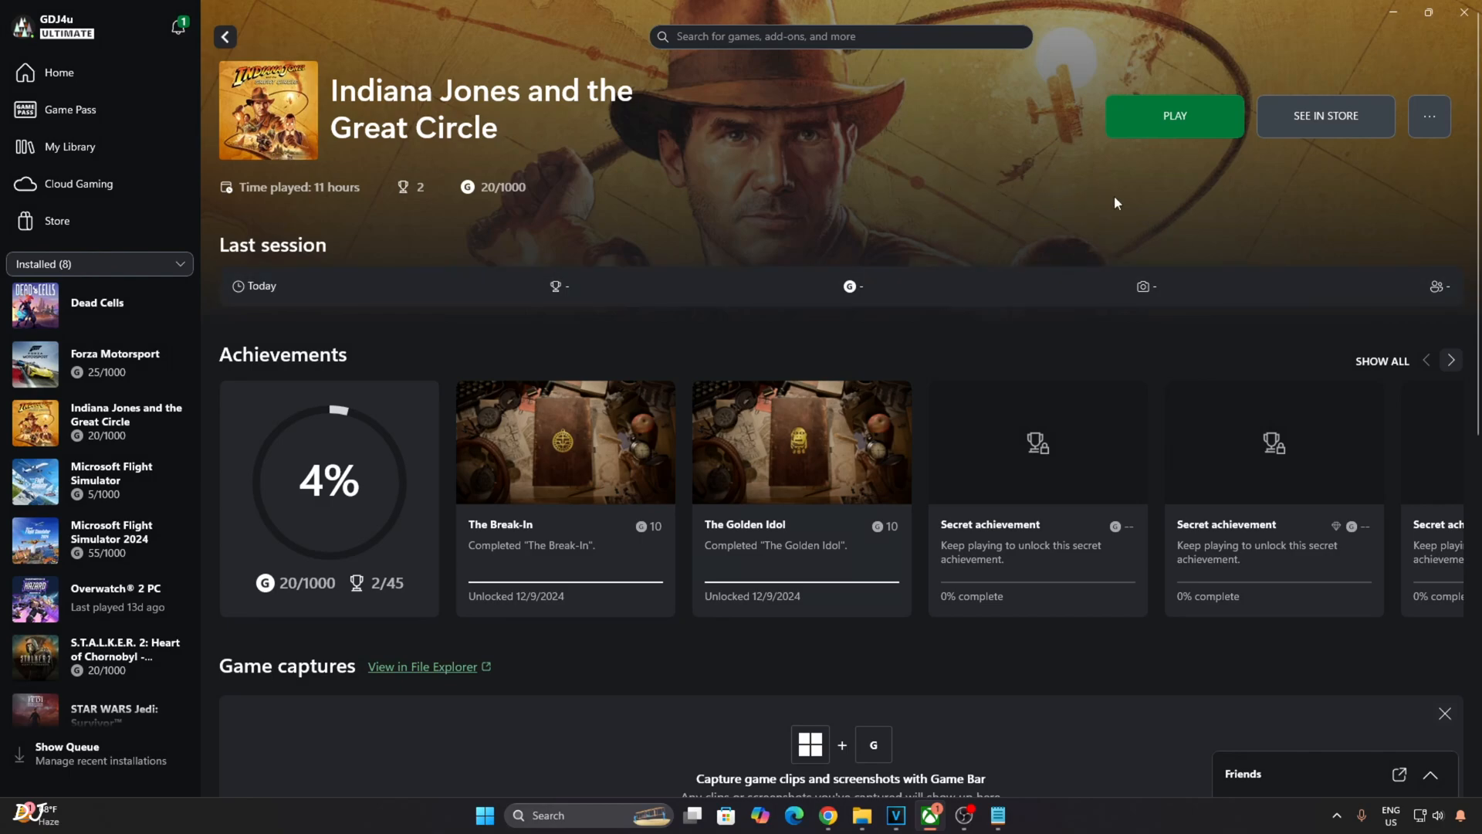
{"action": "mouse_move", "coordinate": [1014, 186]}
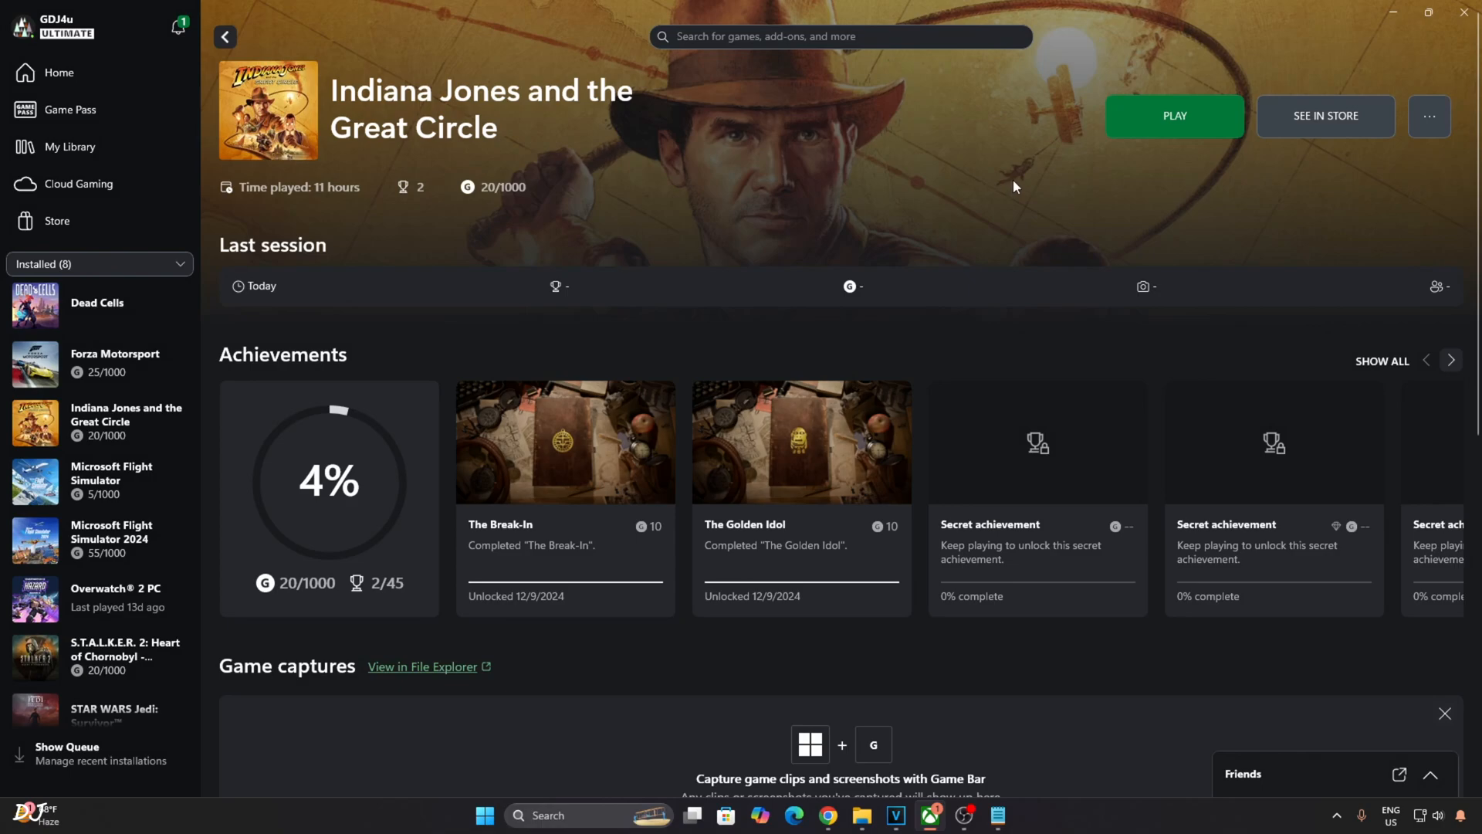
{"action": "mouse_move", "coordinate": [1022, 185]}
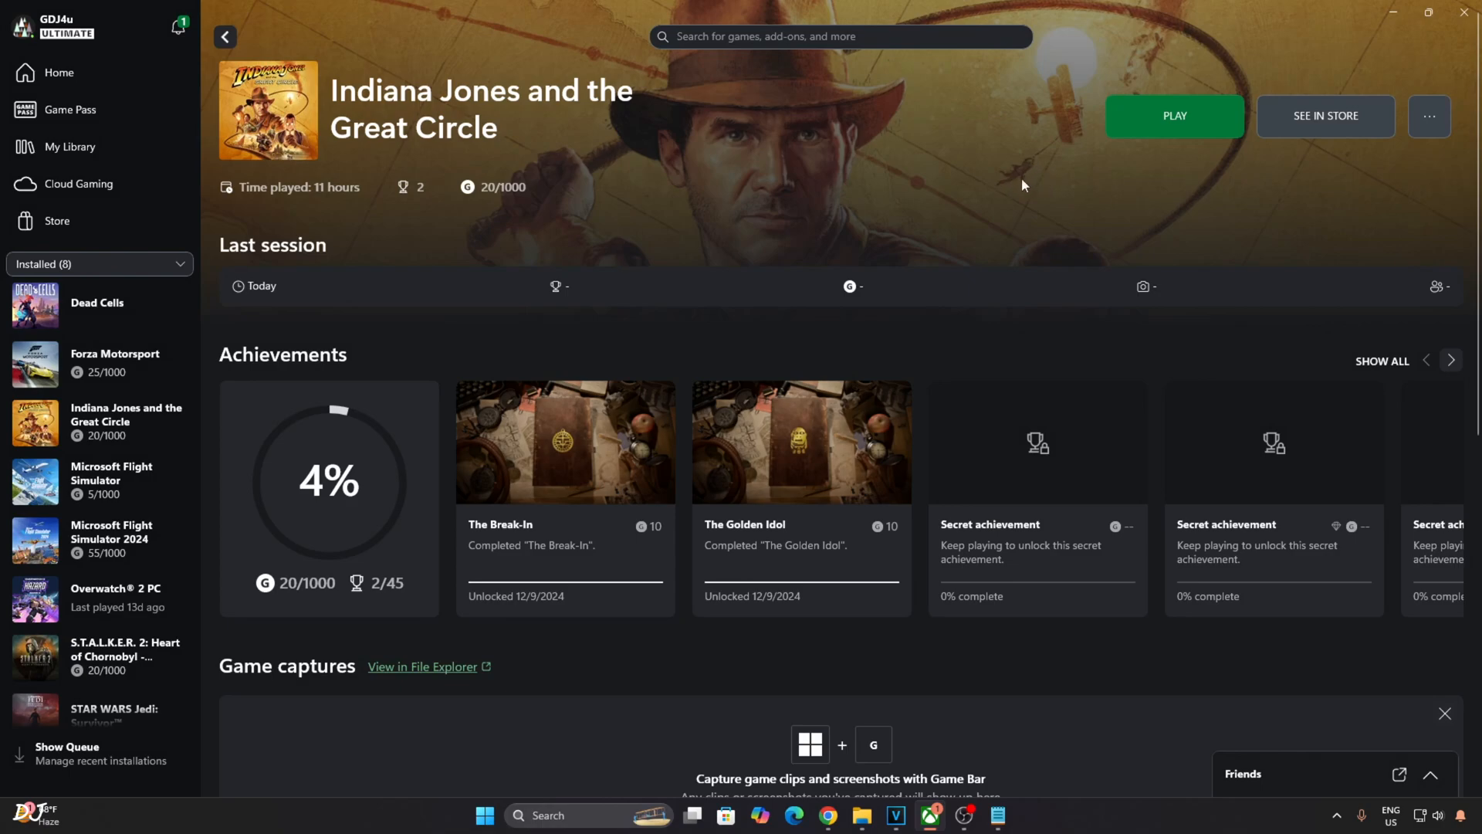
{"action": "mouse_move", "coordinate": [1056, 204]}
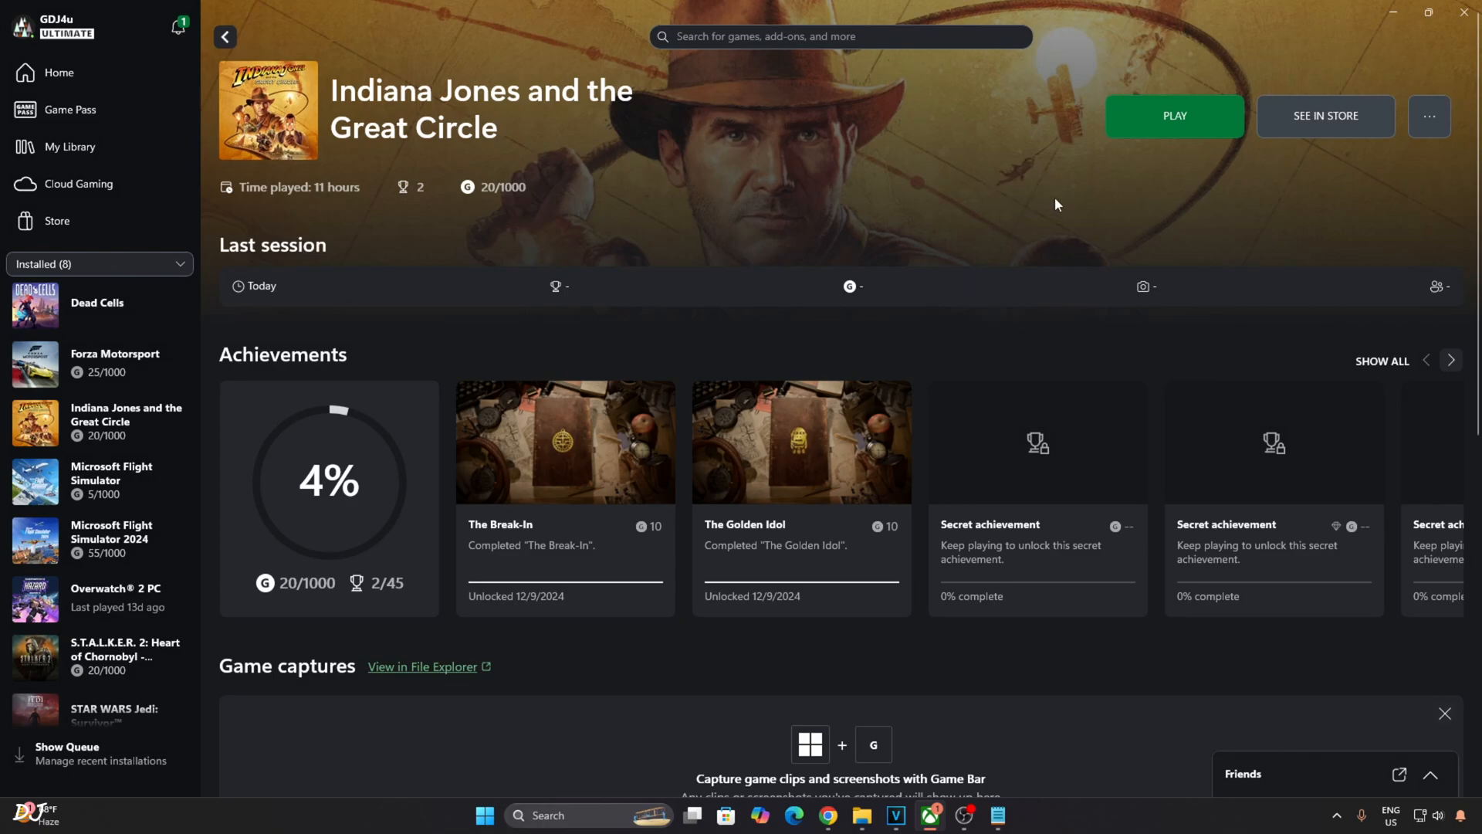
{"action": "mouse_move", "coordinate": [1020, 232]}
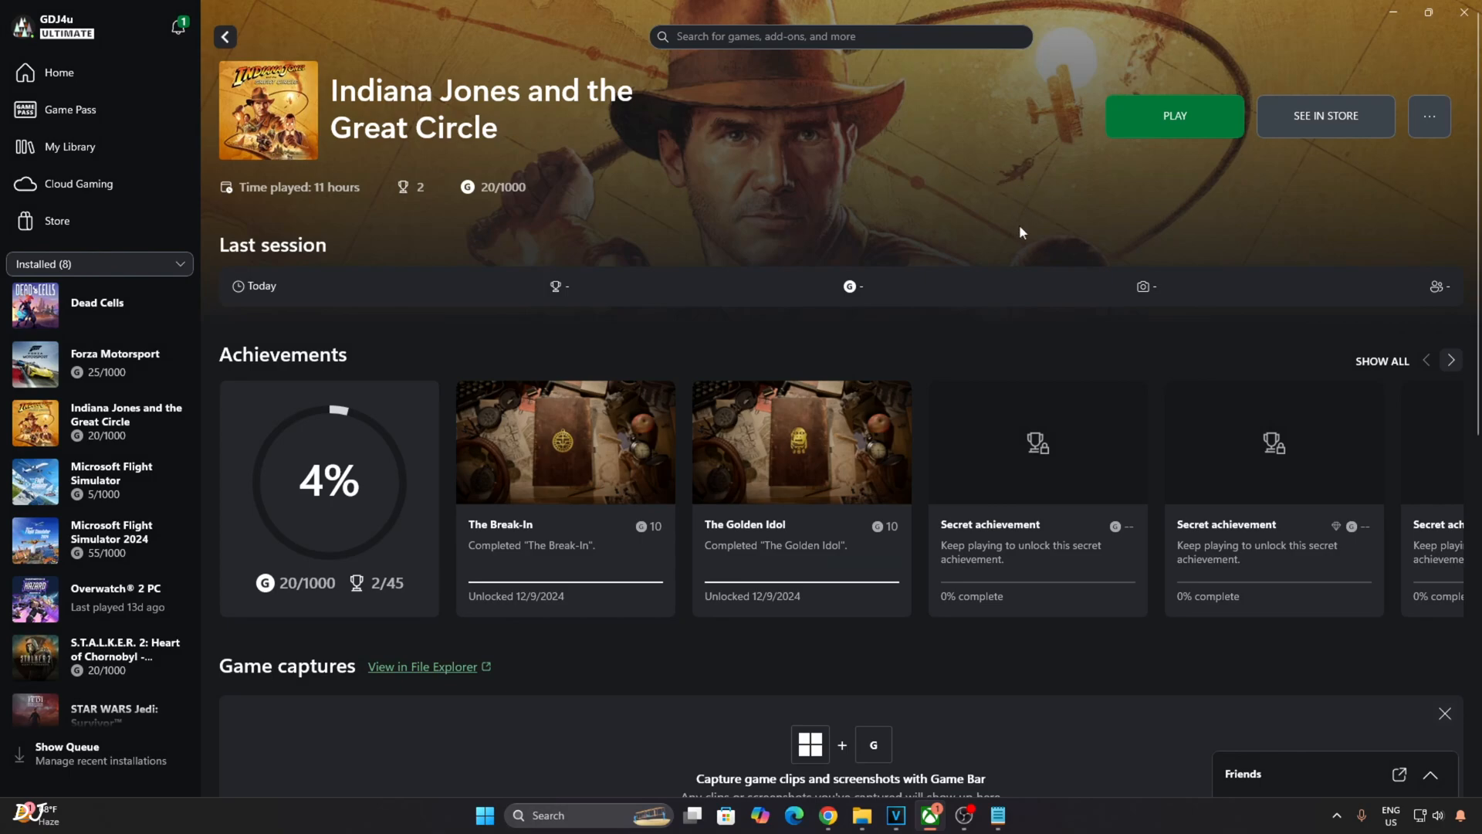
{"action": "mouse_move", "coordinate": [1068, 228]}
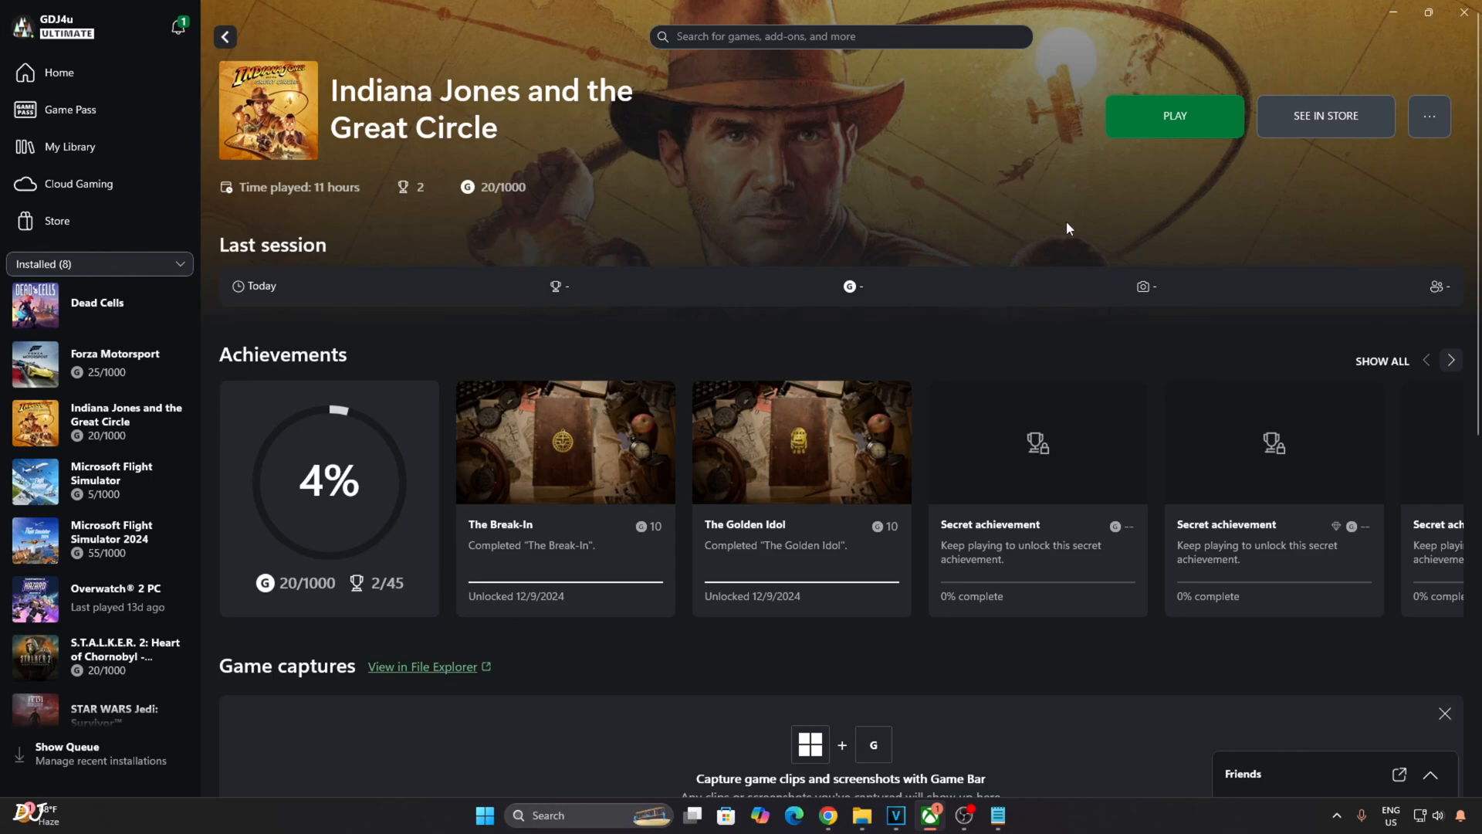
{"action": "mouse_move", "coordinate": [1066, 190]}
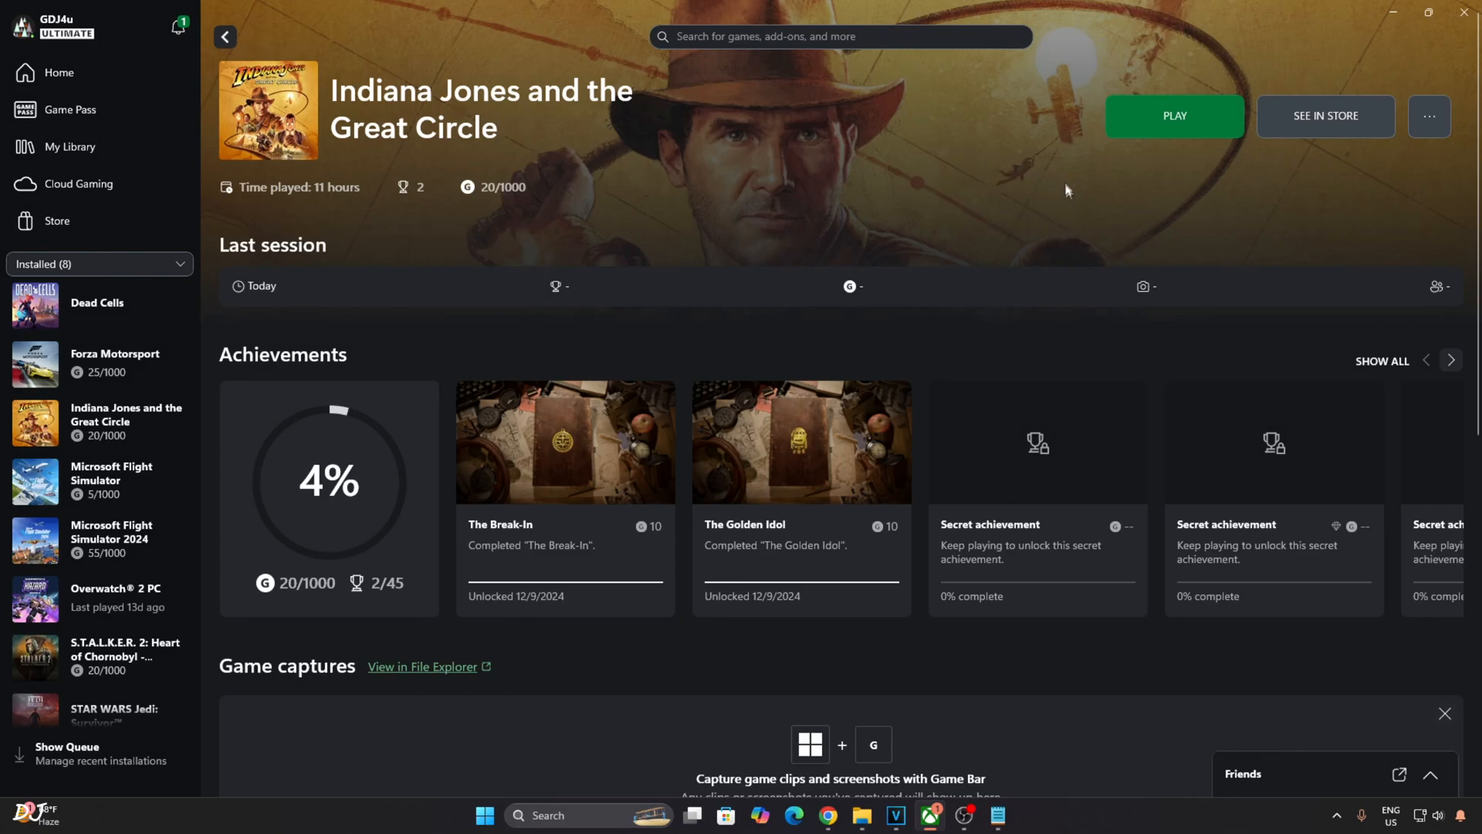
{"action": "mouse_move", "coordinate": [1133, 115]}
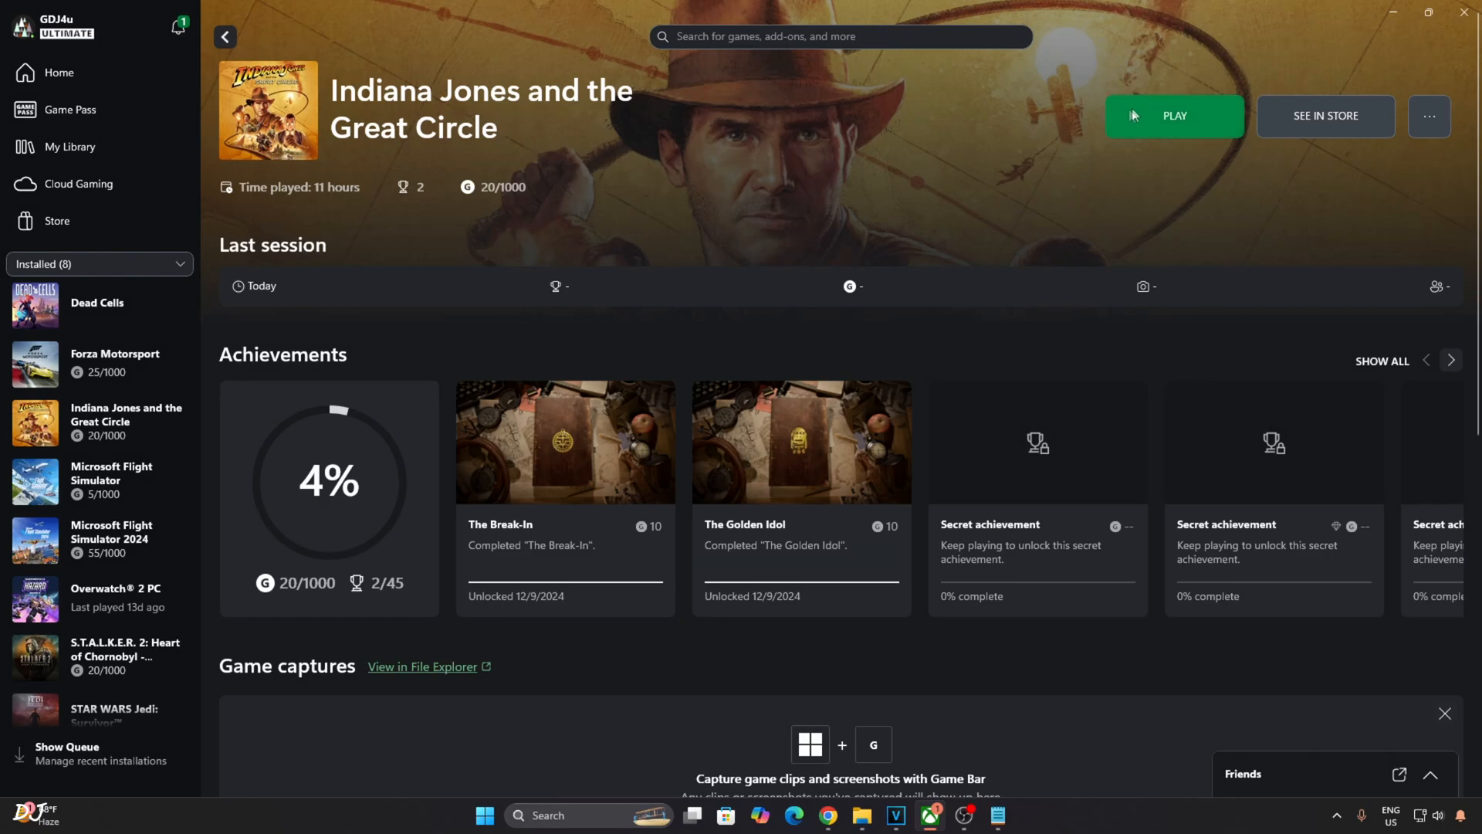
{"action": "mouse_move", "coordinate": [1134, 193]}
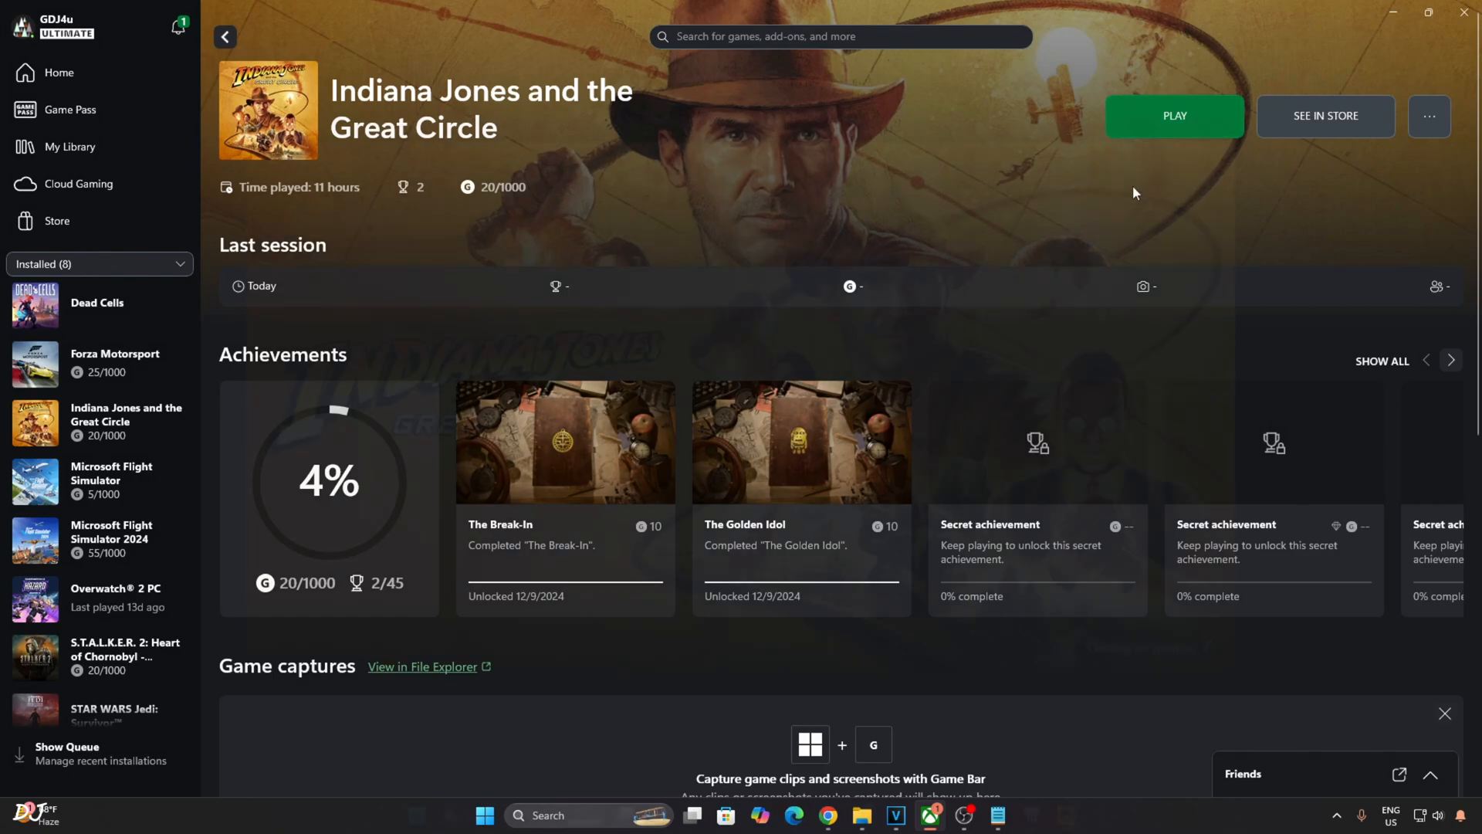
{"action": "left_click", "coordinate": [1174, 116]}
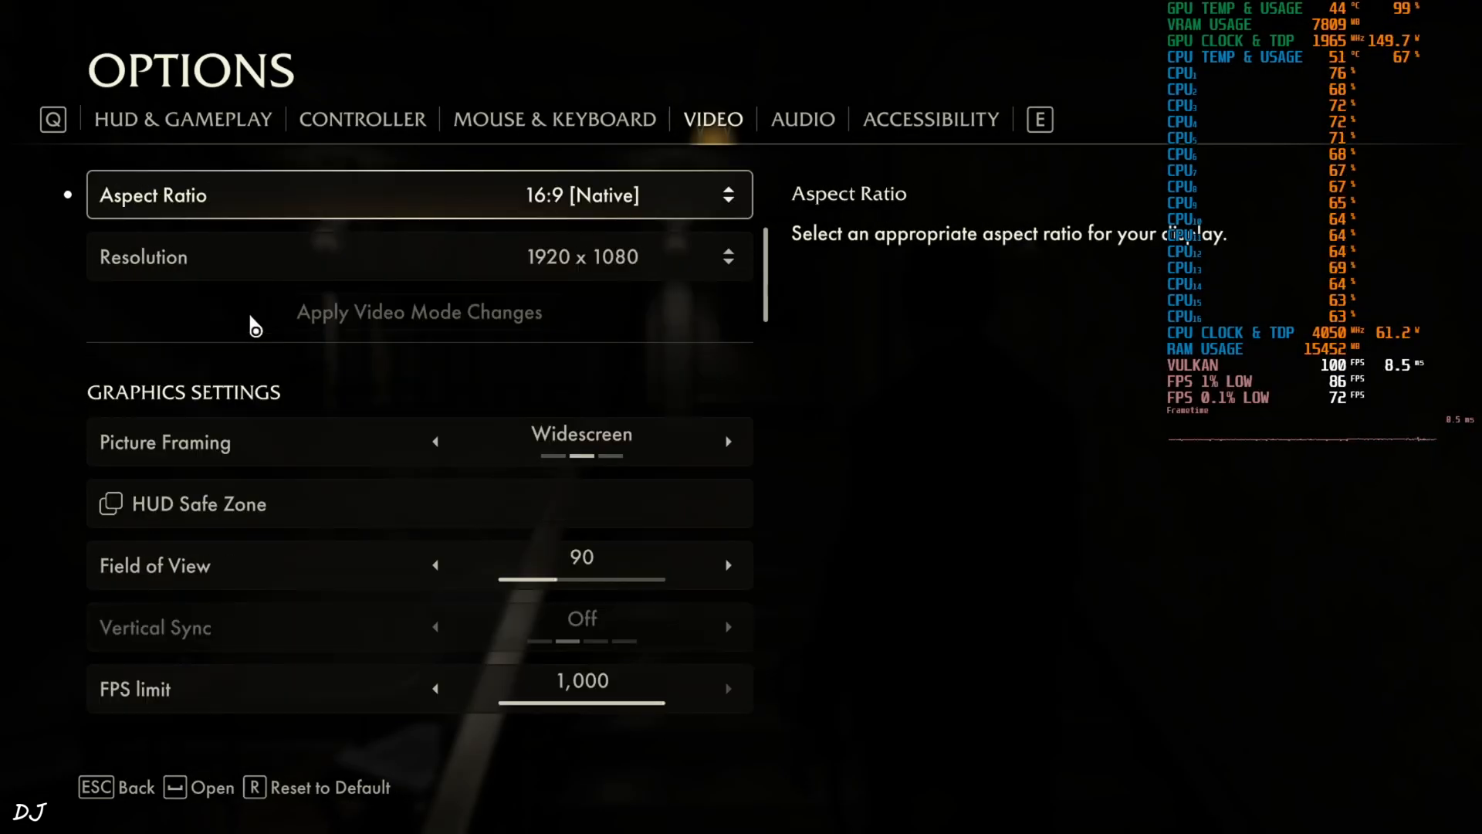
Scroll down the video options to the Upscaling and DLSS Super Resolution settings
{"action": "scroll", "scroll_direction": "down", "scroll_amount": 3}
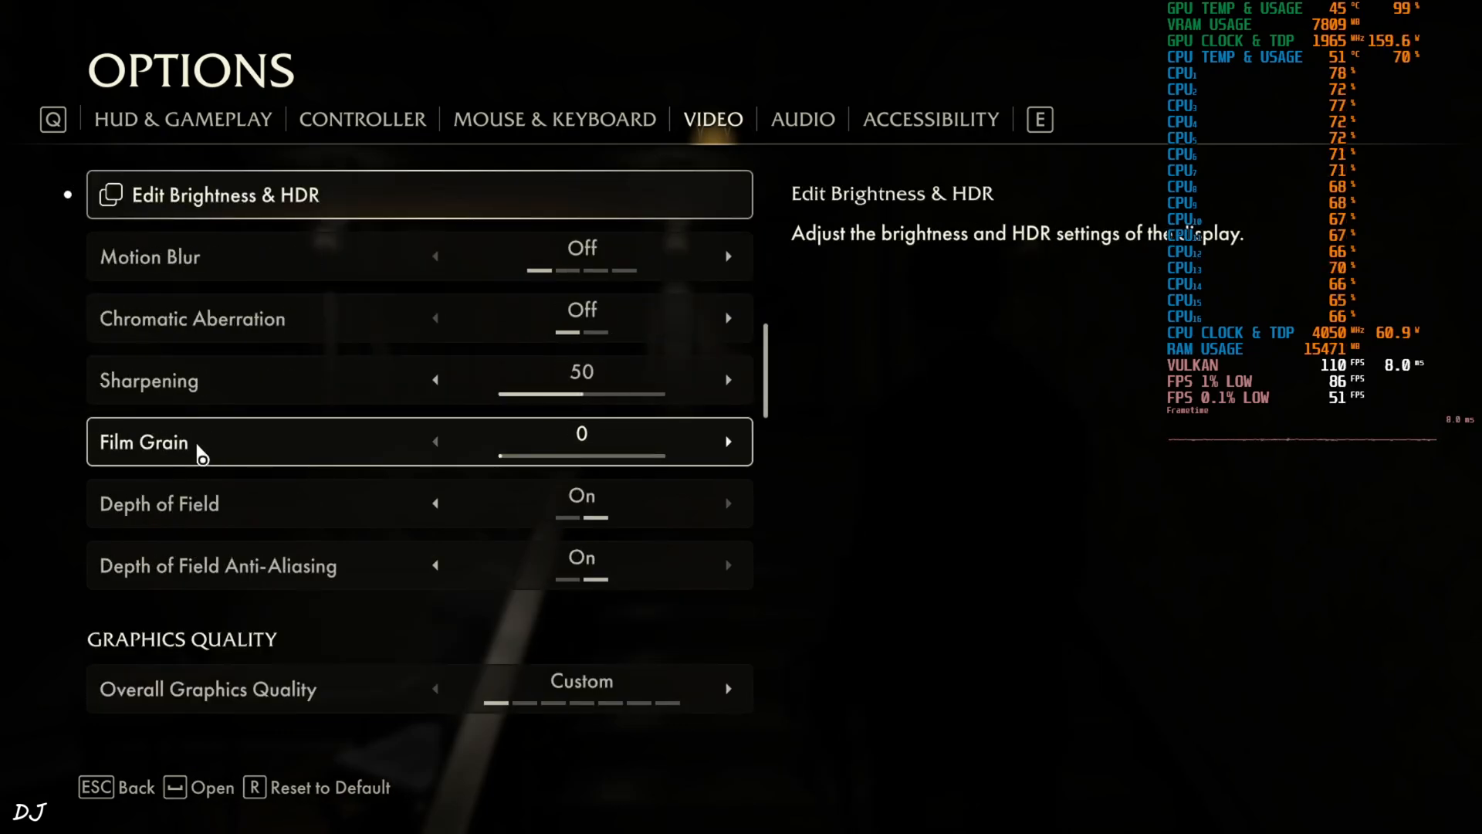
{"action": "scroll", "scroll_direction": "down", "scroll_amount": 3}
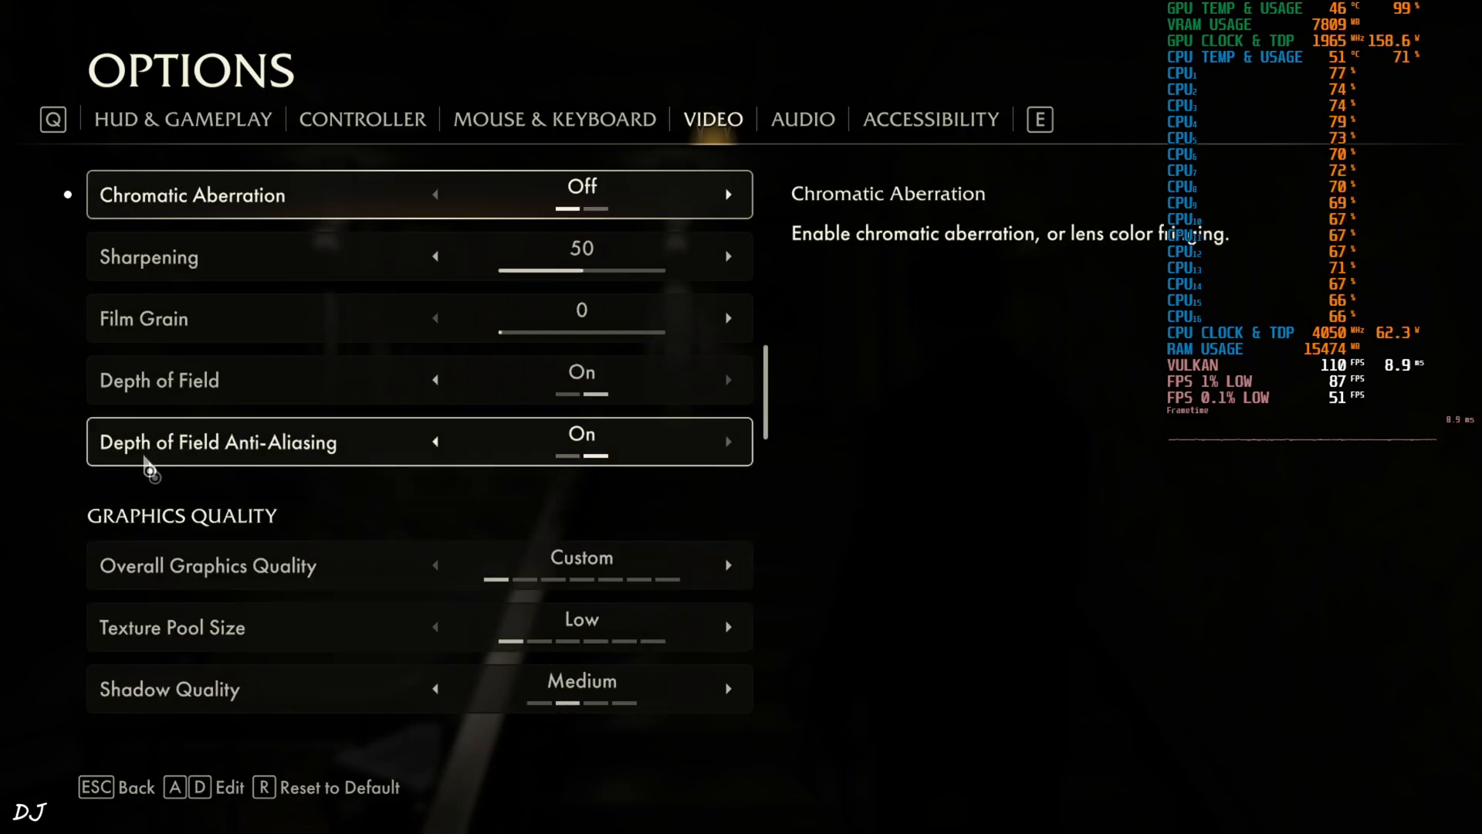
{"action": "scroll", "scroll_direction": "down", "scroll_amount": 3}
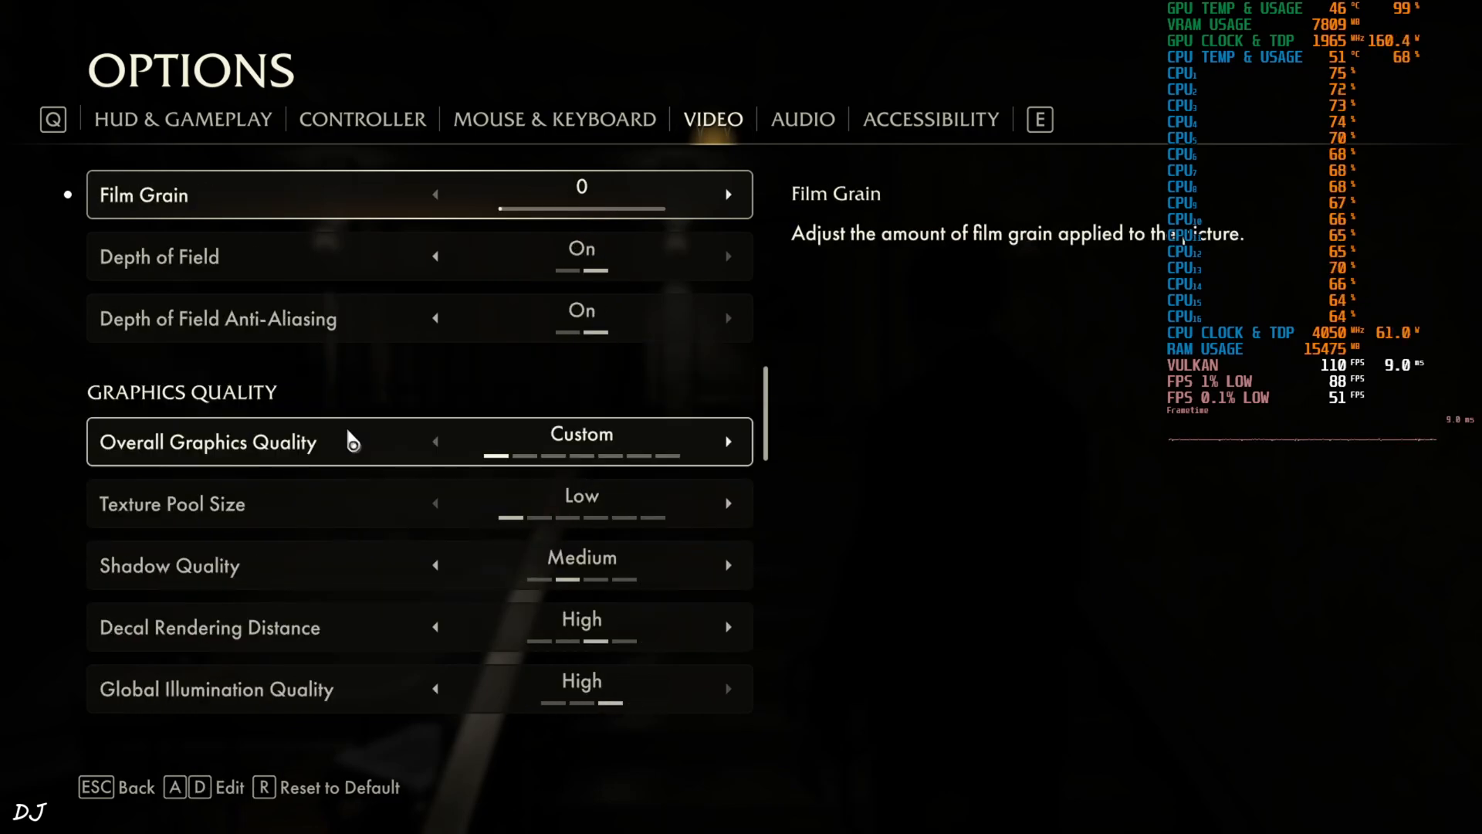
{"action": "scroll", "scroll_direction": "down", "scroll_amount": 3}
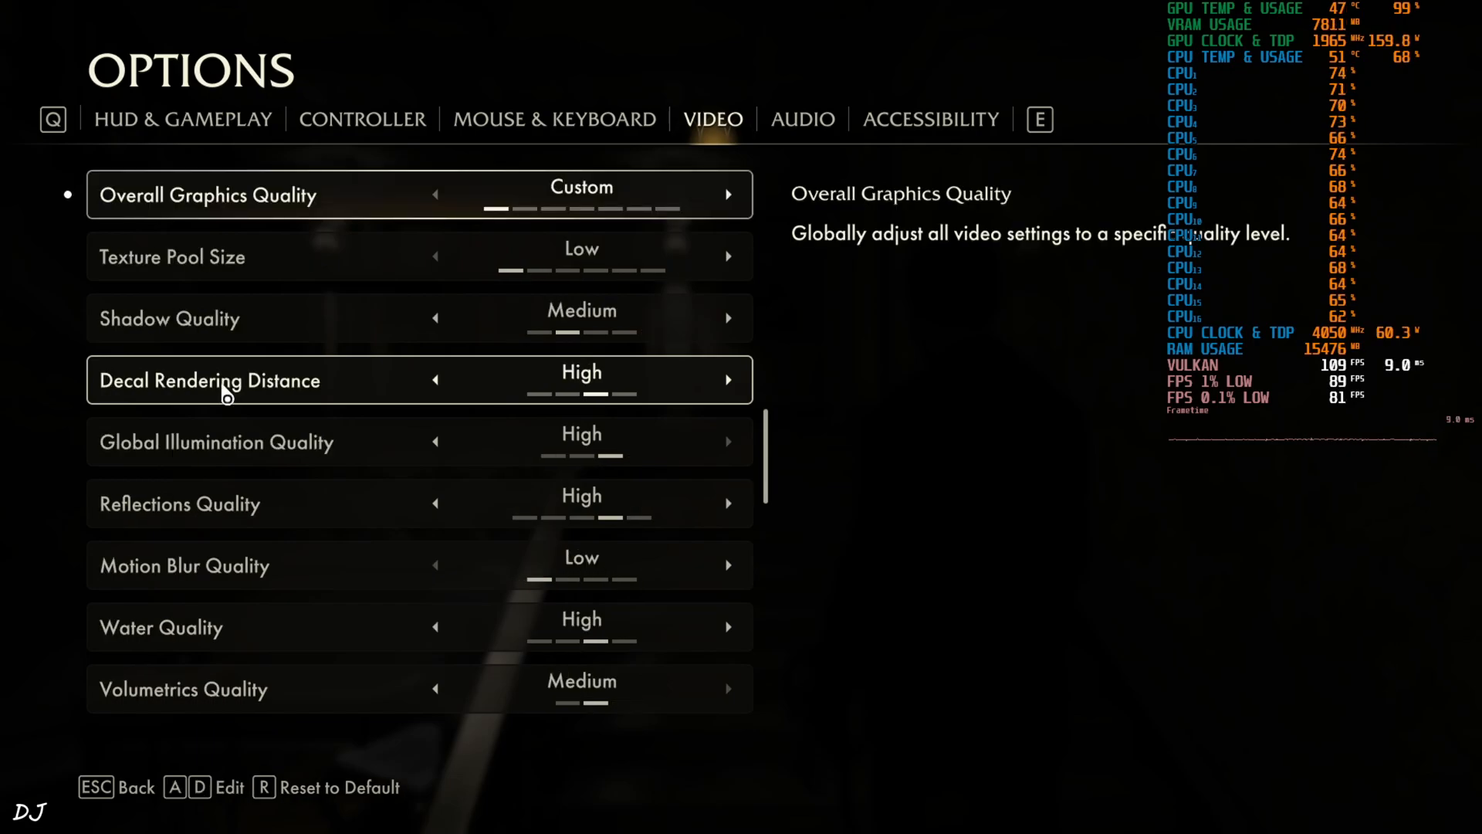
{"action": "scroll", "scroll_direction": "down", "scroll_amount": 3}
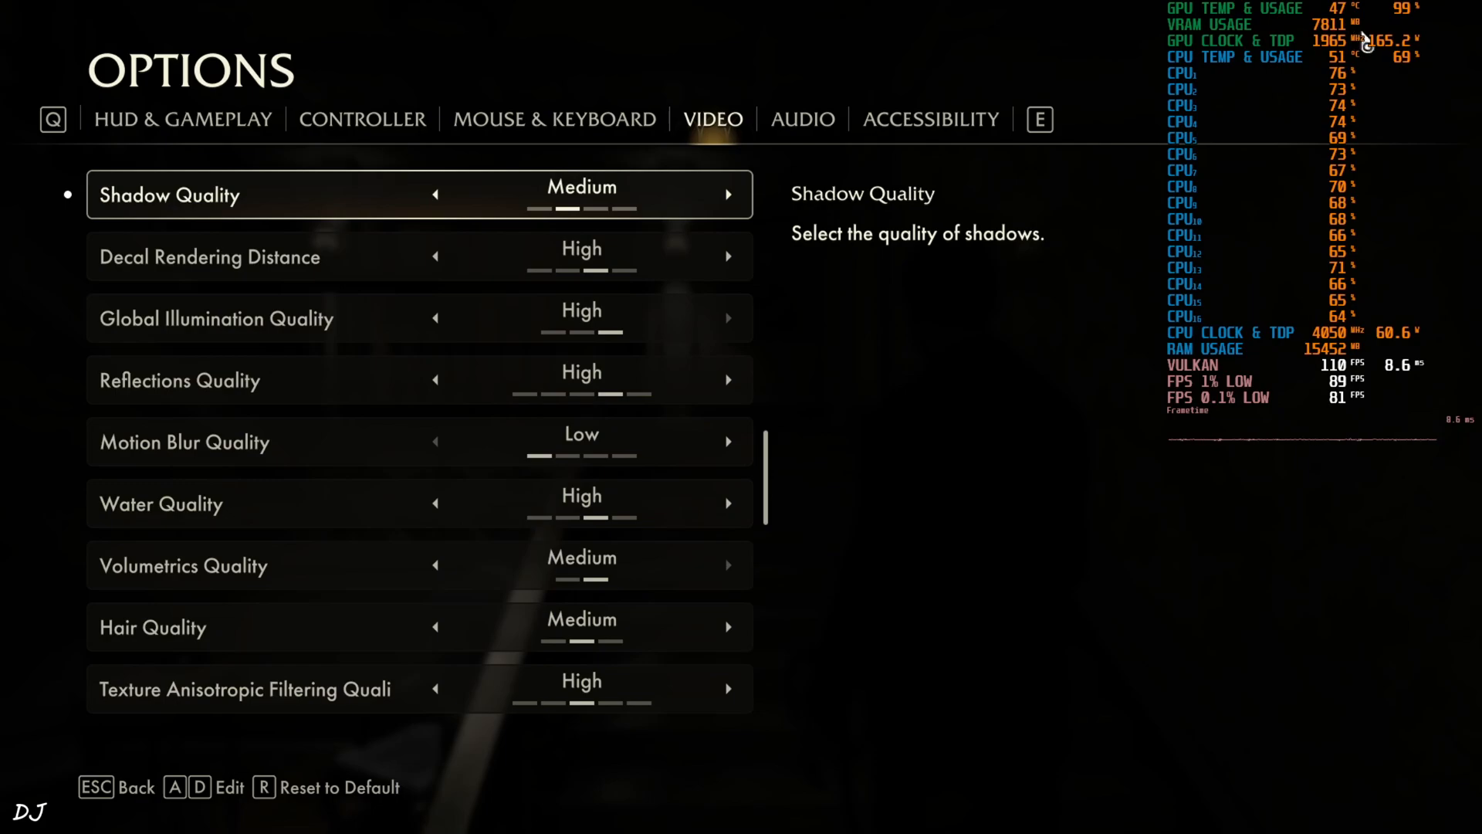
{"action": "scroll", "scroll_direction": "down", "scroll_amount": 3}
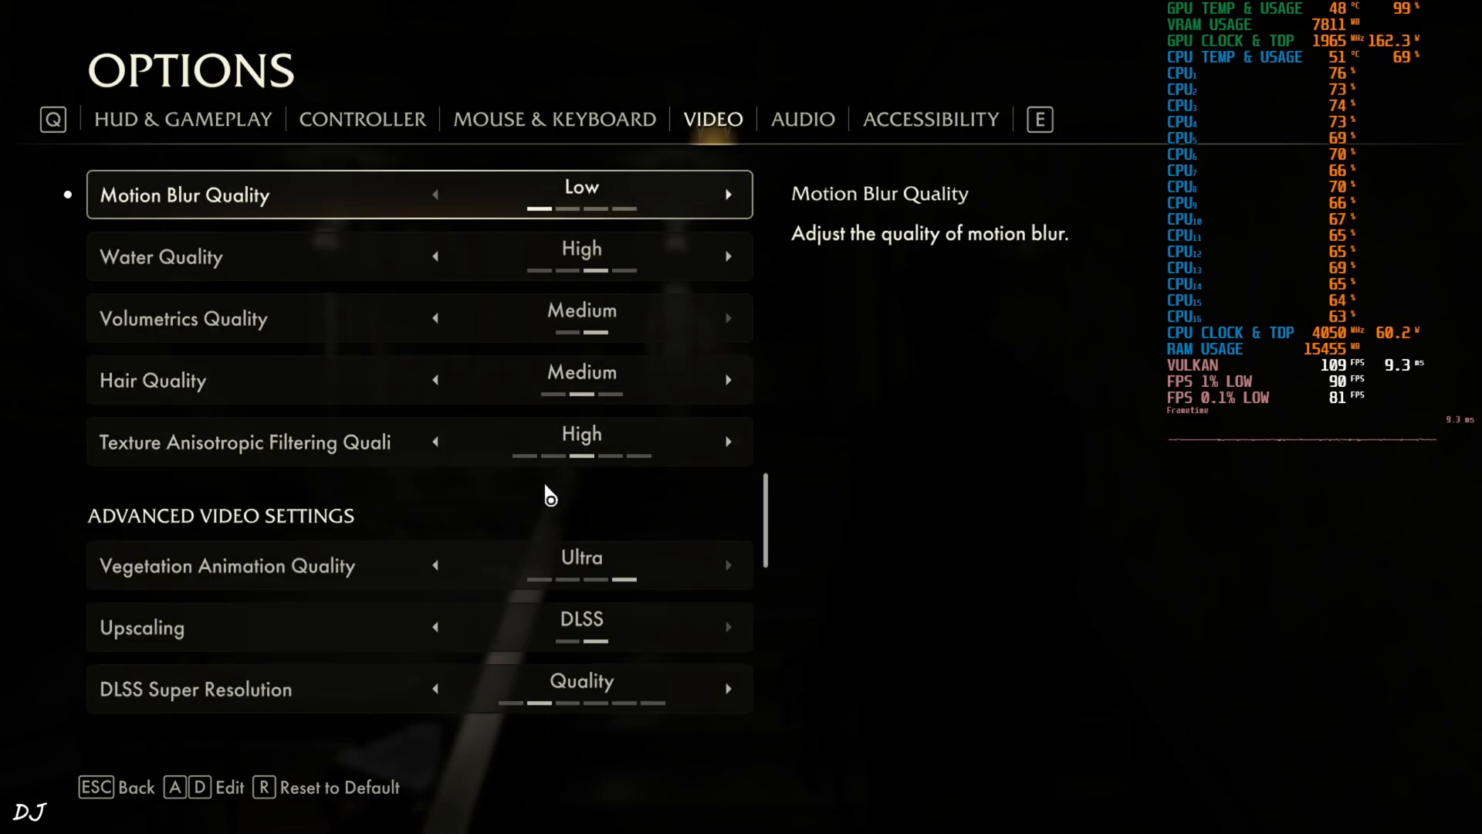
{"action": "scroll", "scroll_direction": "down", "scroll_amount": 3}
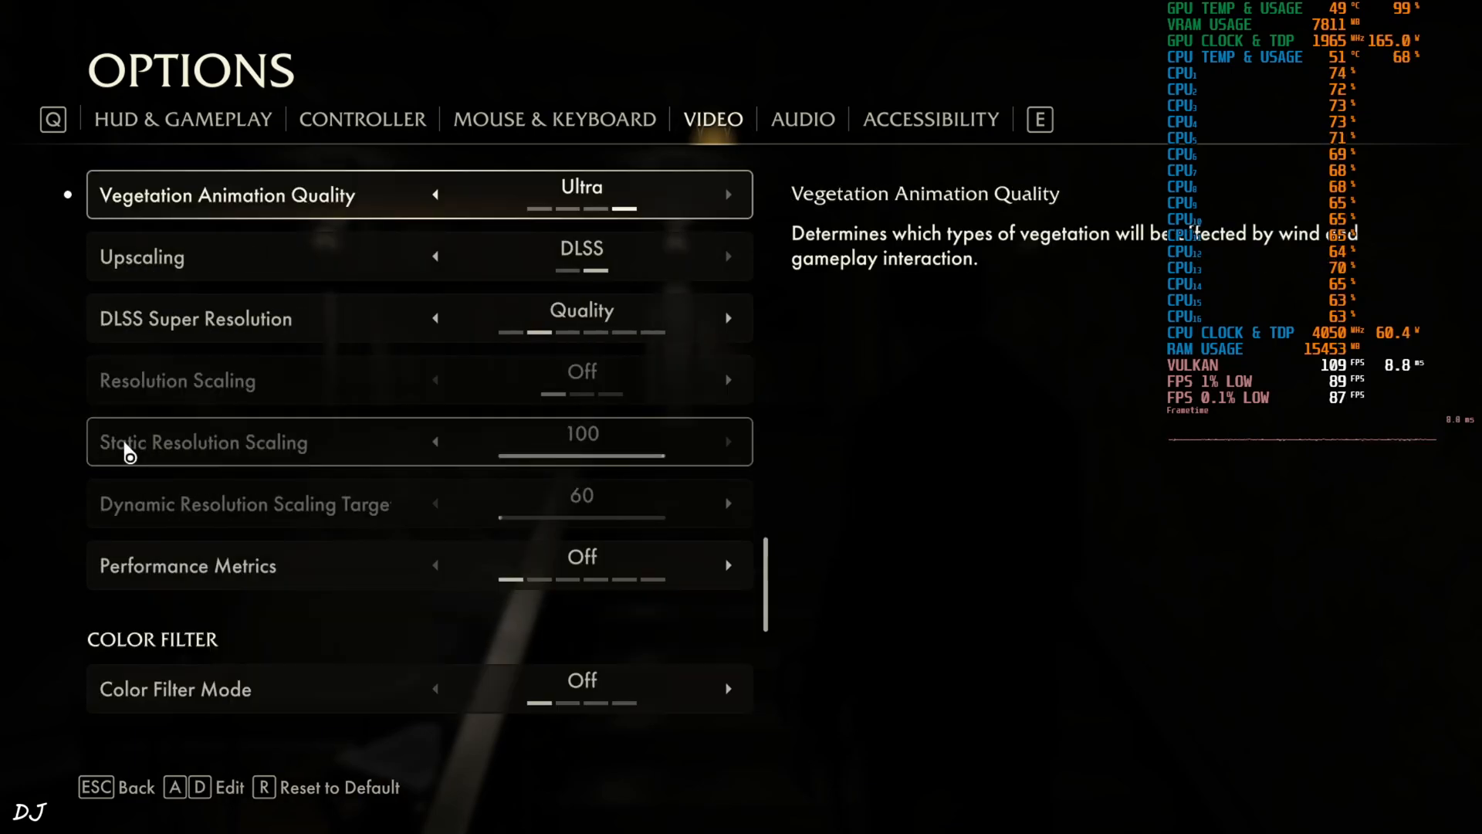
{"action": "mouse_move", "coordinate": [636, 408]}
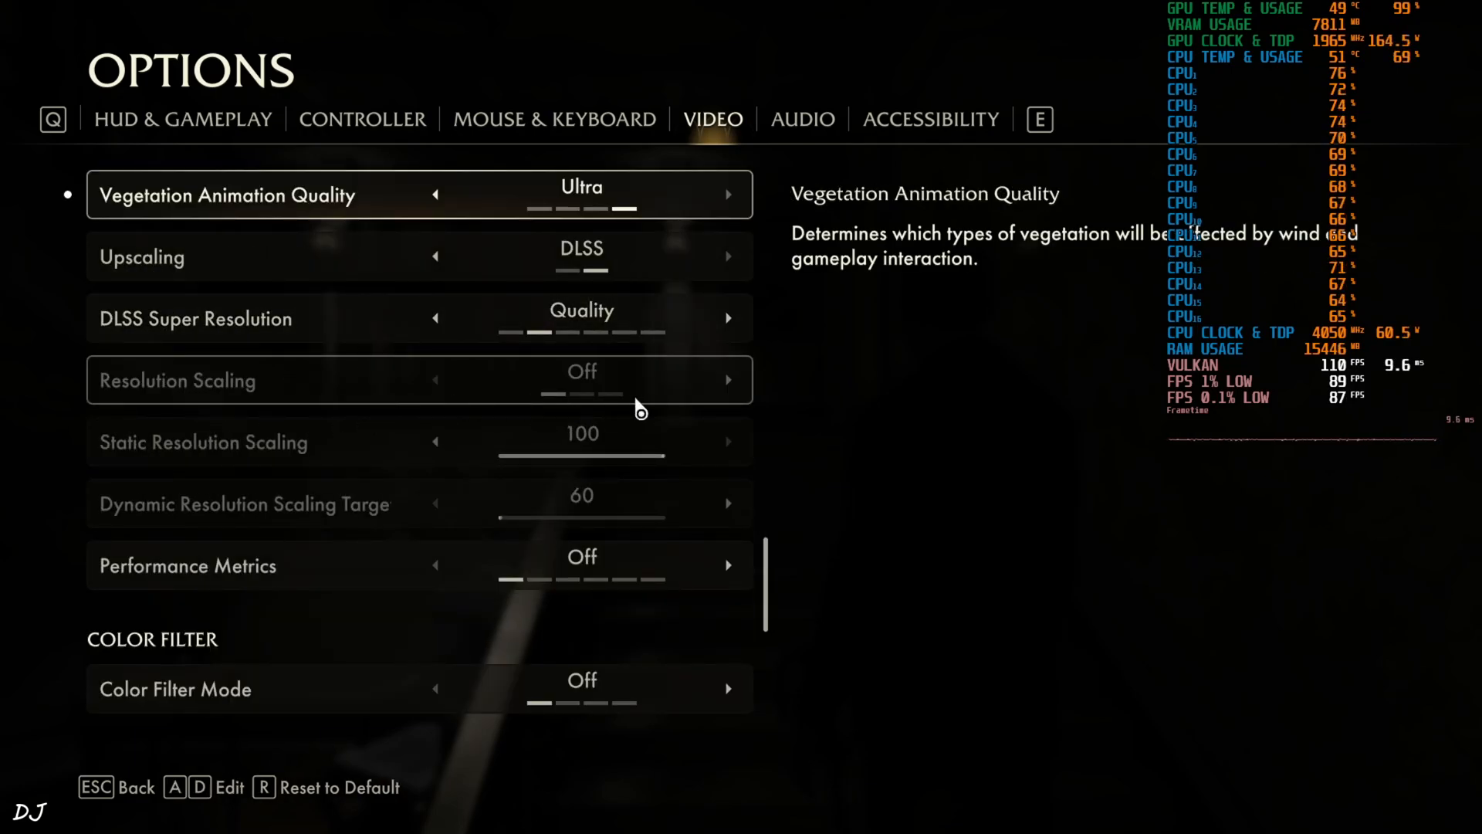
{"action": "scroll", "scroll_direction": "down", "scroll_amount": 3}
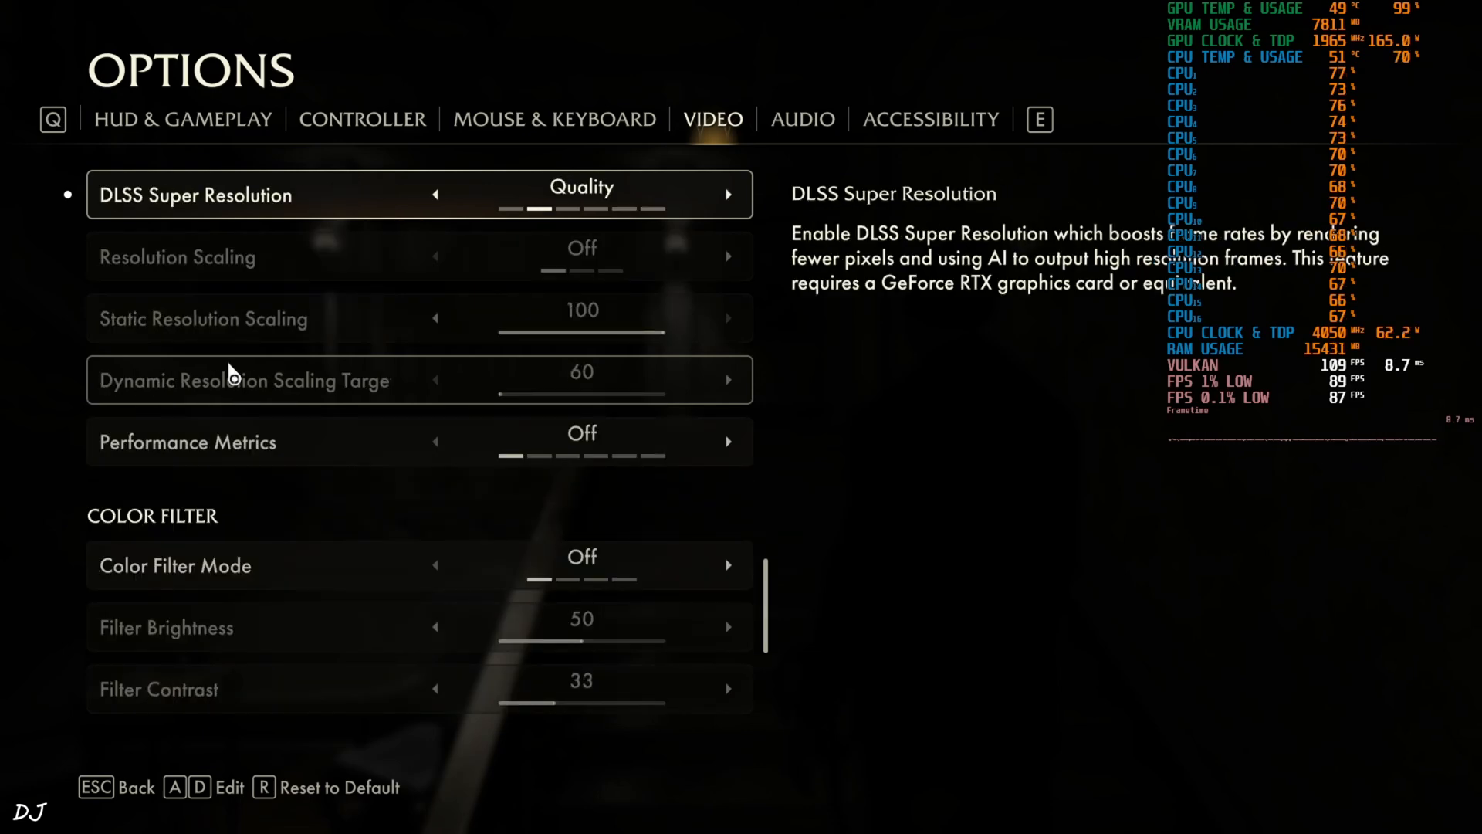
{"action": "scroll", "scroll_direction": "down", "scroll_amount": 3}
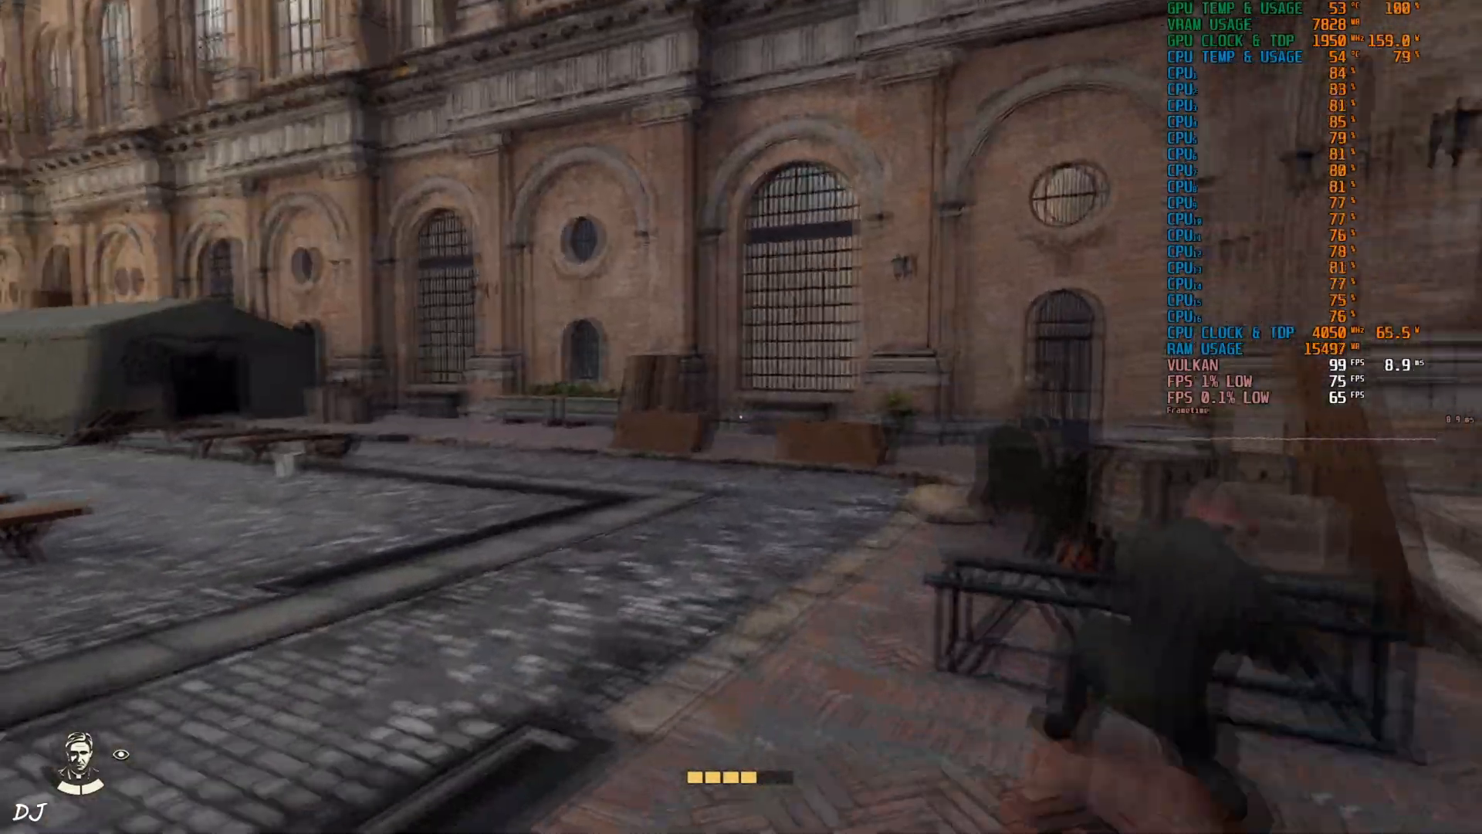
{"action": "mouse_move", "coordinate": [741, 417]}
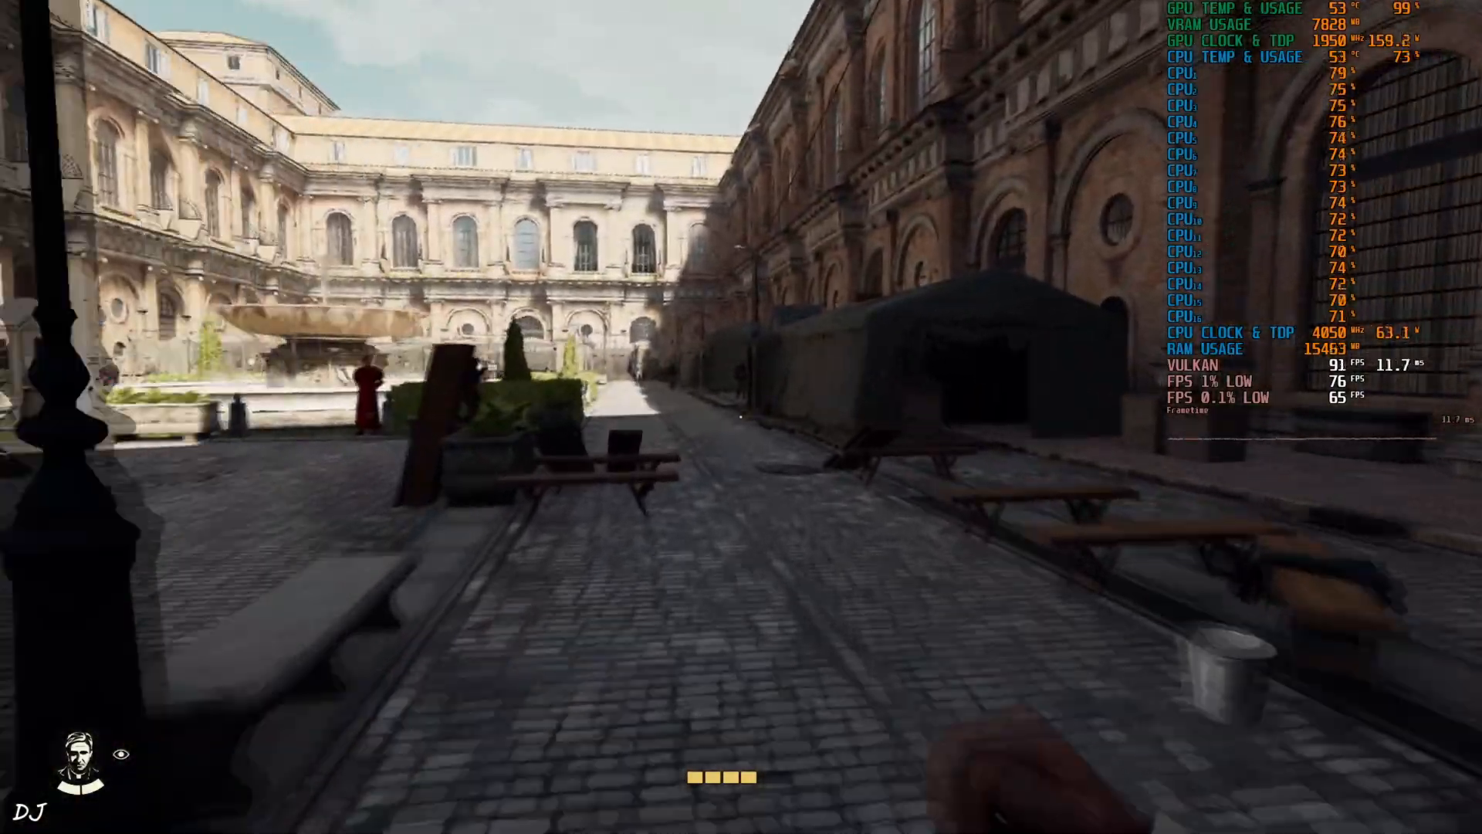
{"action": "mouse_move", "coordinate": [741, 417]}
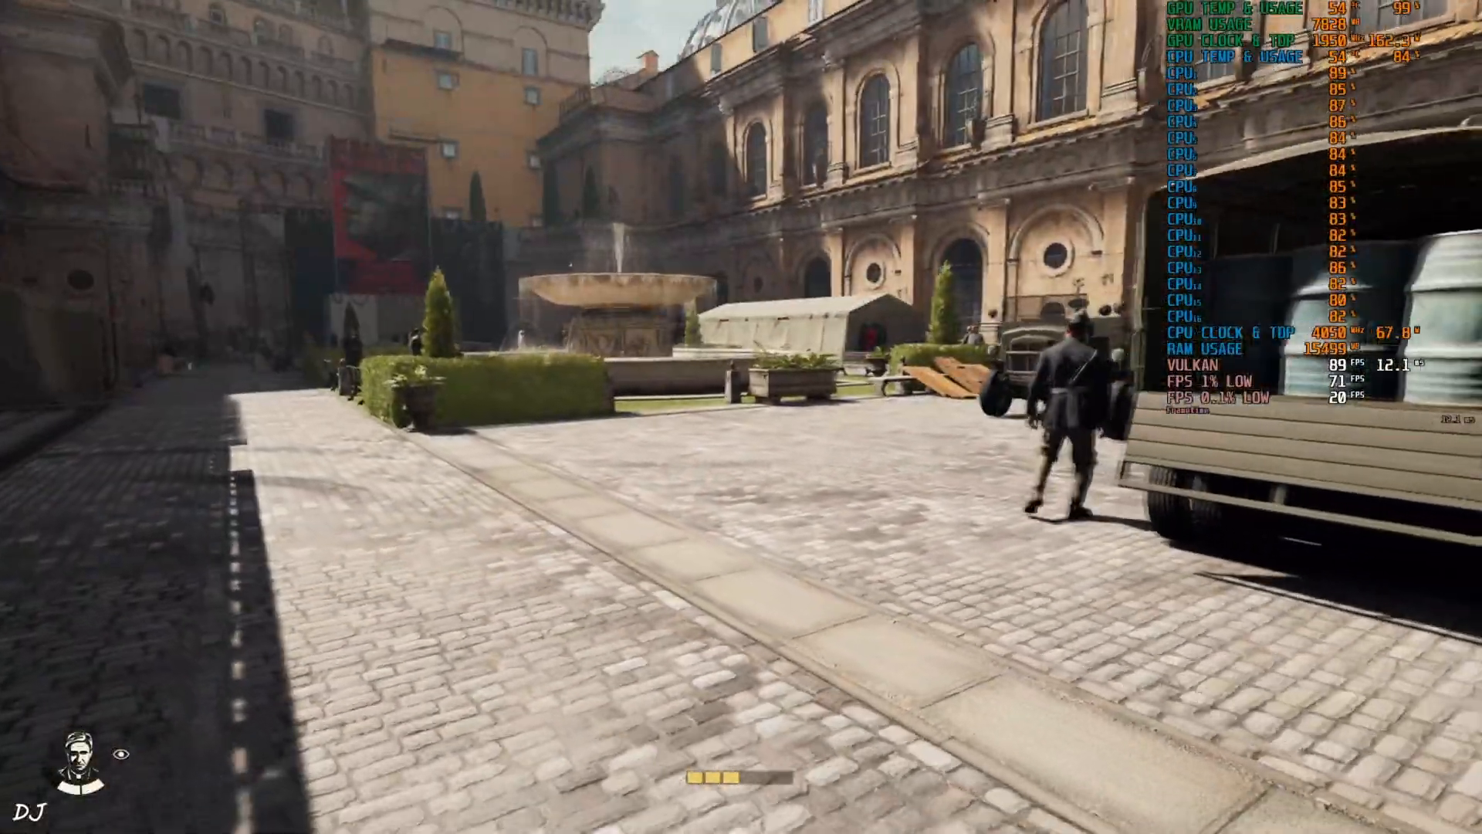
{"action": "mouse_move", "coordinate": [741, 417]}
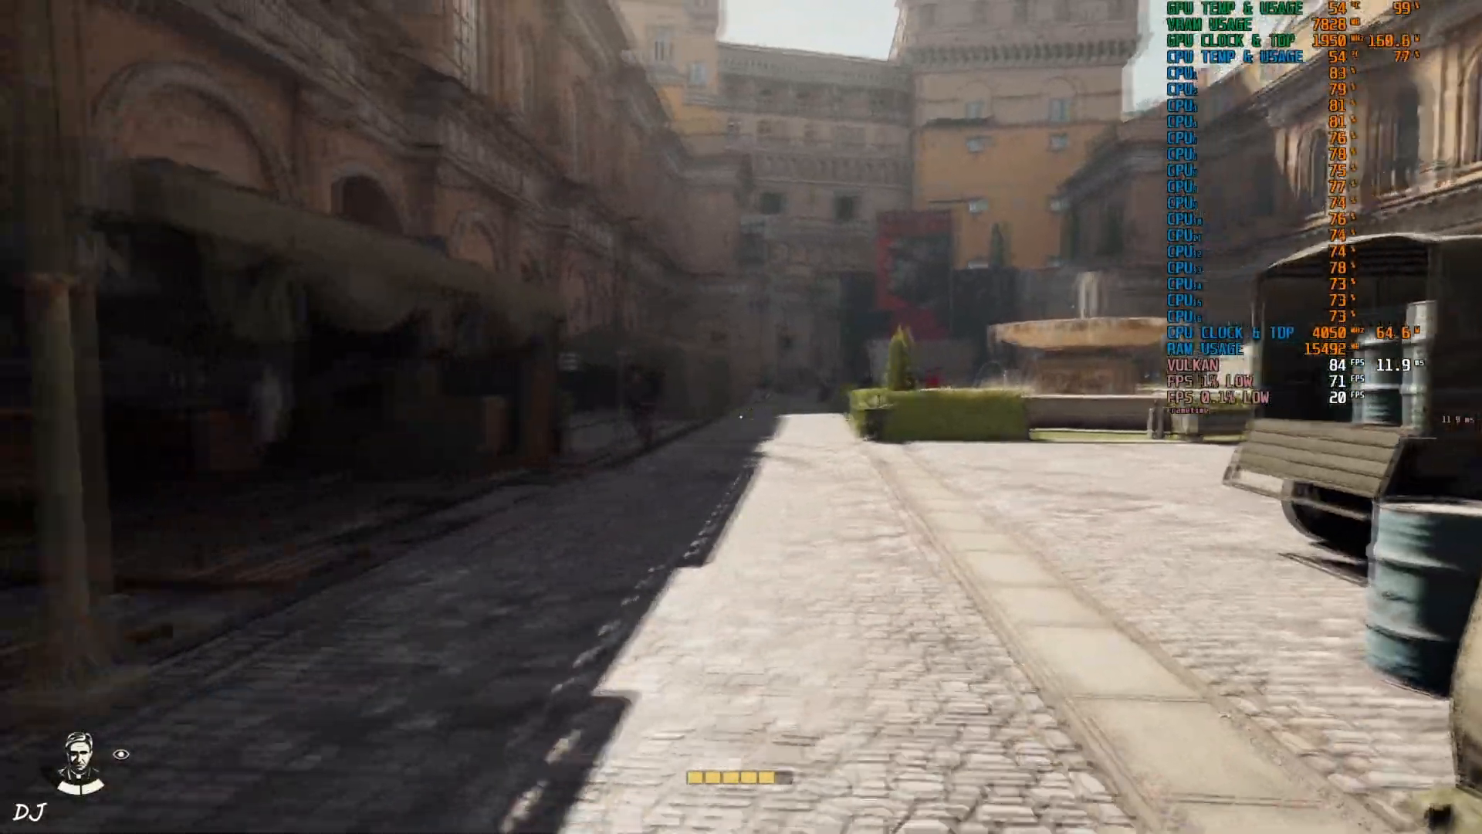
{"action": "mouse_move", "coordinate": [741, 416]}
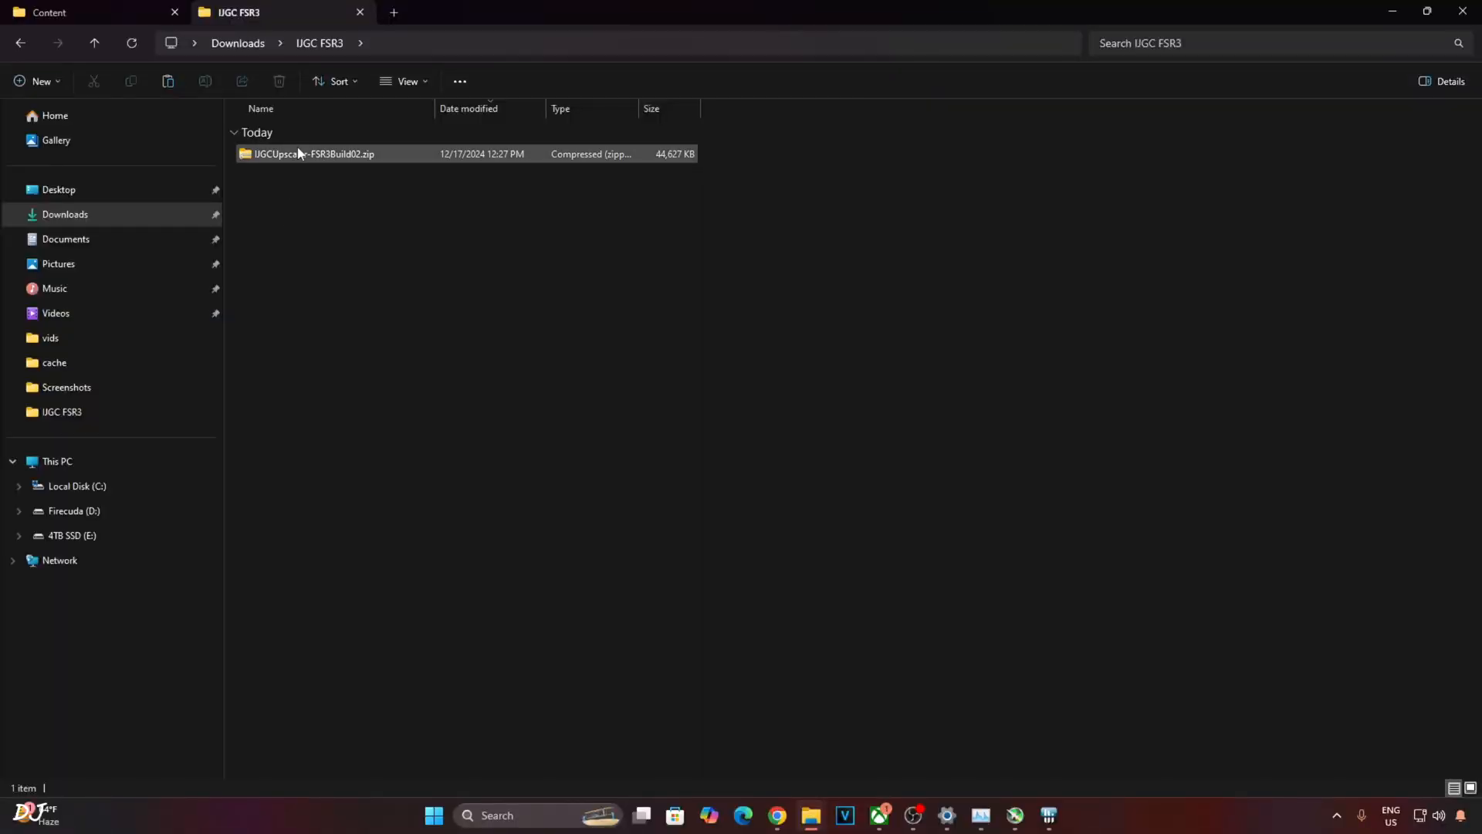
Open IJGCUpscaler-FSR3Build02.zip to view its mods folder and upscaler files
{"action": "double_click", "coordinate": [315, 152]}
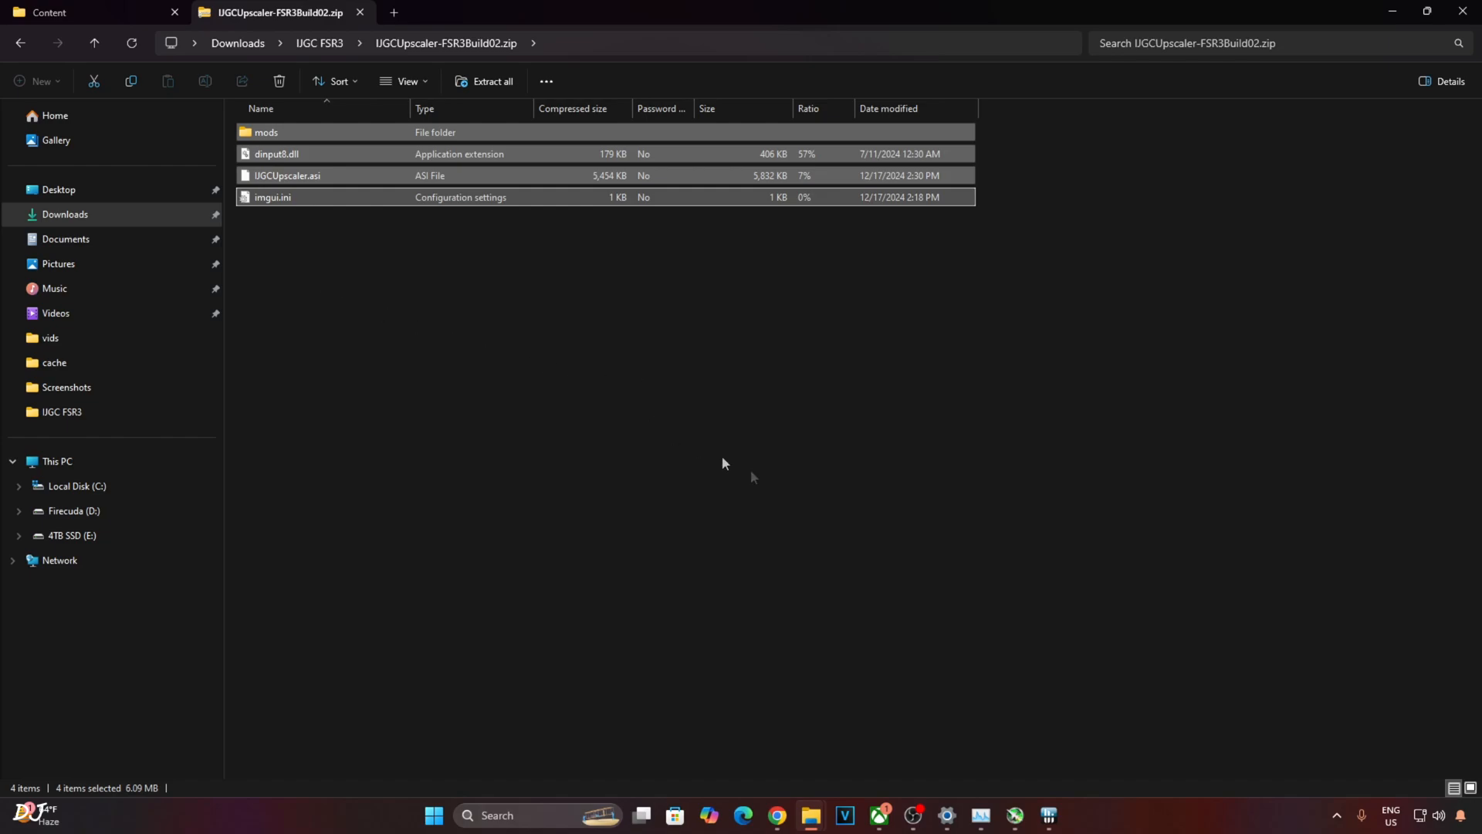
{"action": "left_click", "coordinate": [877, 822]}
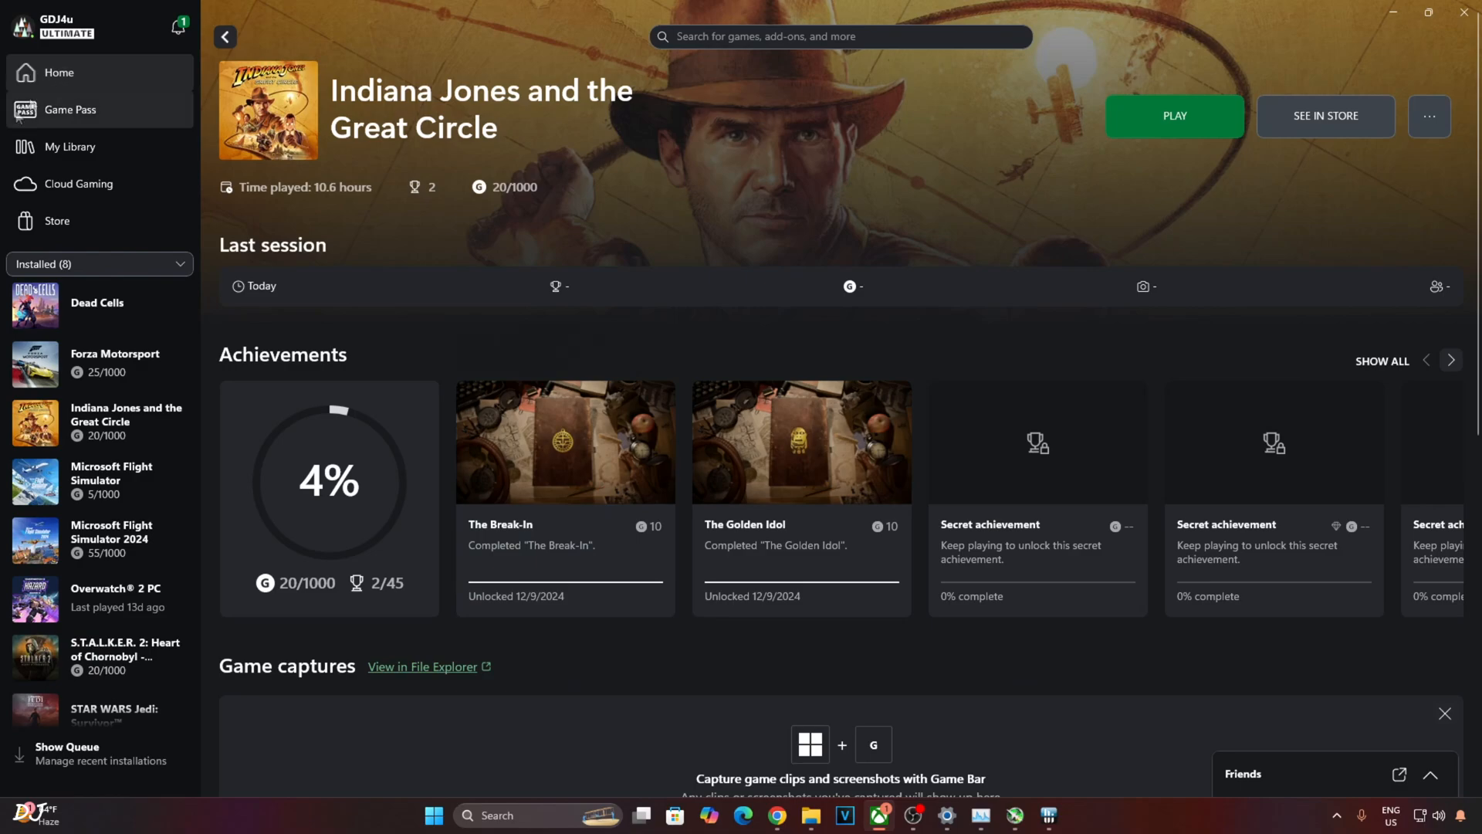
{"action": "mouse_move", "coordinate": [1000, 186]}
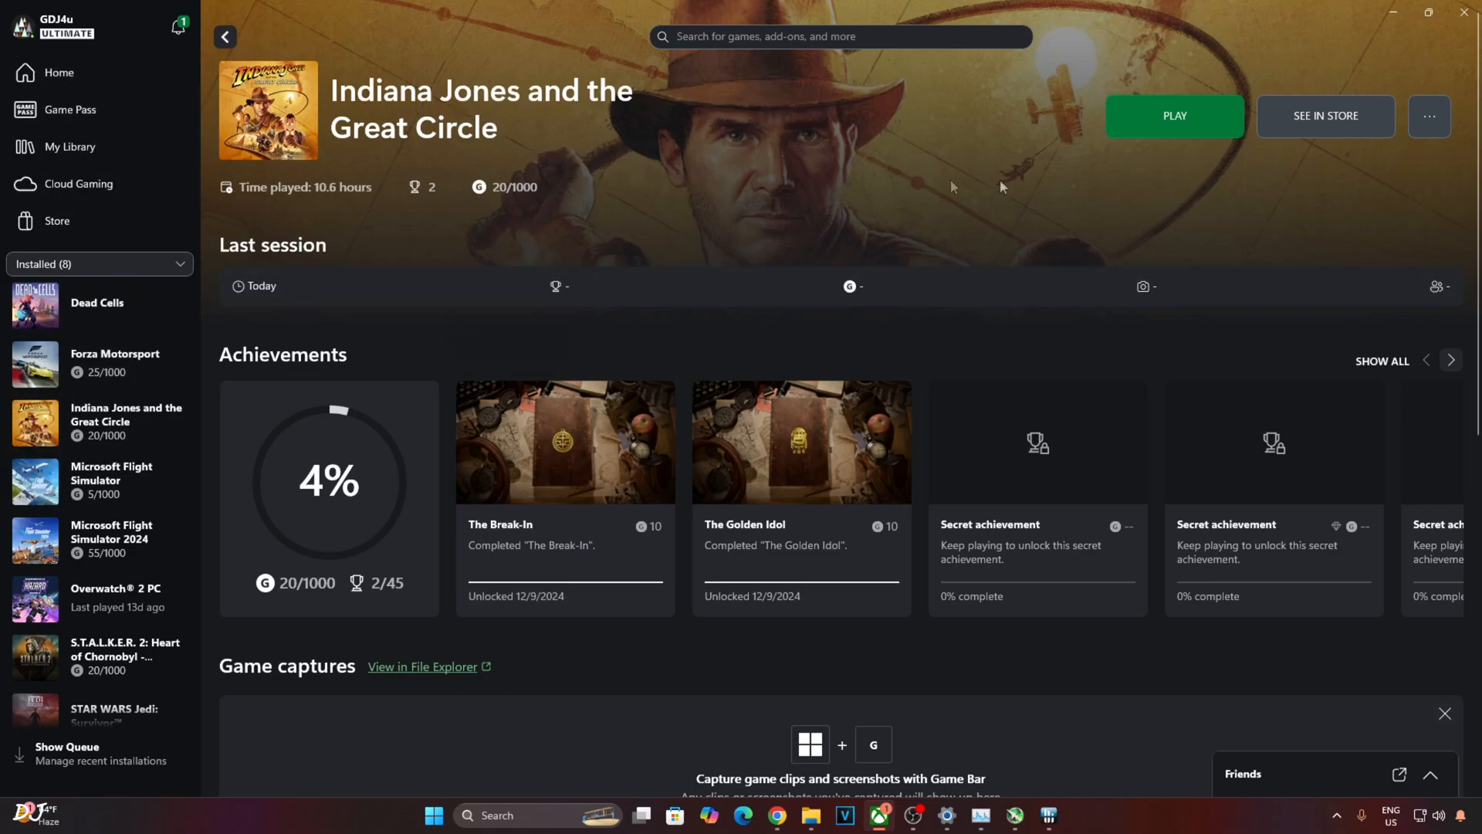
Open the game's E:\Xbox install folder through the Xbox app's manage files option
{"action": "left_click", "coordinate": [1427, 115]}
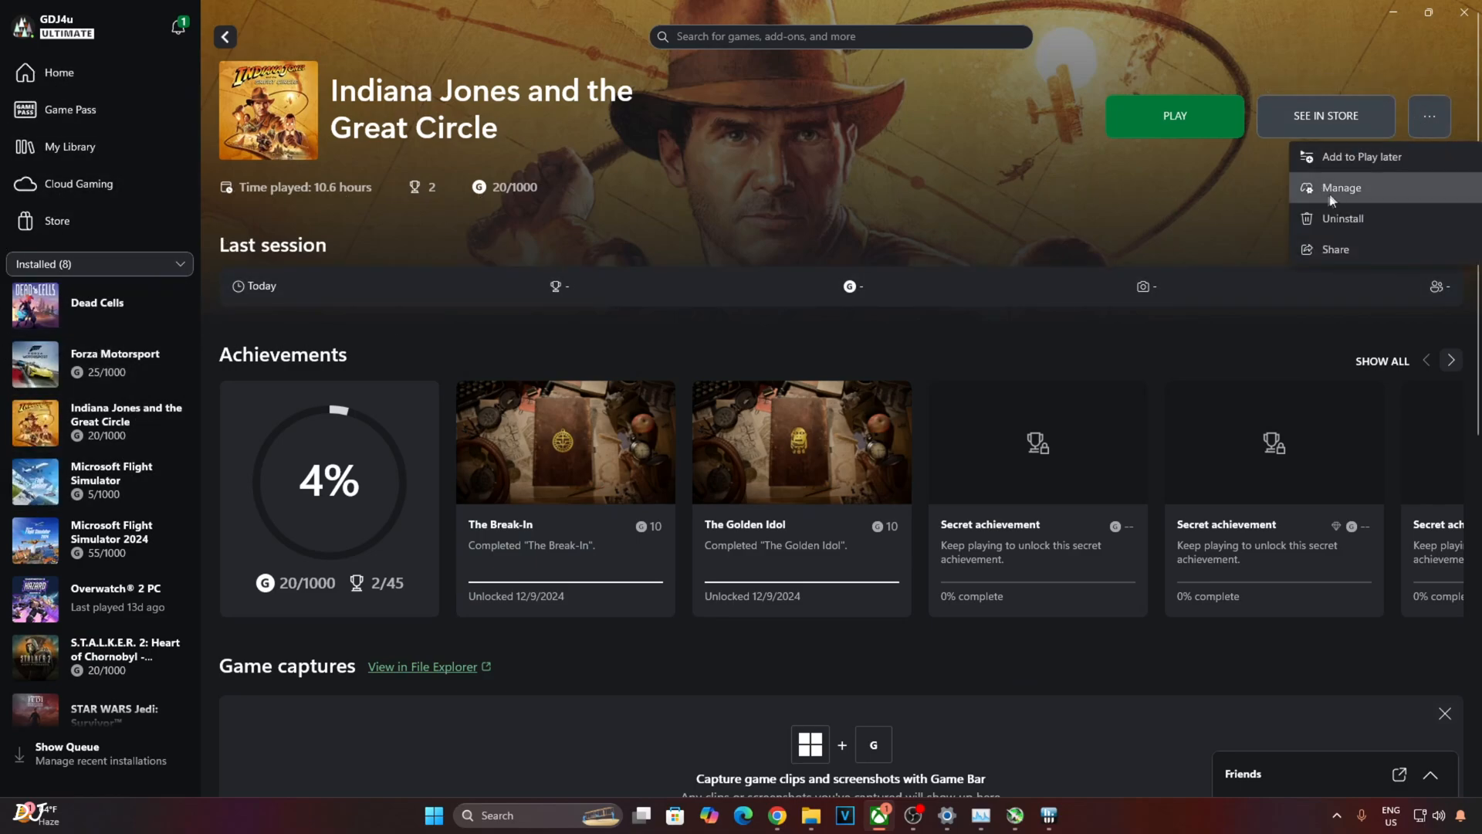
{"action": "left_click", "coordinate": [1340, 187]}
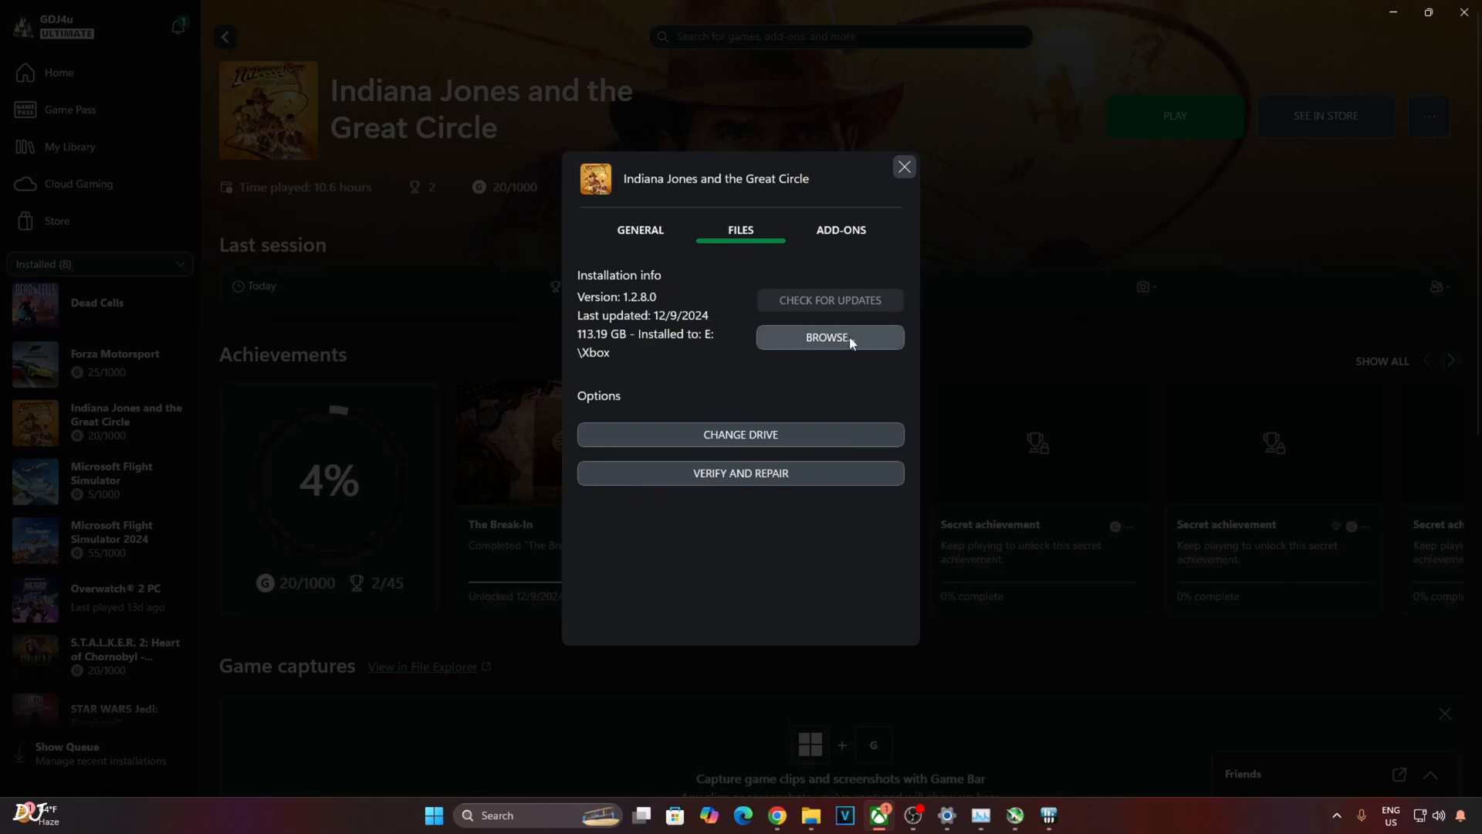
{"action": "left_click", "coordinate": [829, 338]}
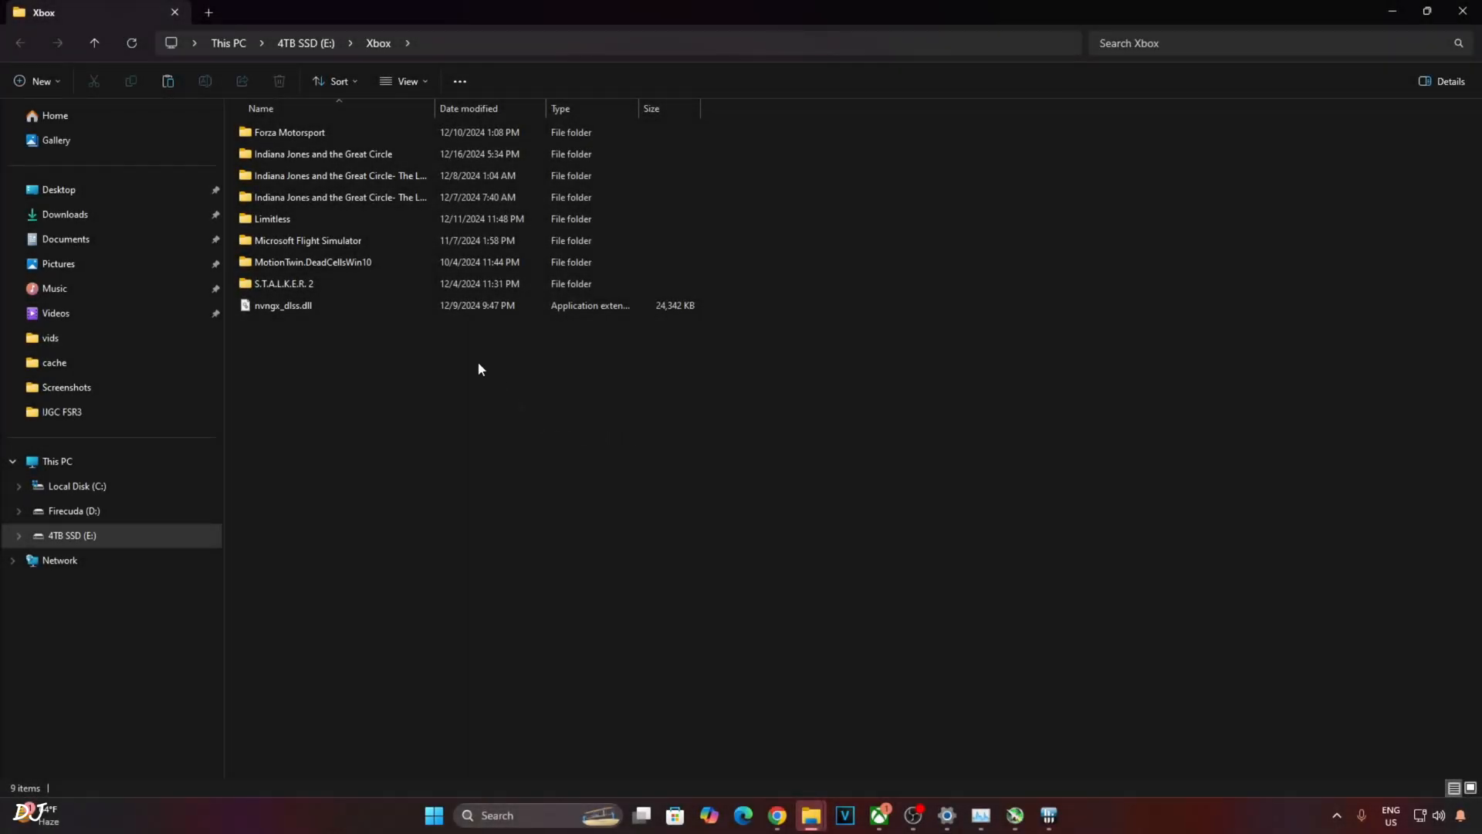
Navigate into the Indiana Jones and the Great Circle > Content folder
{"action": "left_click", "coordinate": [323, 153]}
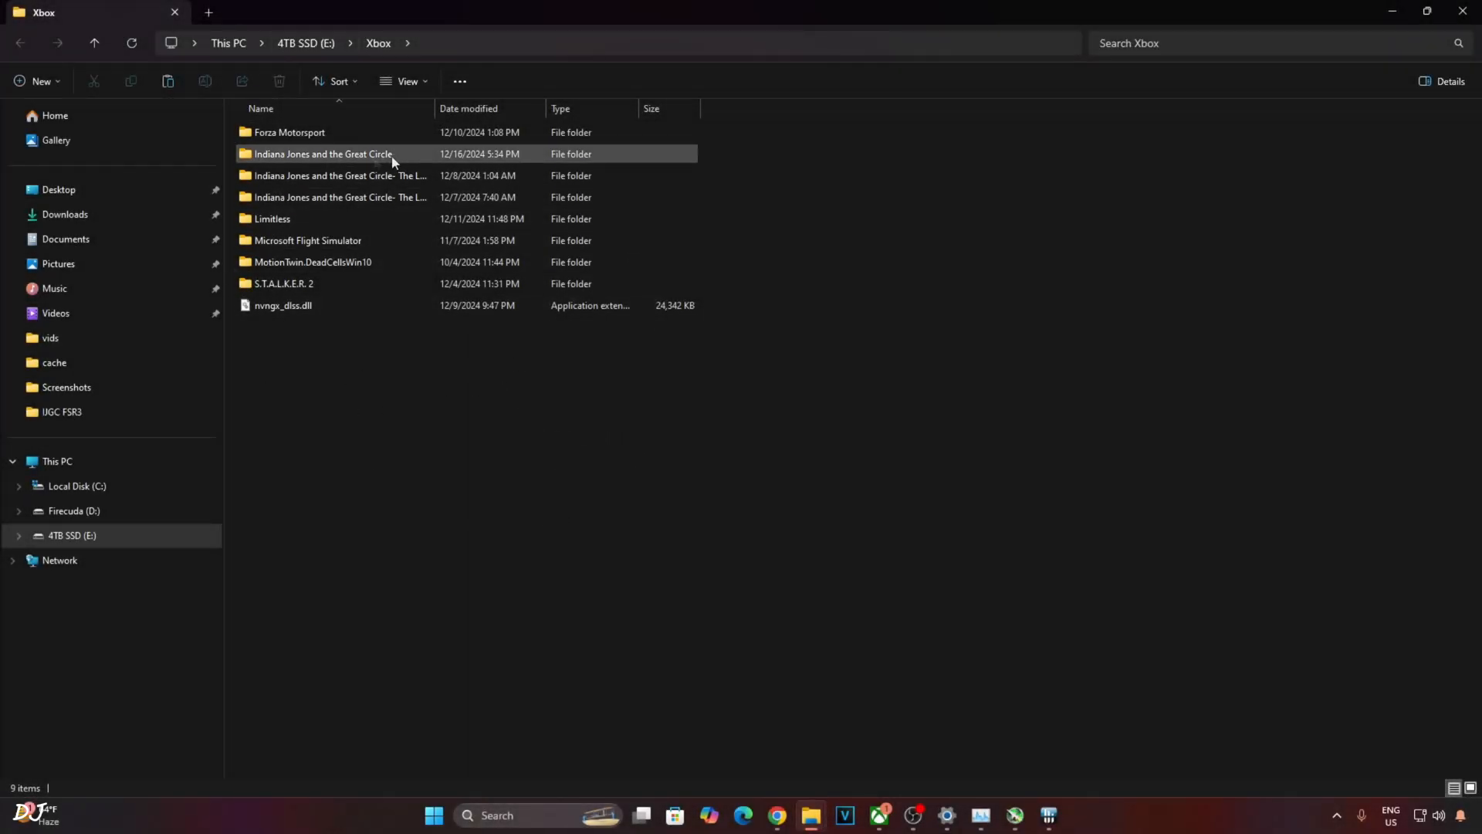
{"action": "double_click", "coordinate": [322, 153]}
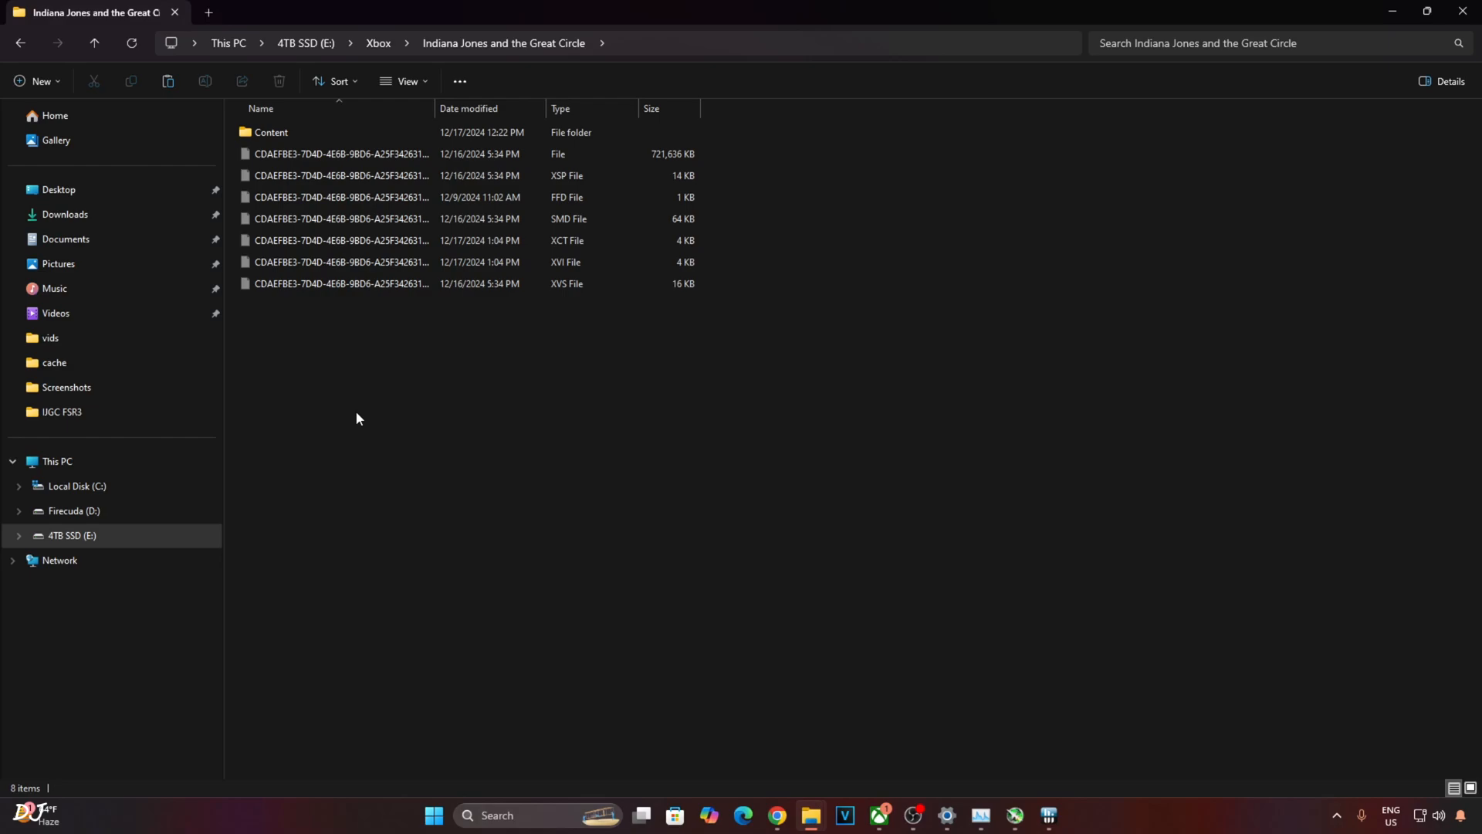
{"action": "left_click", "coordinate": [341, 152]}
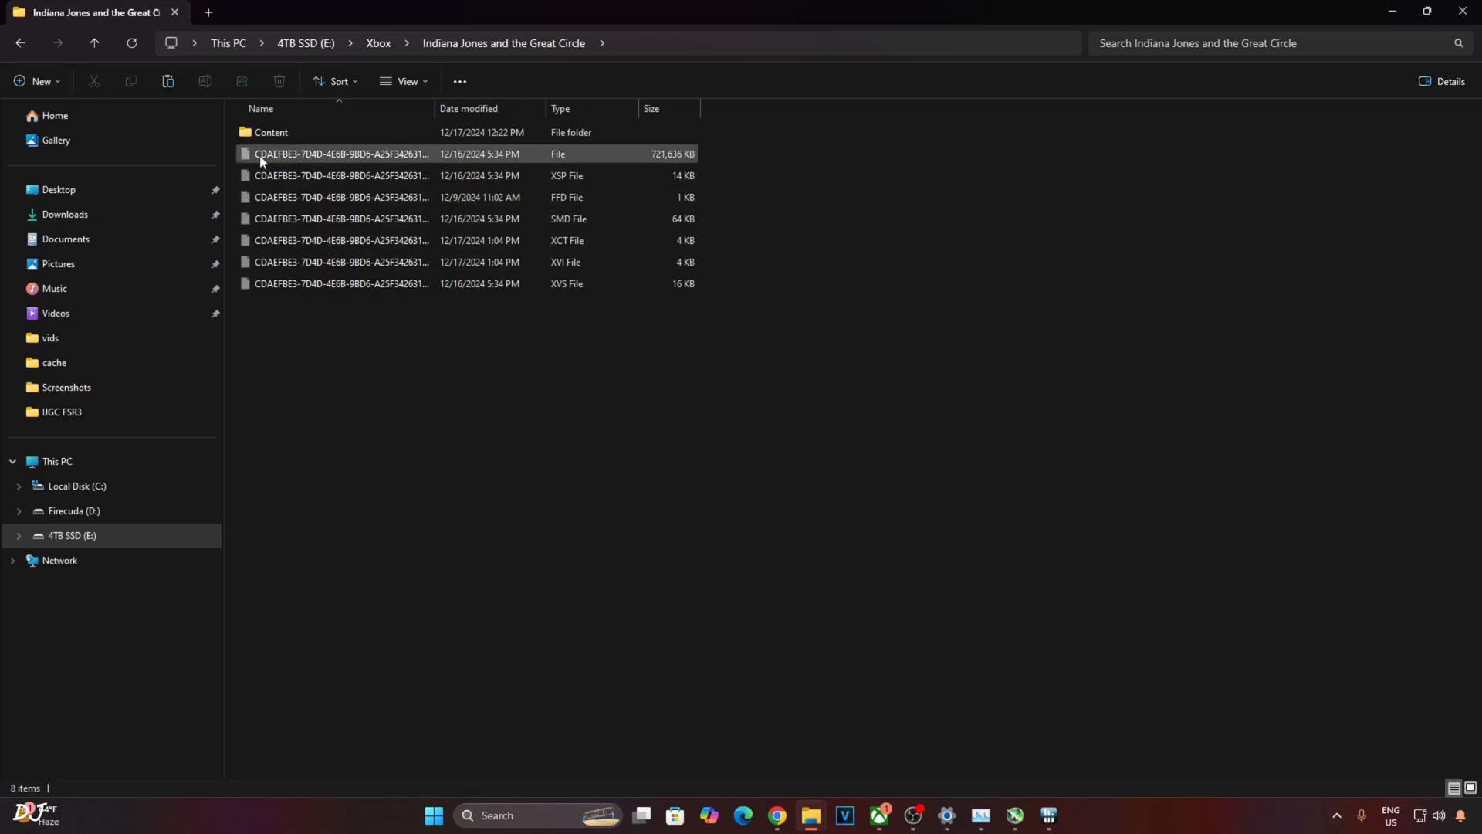
{"action": "double_click", "coordinate": [270, 132]}
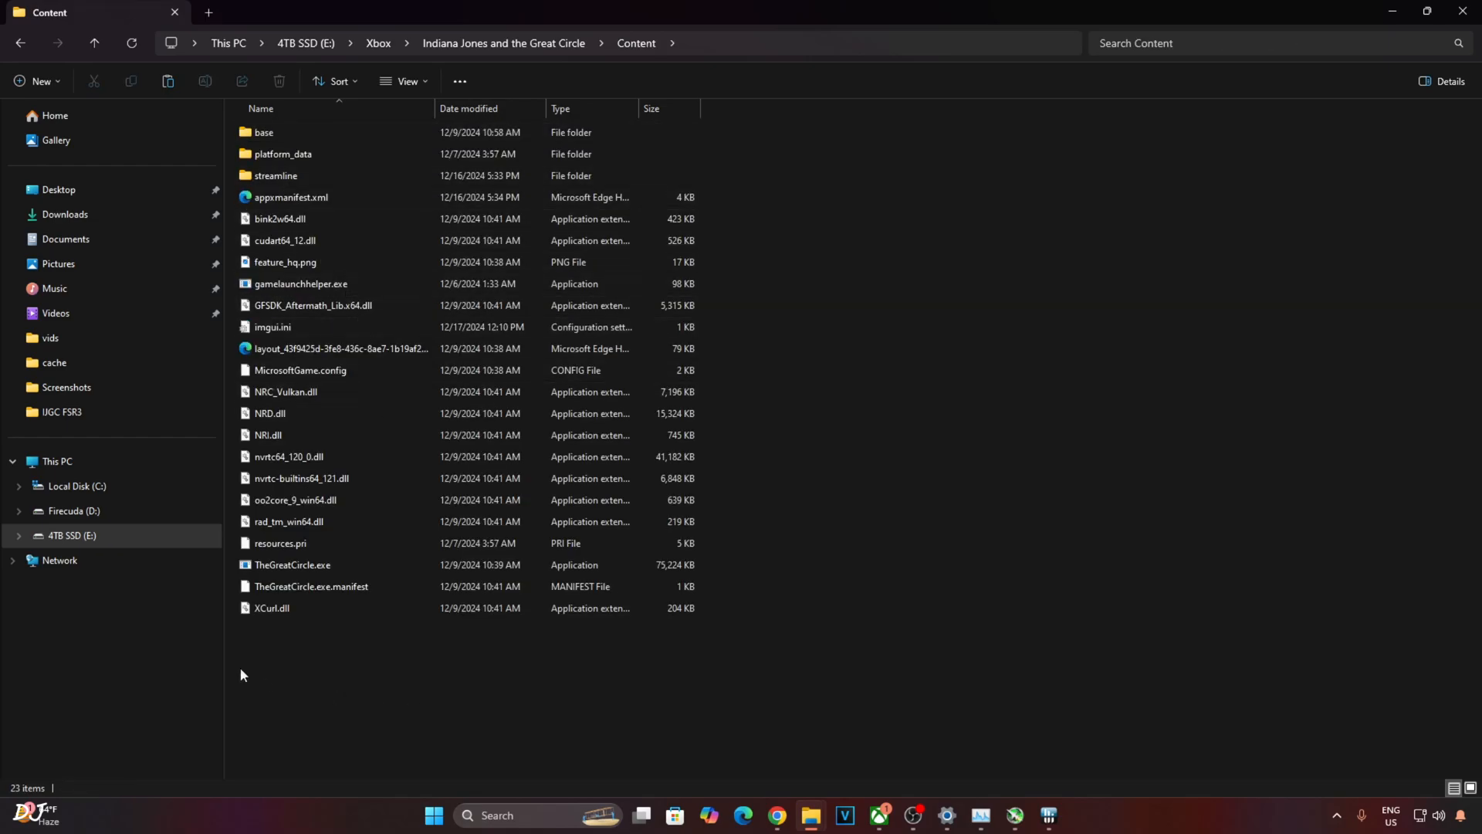
Paste the upscaler mod files into Content, replacing the existing imgui.ini
{"action": "left_click", "coordinate": [340, 348]}
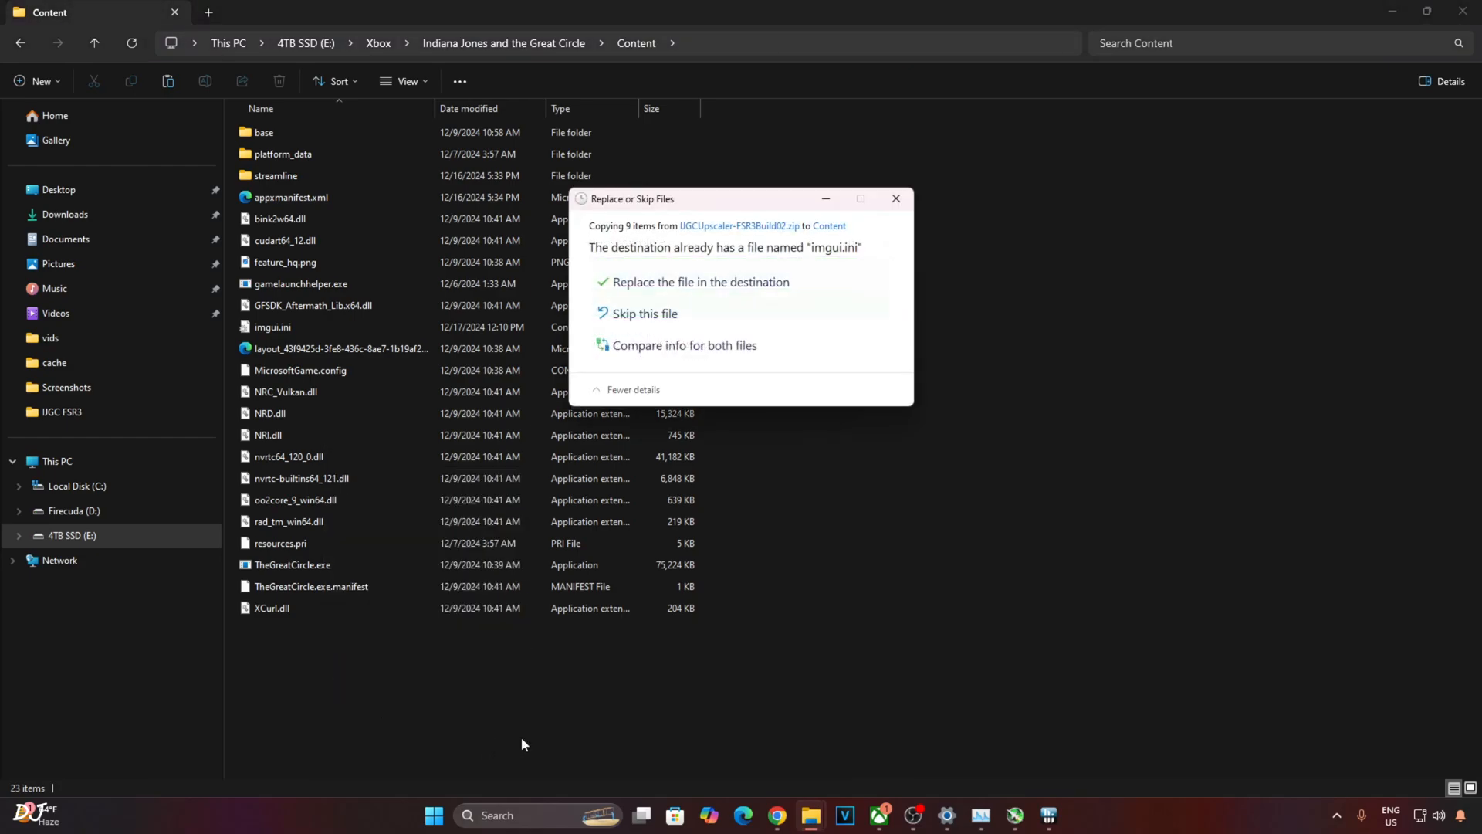
{"action": "left_click", "coordinate": [702, 282]}
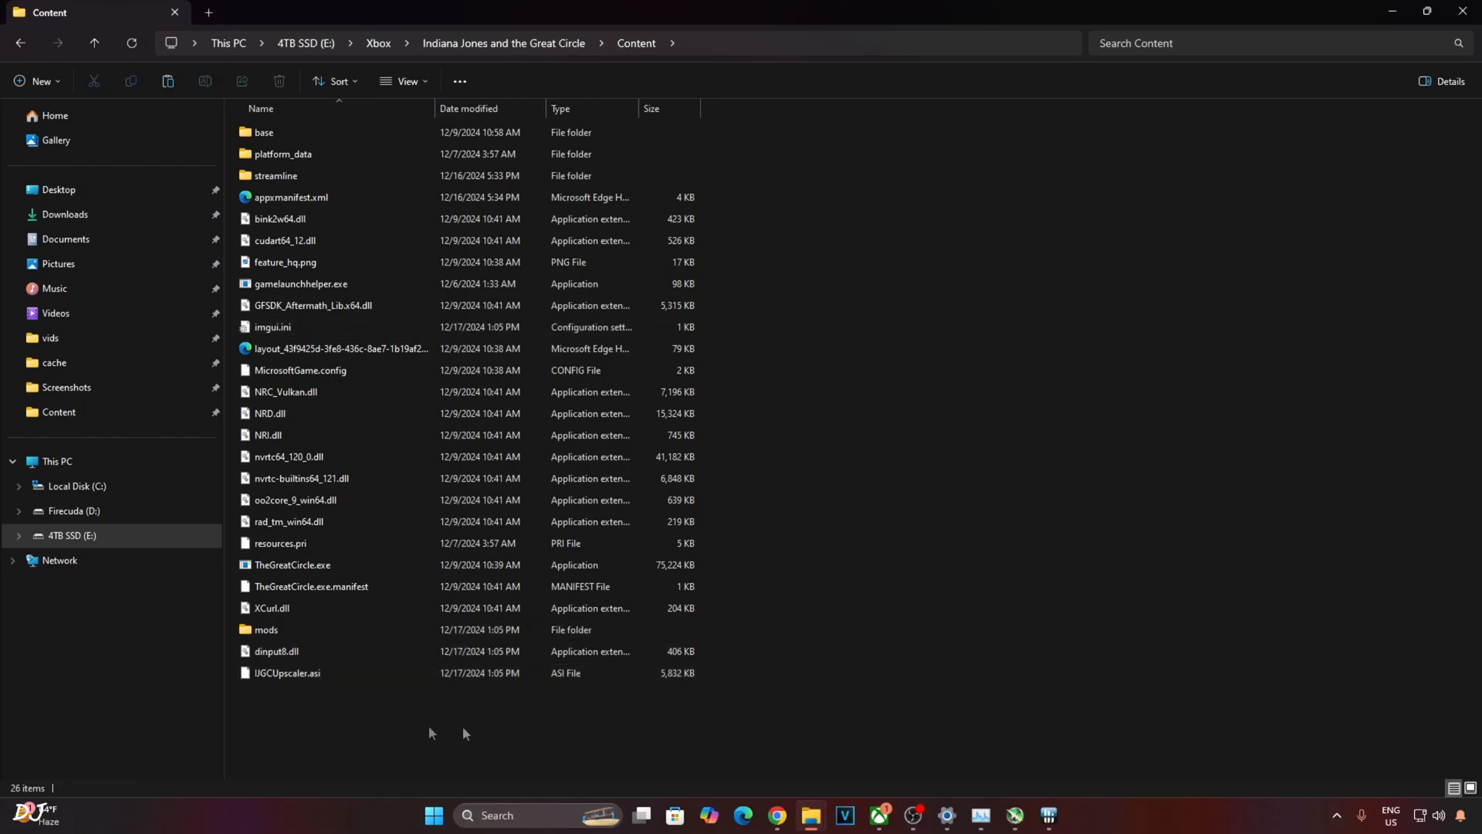
{"action": "mouse_move", "coordinate": [541, 733]}
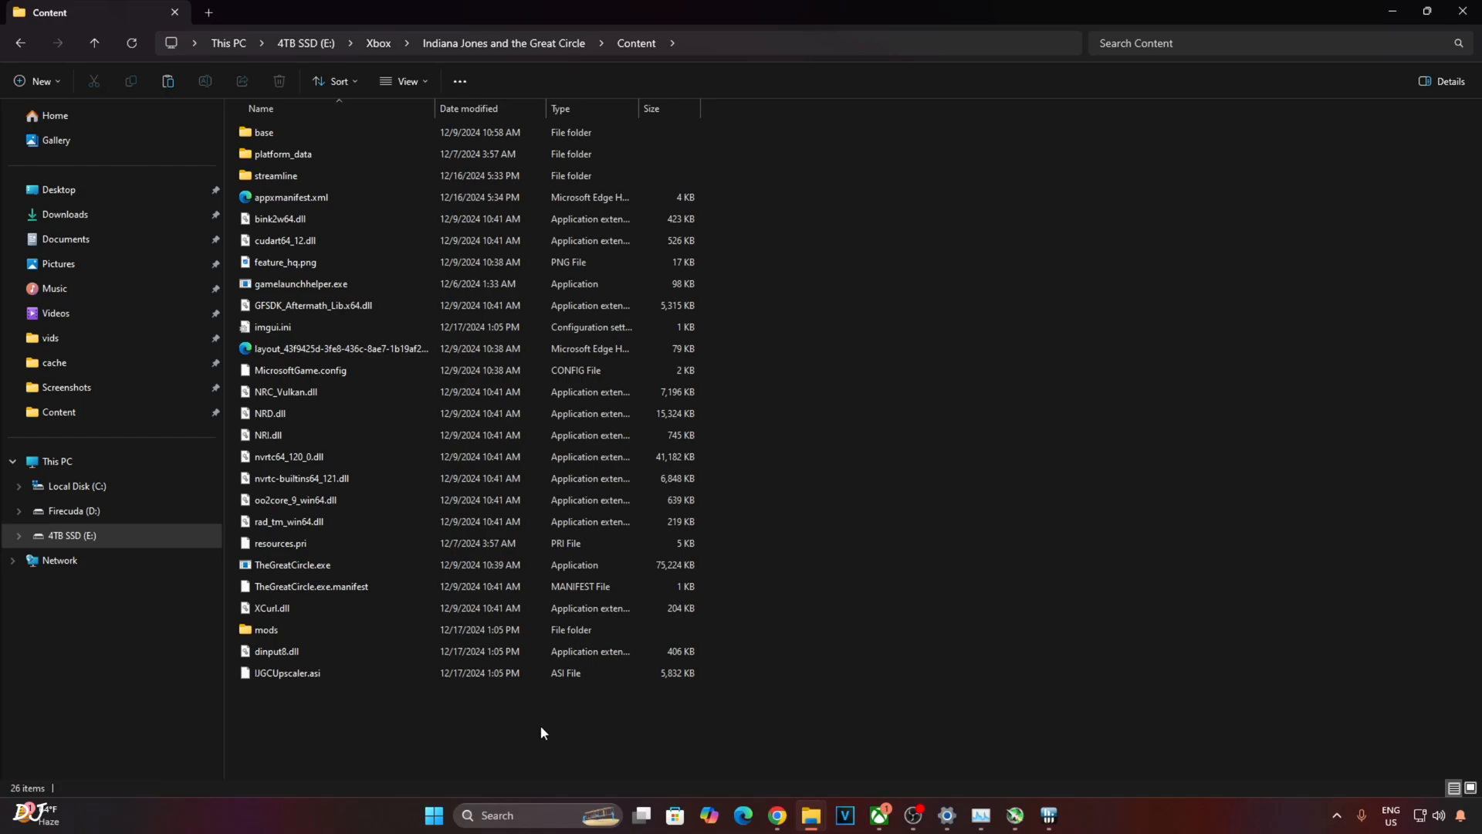
{"action": "left_click", "coordinate": [1399, 10]}
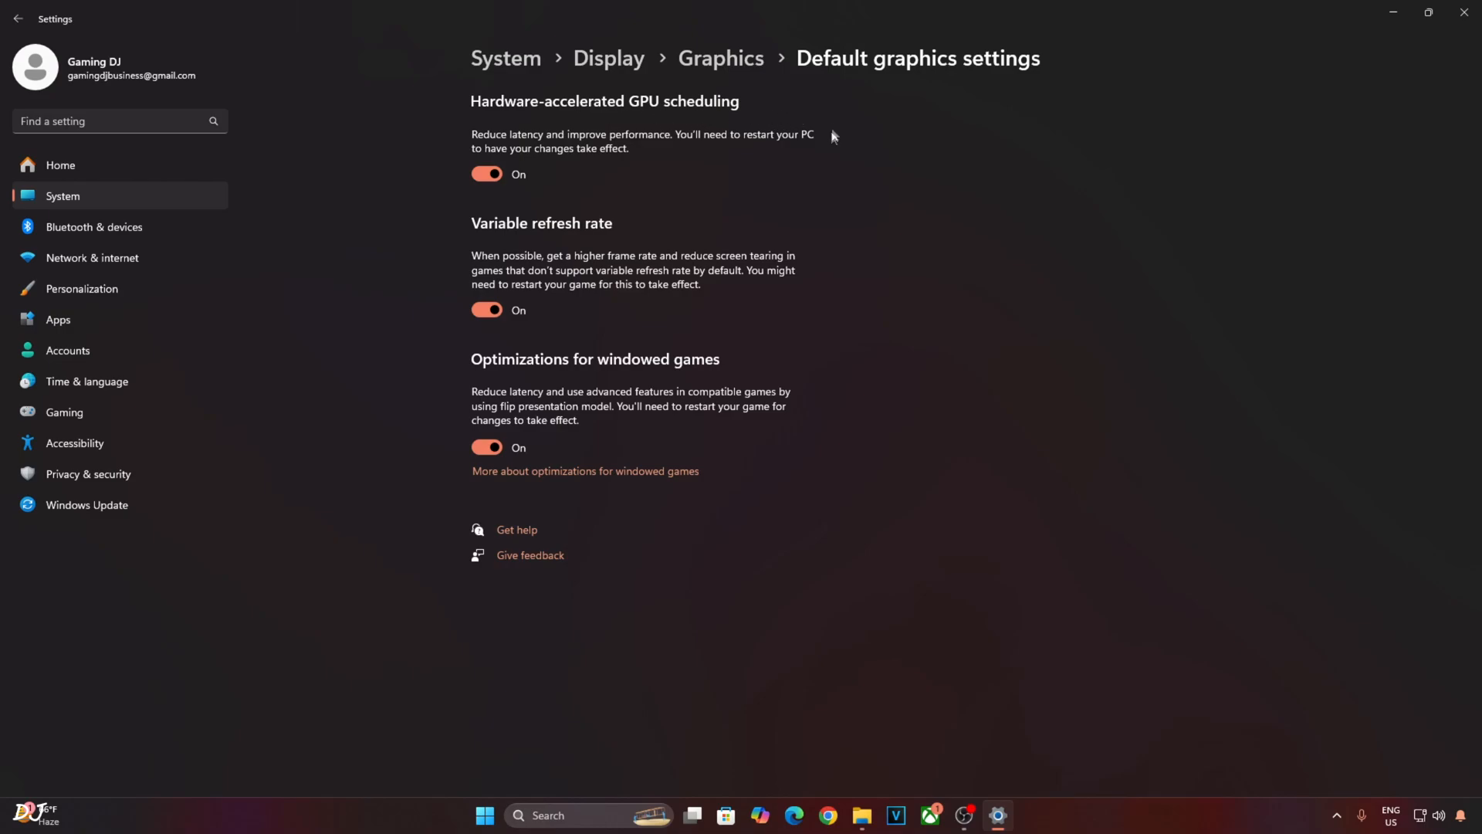
{"action": "mouse_move", "coordinate": [554, 219]}
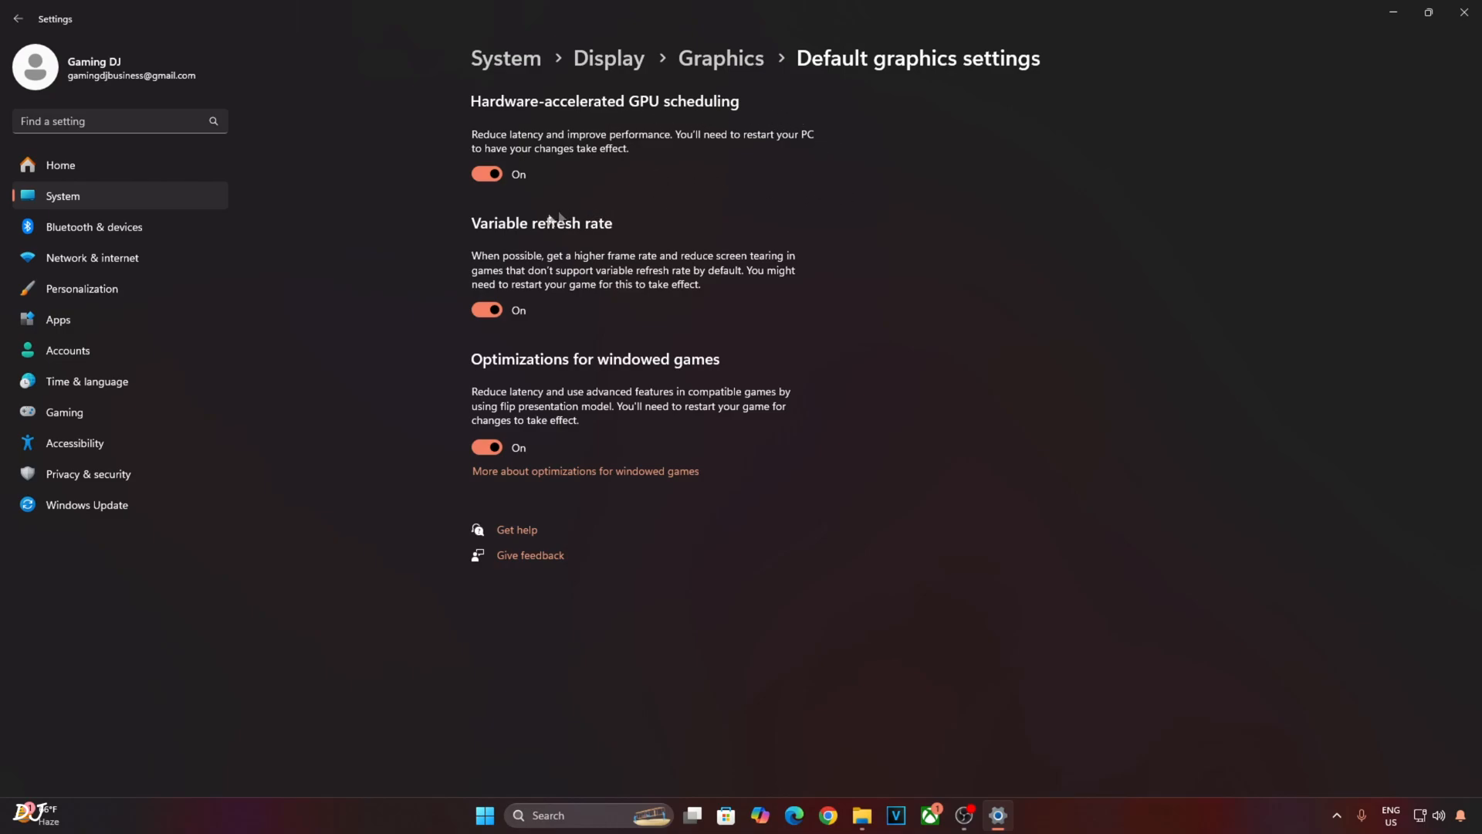
Check GPU scheduling, variable refresh rate and windowed-game optimizations are on
{"action": "left_click", "coordinate": [486, 310]}
{"action": "type", "text": "n"}
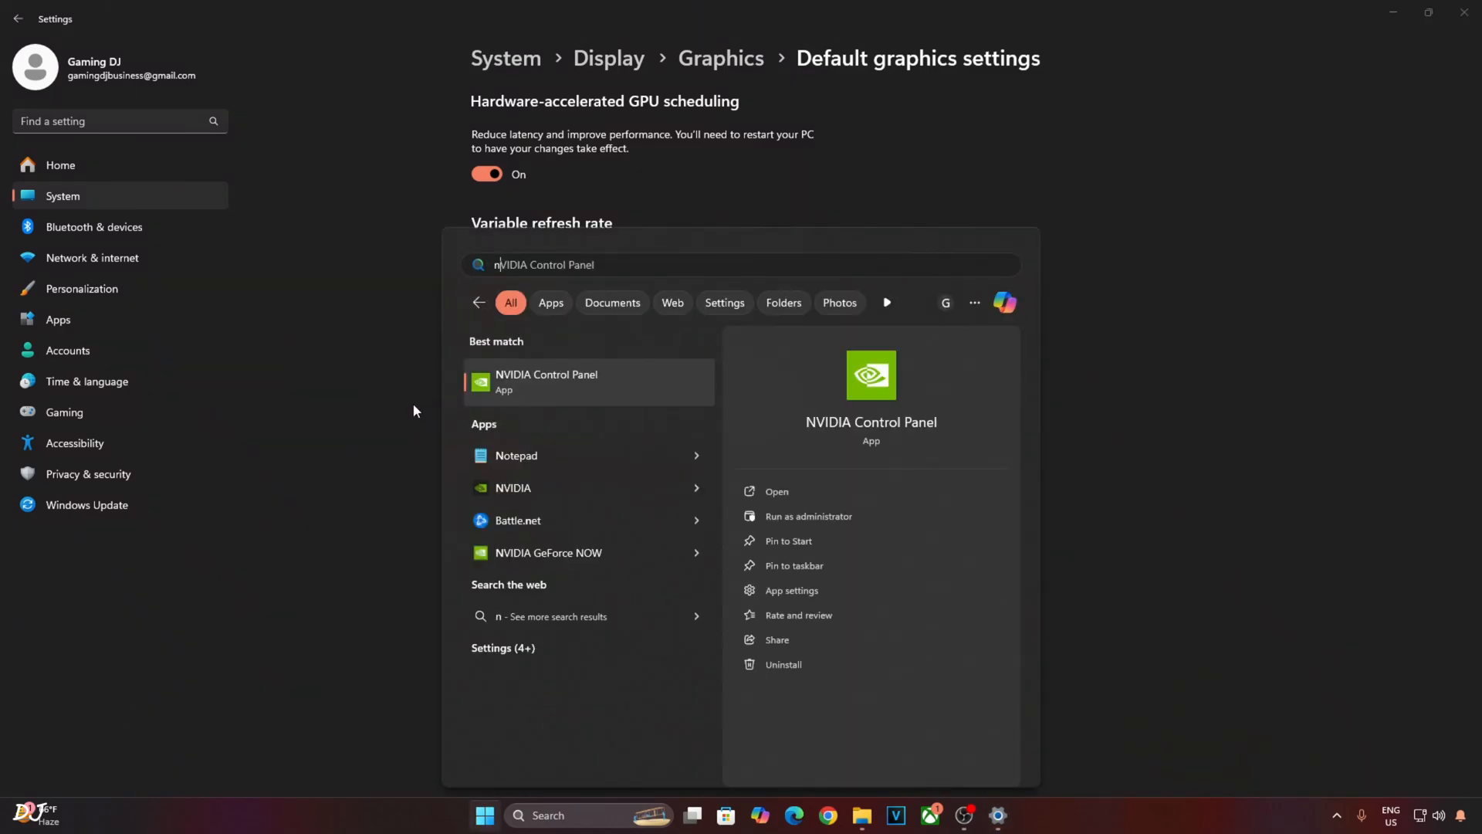
Launch NVIDIA Control Panel and select the Indiana Jones profile under Program Settings
{"action": "left_click", "coordinate": [546, 380]}
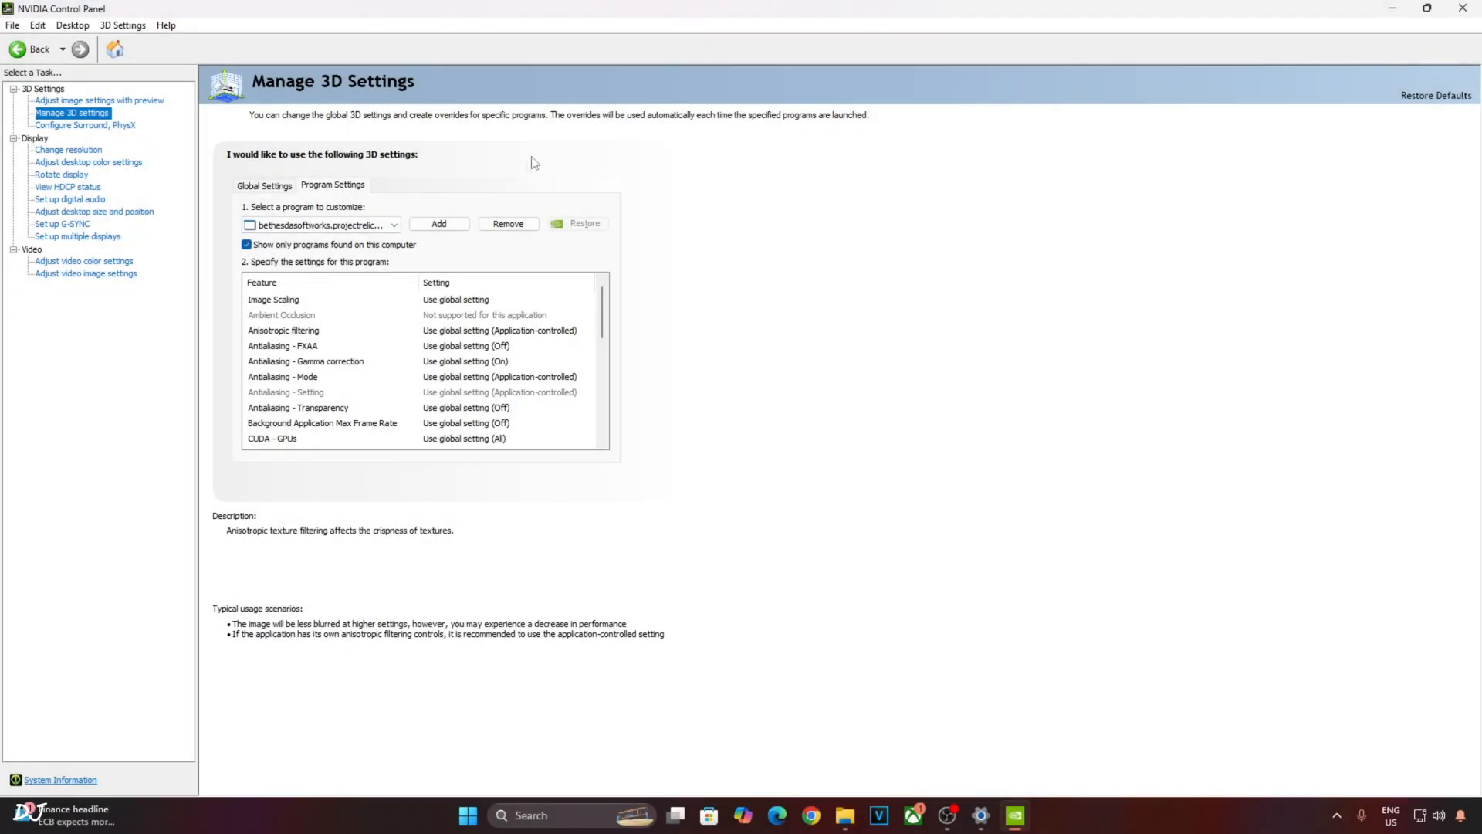
{"action": "mouse_move", "coordinate": [602, 171]}
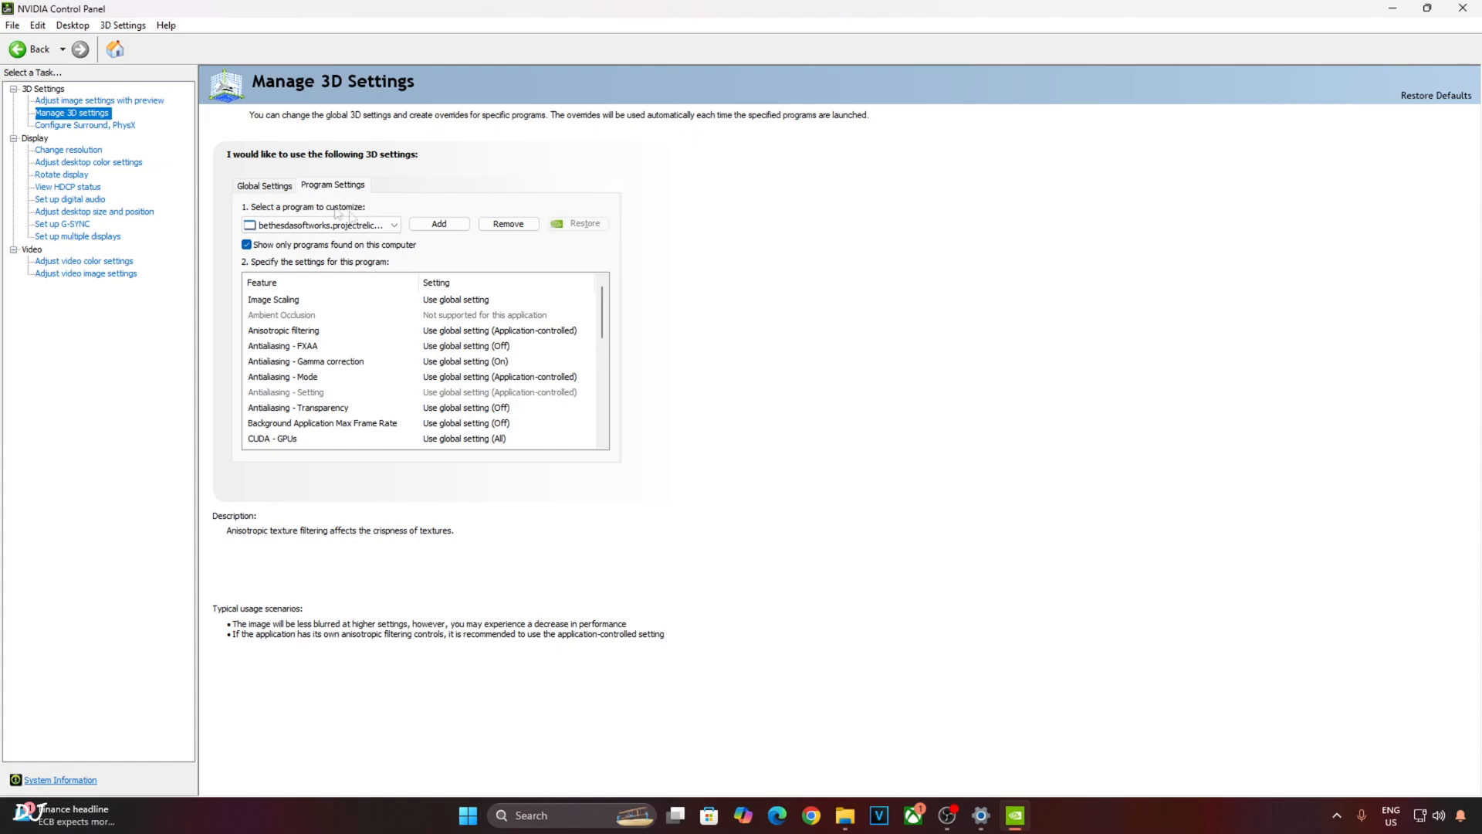
{"action": "left_click", "coordinate": [394, 224]}
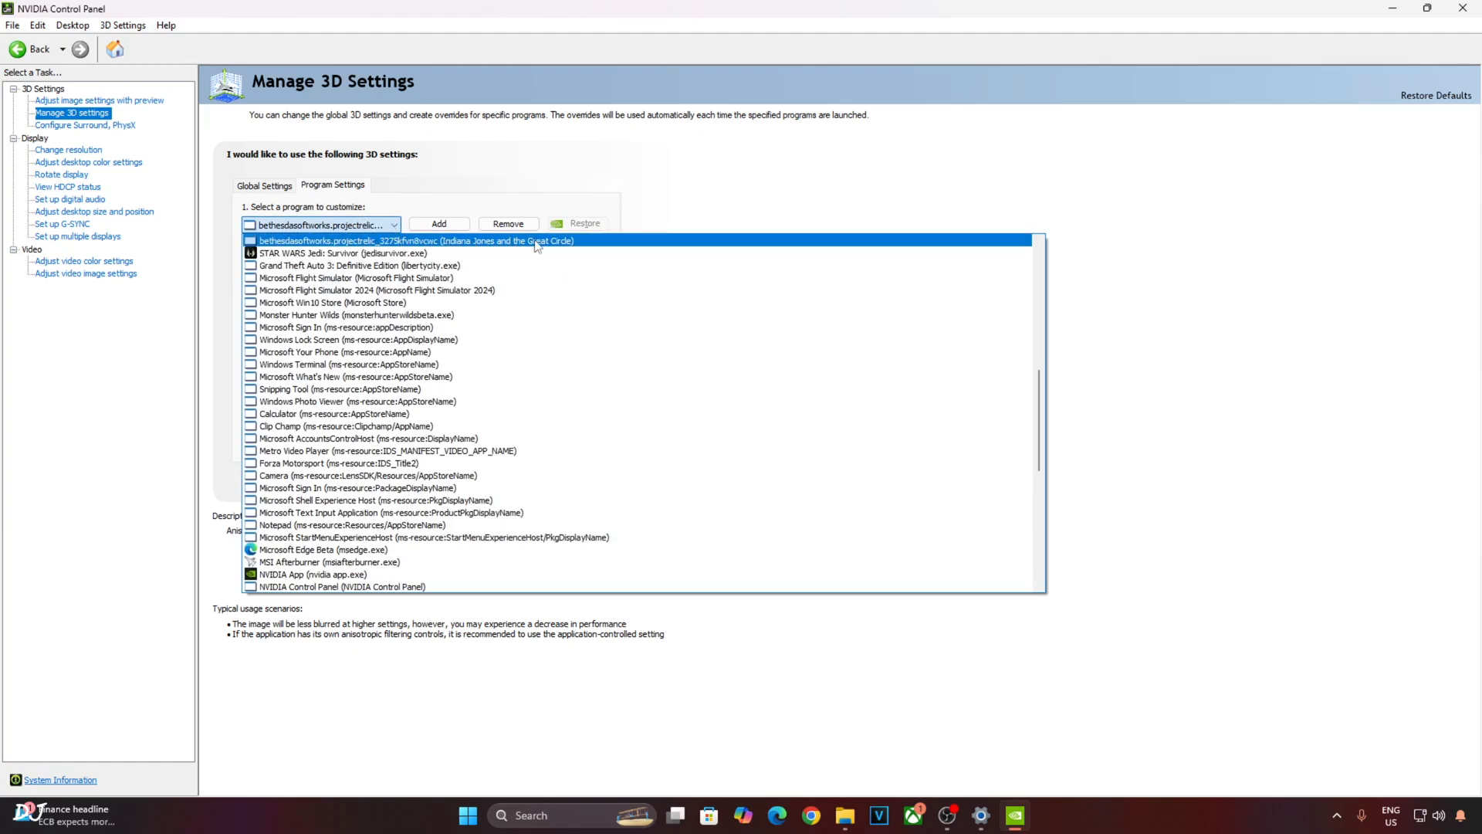
{"action": "left_click", "coordinate": [411, 240]}
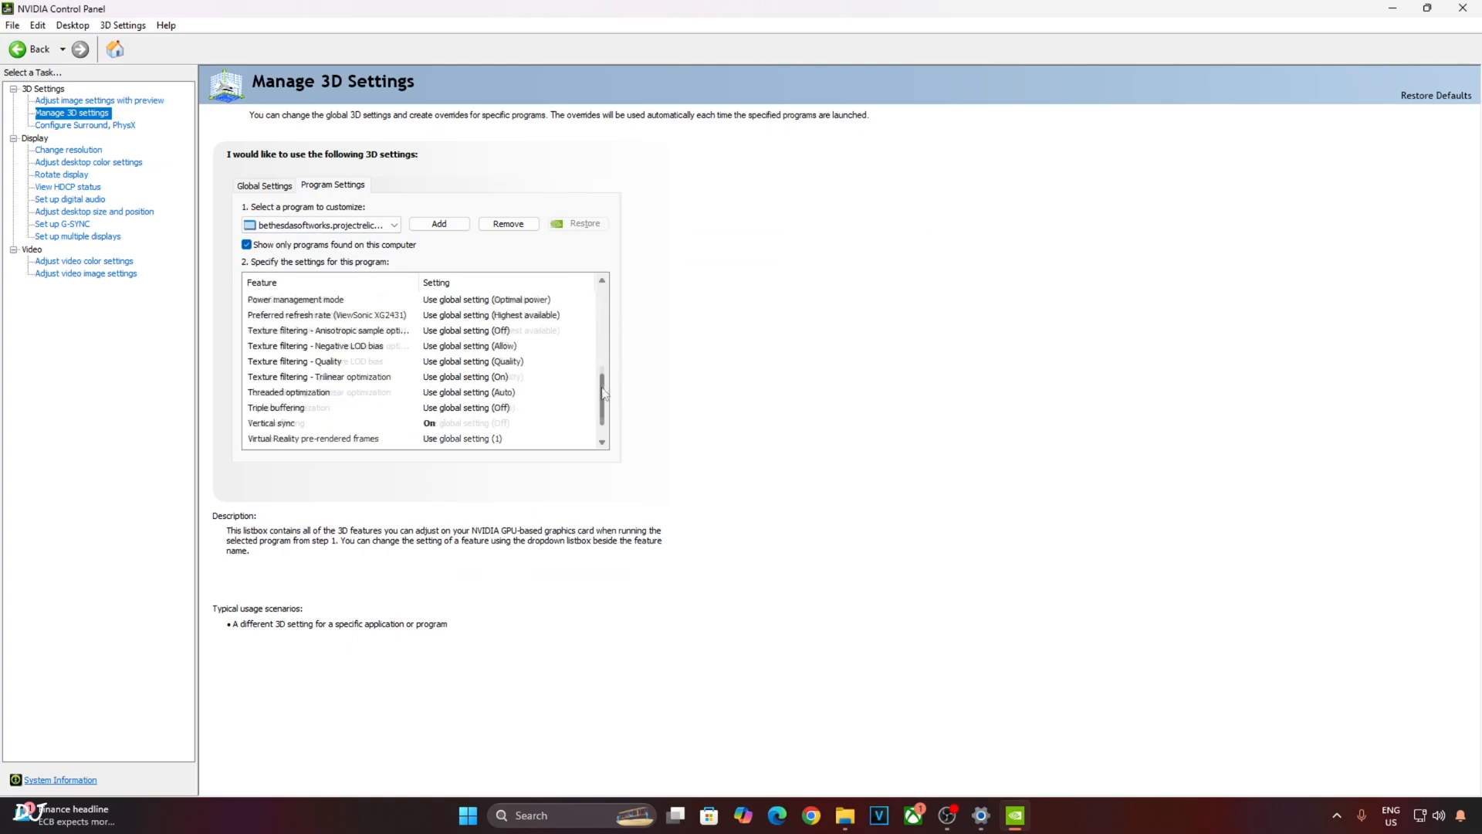
{"action": "scroll", "scroll_direction": "down", "scroll_amount": 3}
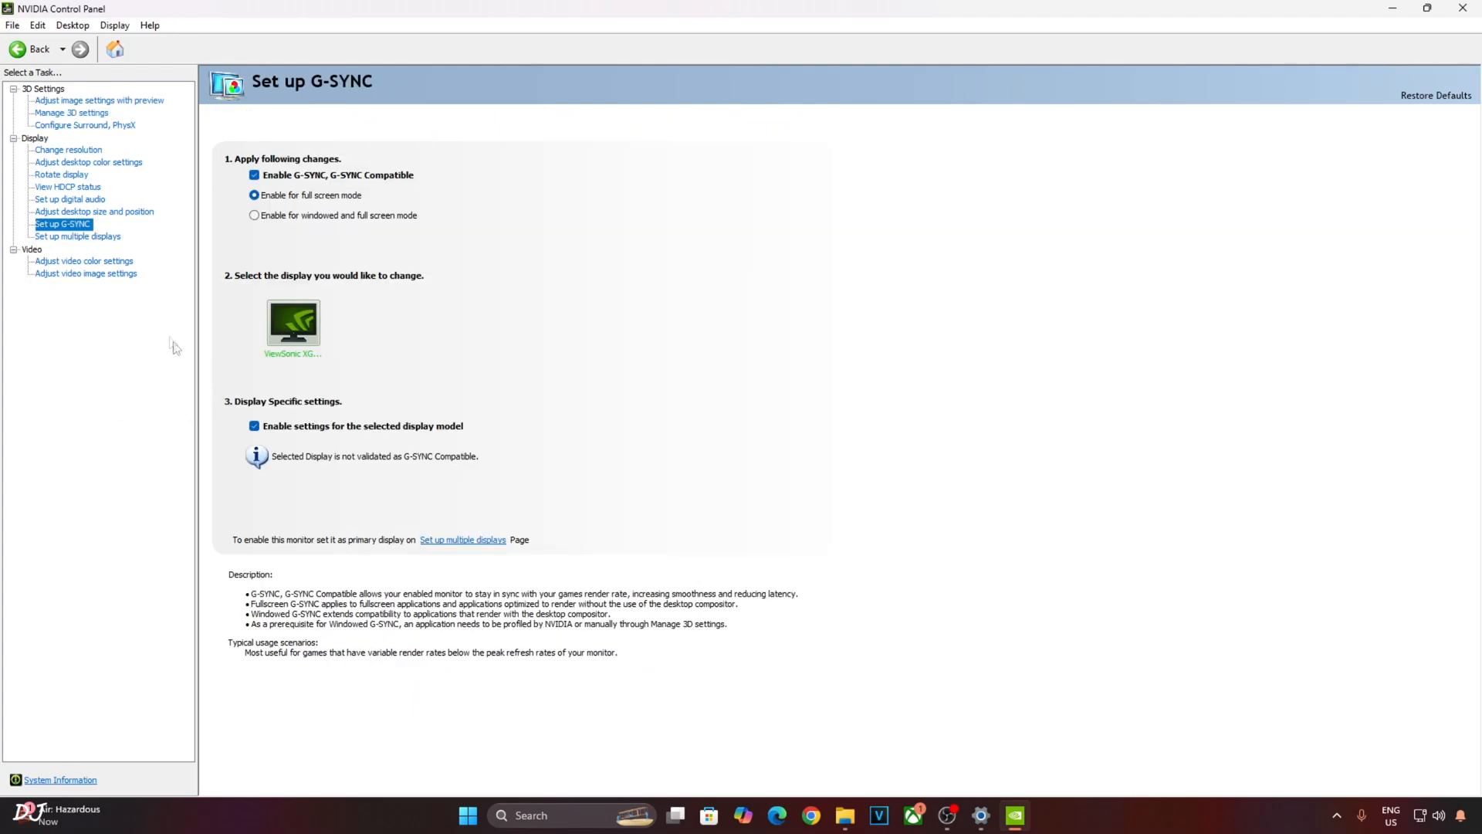
{"action": "mouse_move", "coordinate": [212, 439]}
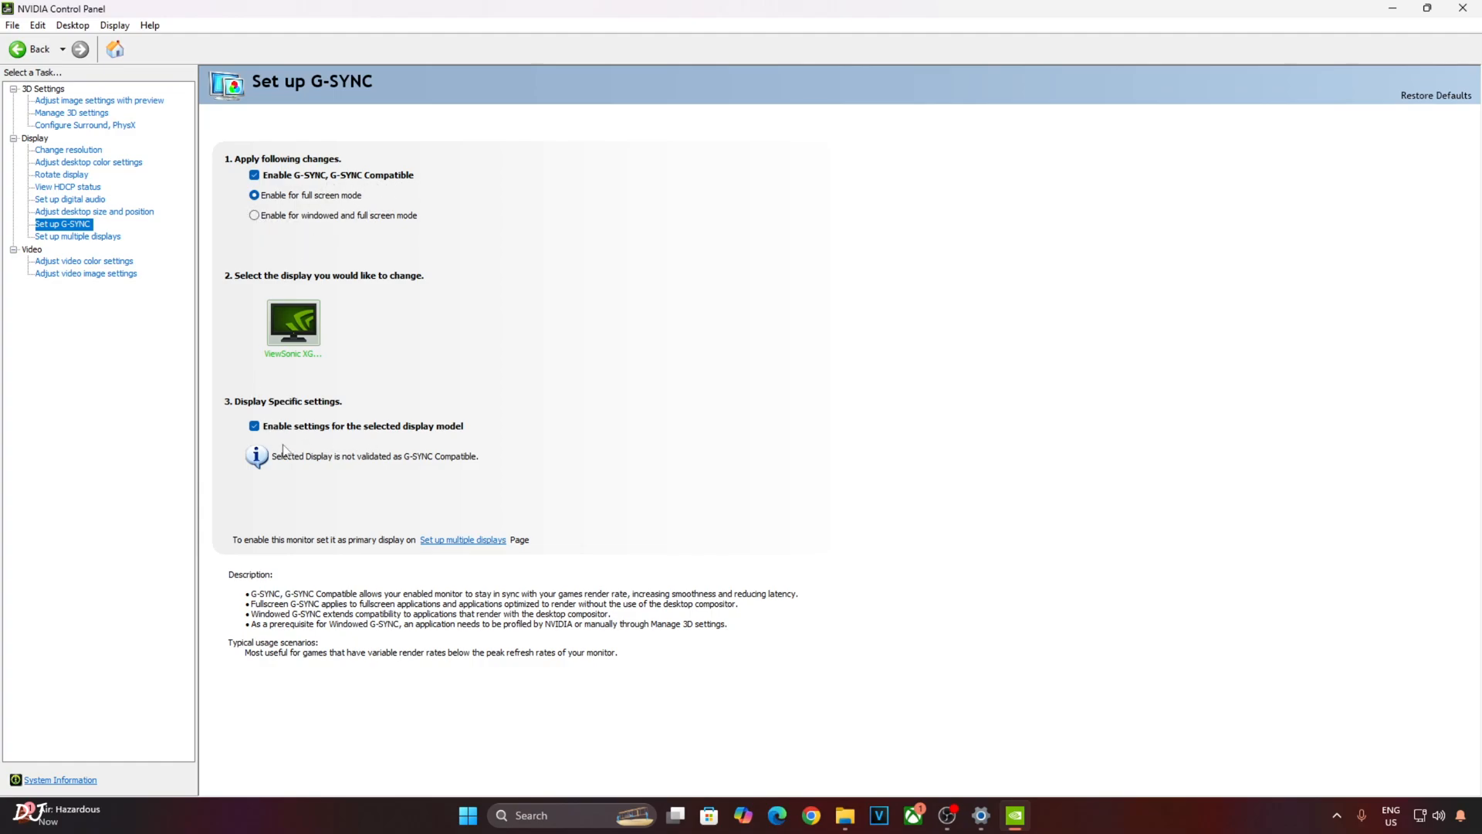
{"action": "mouse_move", "coordinate": [1300, 759]}
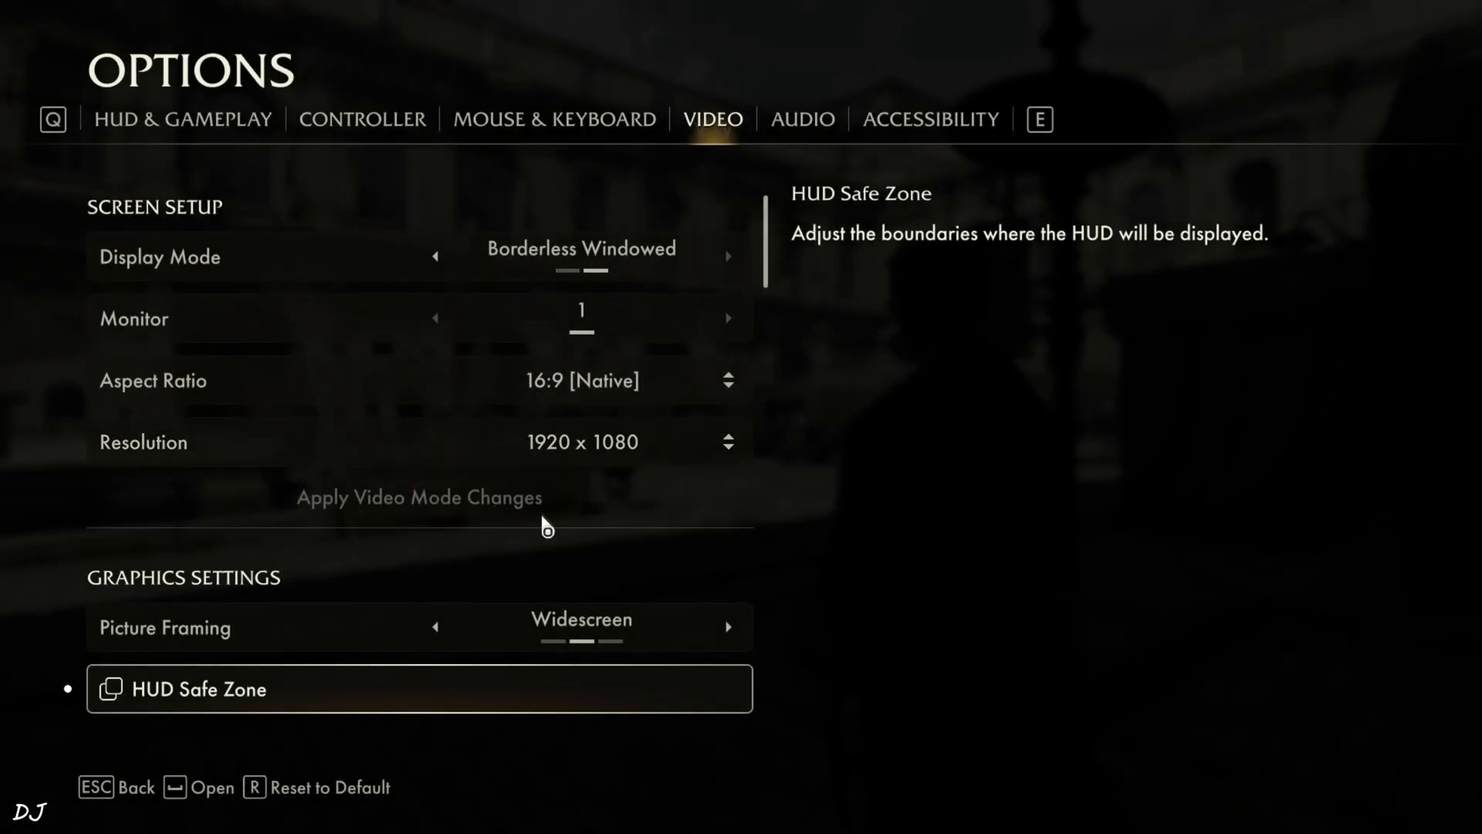
Scroll to Advanced Video Settings to verify DLSS Quality upscaling and Frame Generation
{"action": "scroll", "scroll_direction": "down", "scroll_amount": 3}
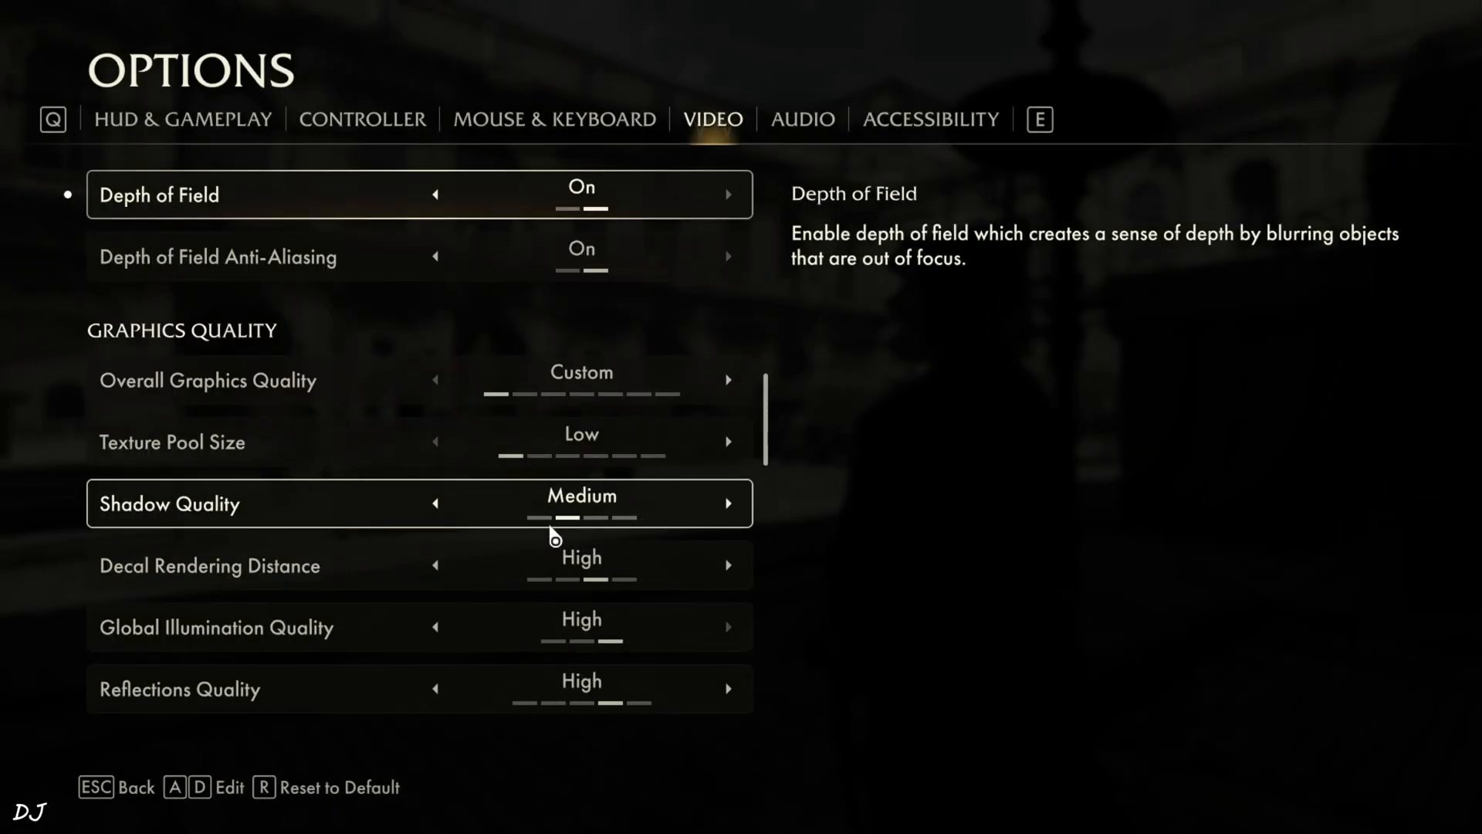
{"action": "scroll", "scroll_direction": "down", "scroll_amount": 3}
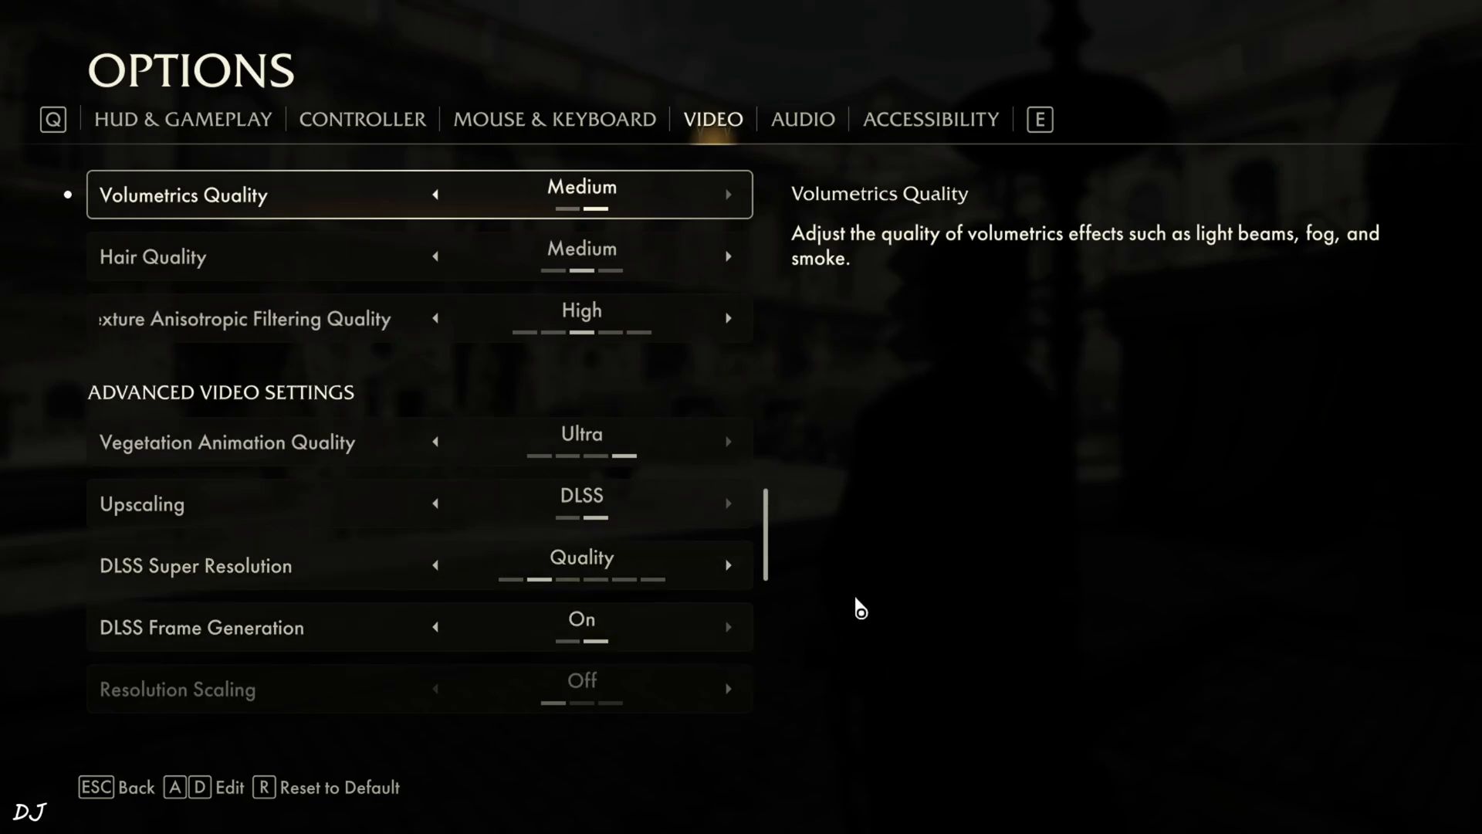
{"action": "mouse_move", "coordinate": [905, 529]}
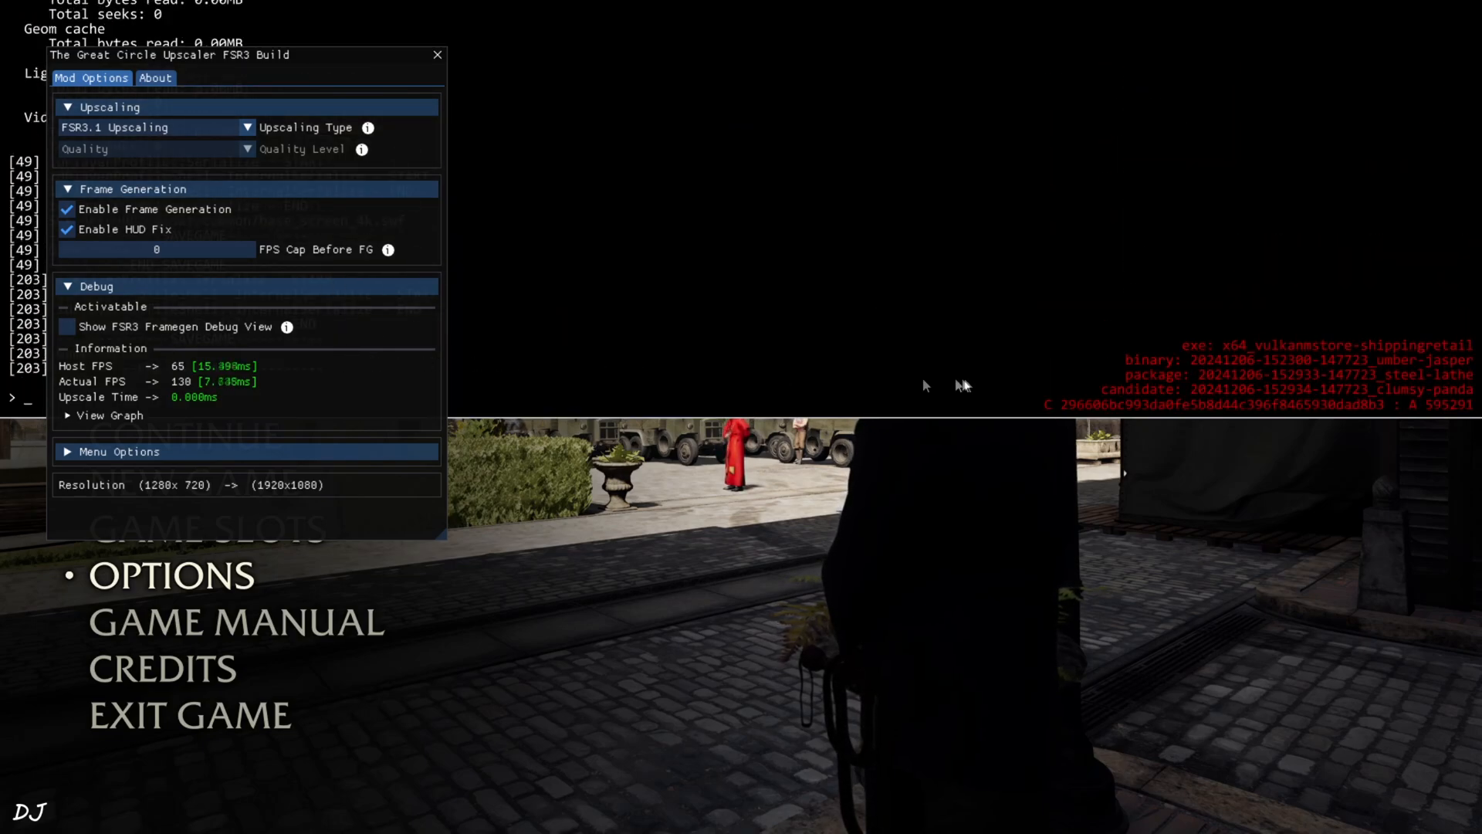
Move the mod overlay on-screen, set Upscaling Type to DLSS with Preset F
{"action": "left_click_drag", "start_coordinate": [245, 54], "coordinate": [345, 84]}
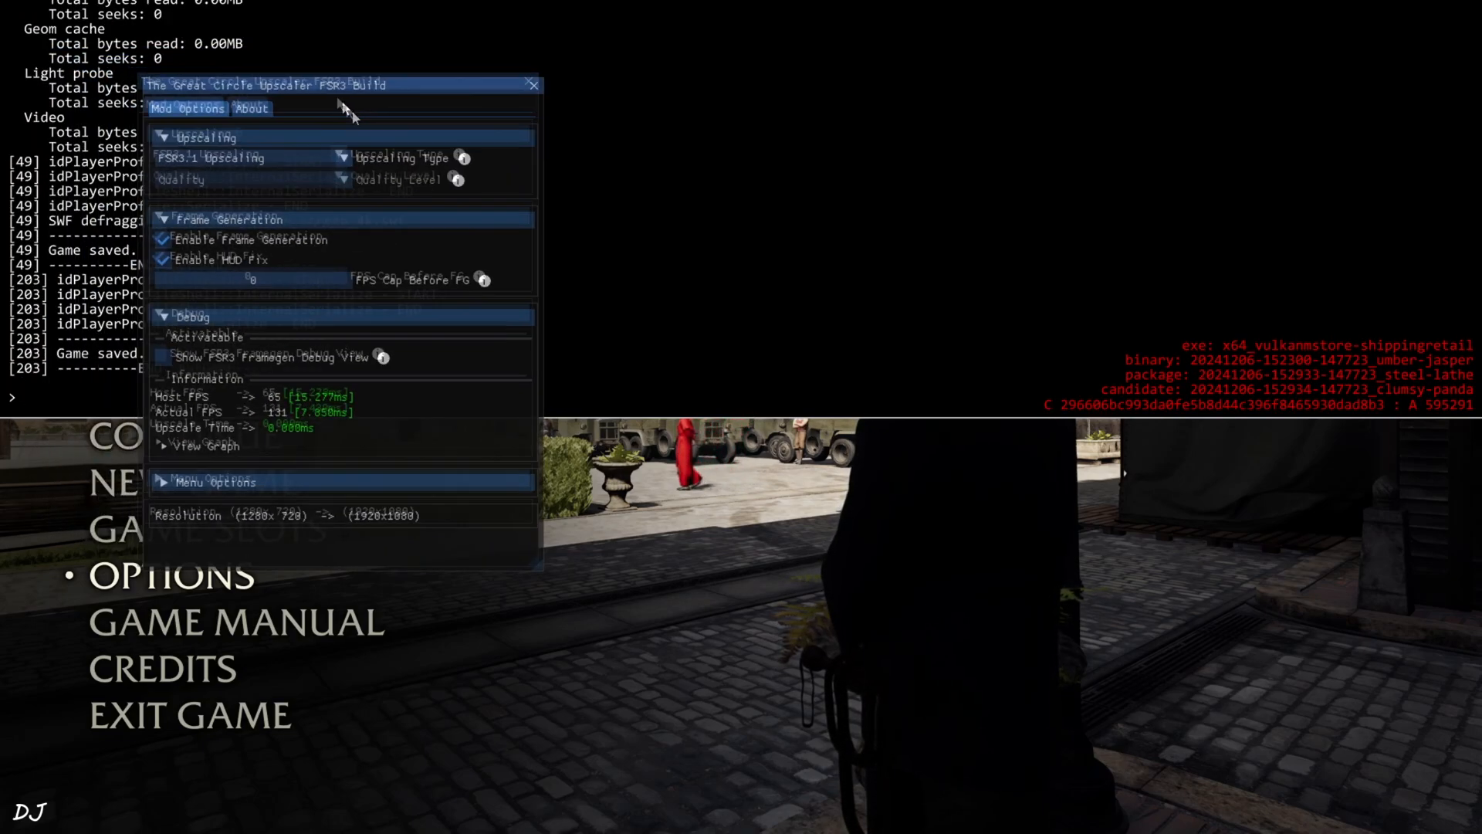
{"action": "left_click", "coordinate": [367, 180]}
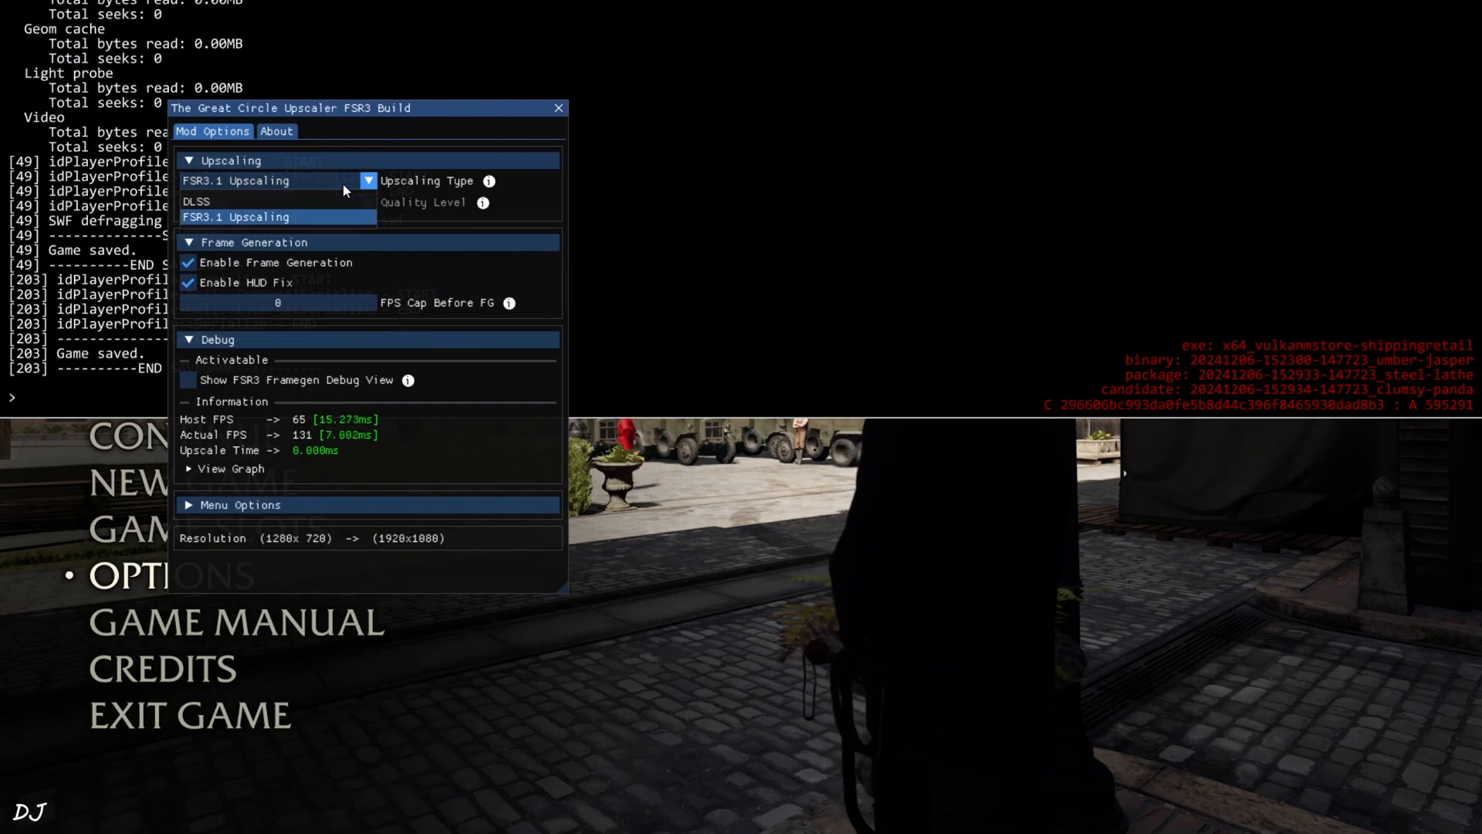
{"action": "left_click", "coordinate": [196, 202]}
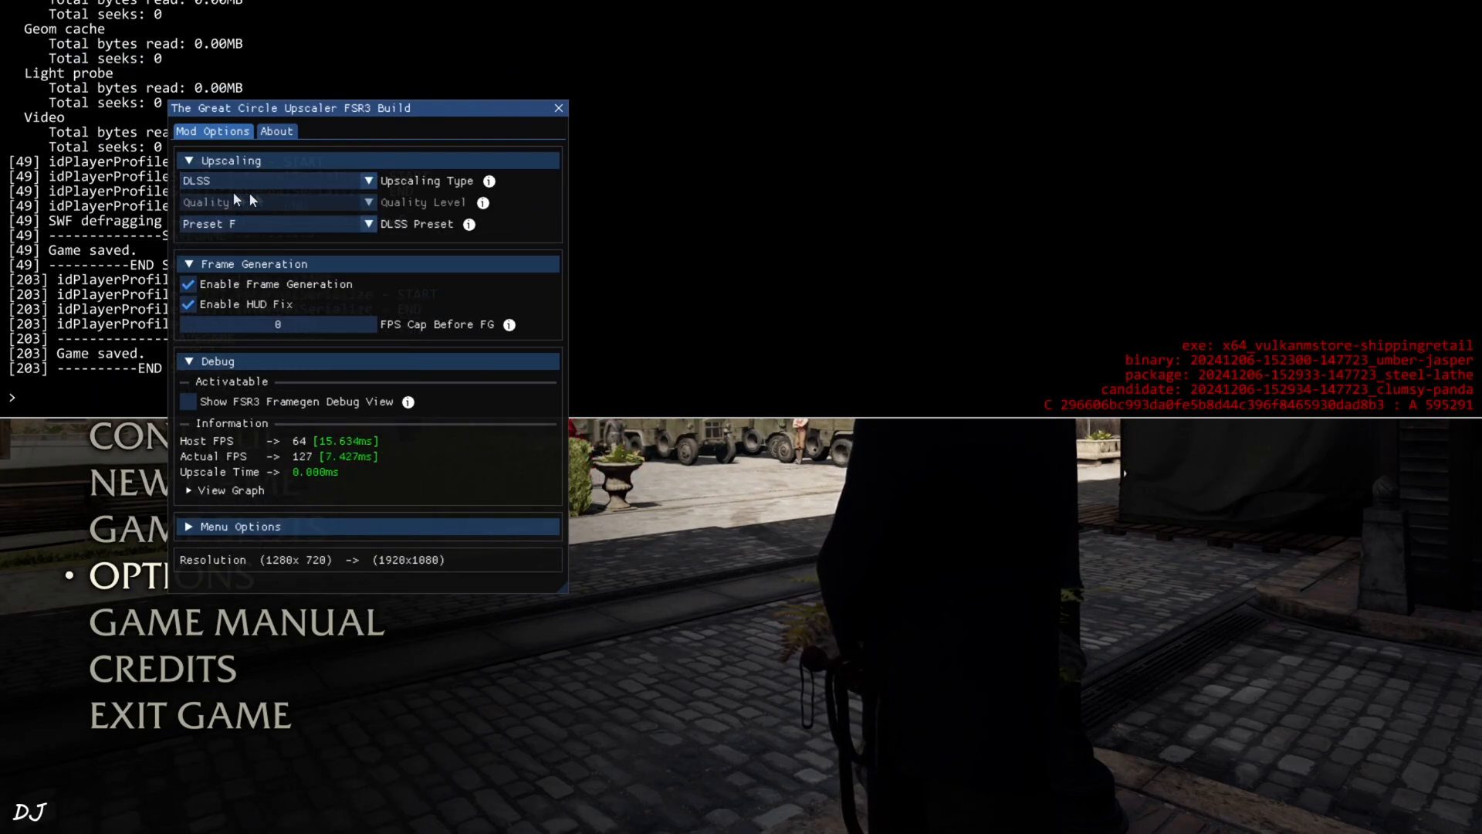
{"action": "left_click", "coordinate": [369, 223]}
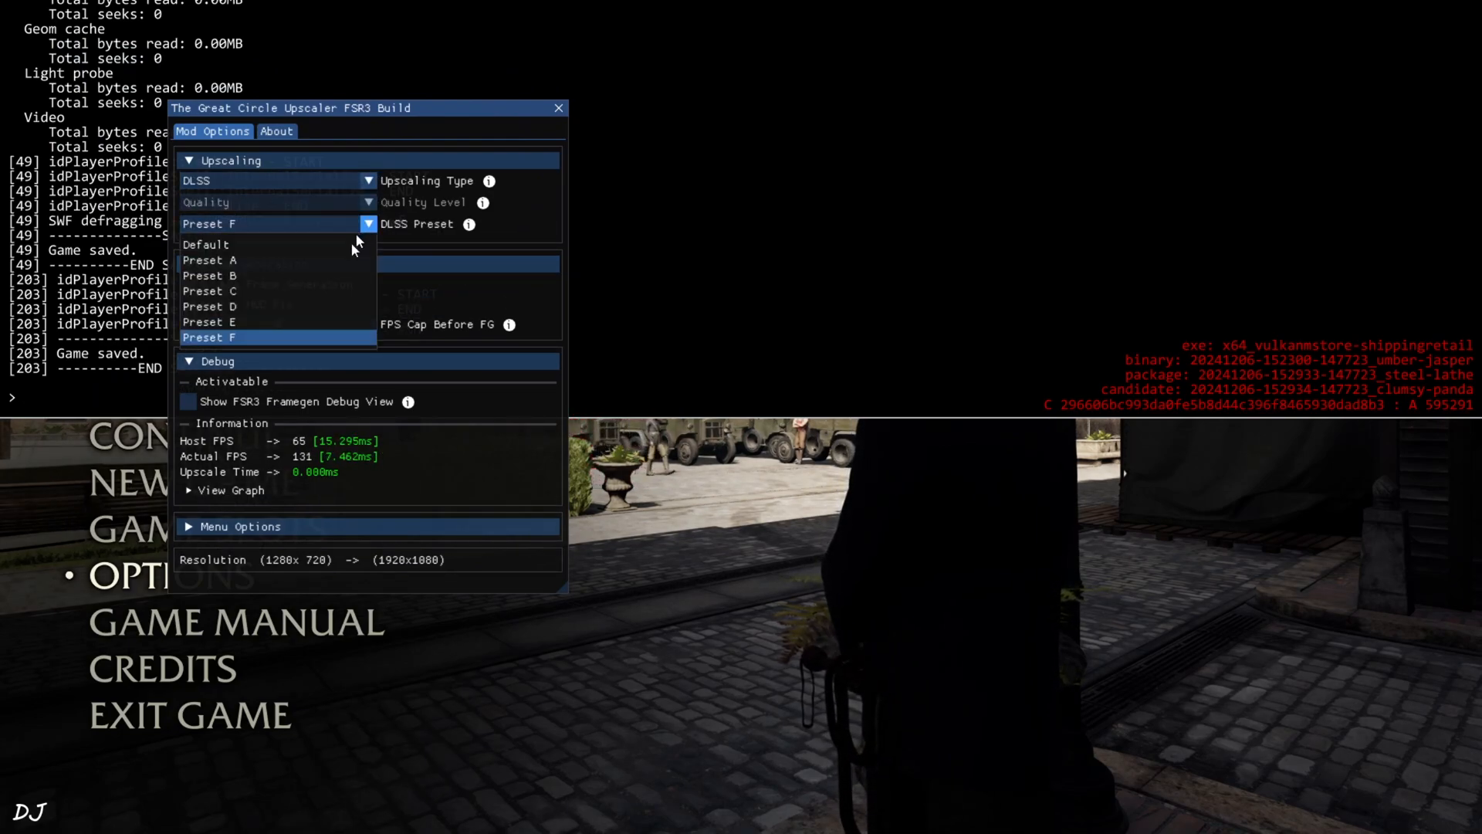
{"action": "left_click", "coordinate": [209, 338]}
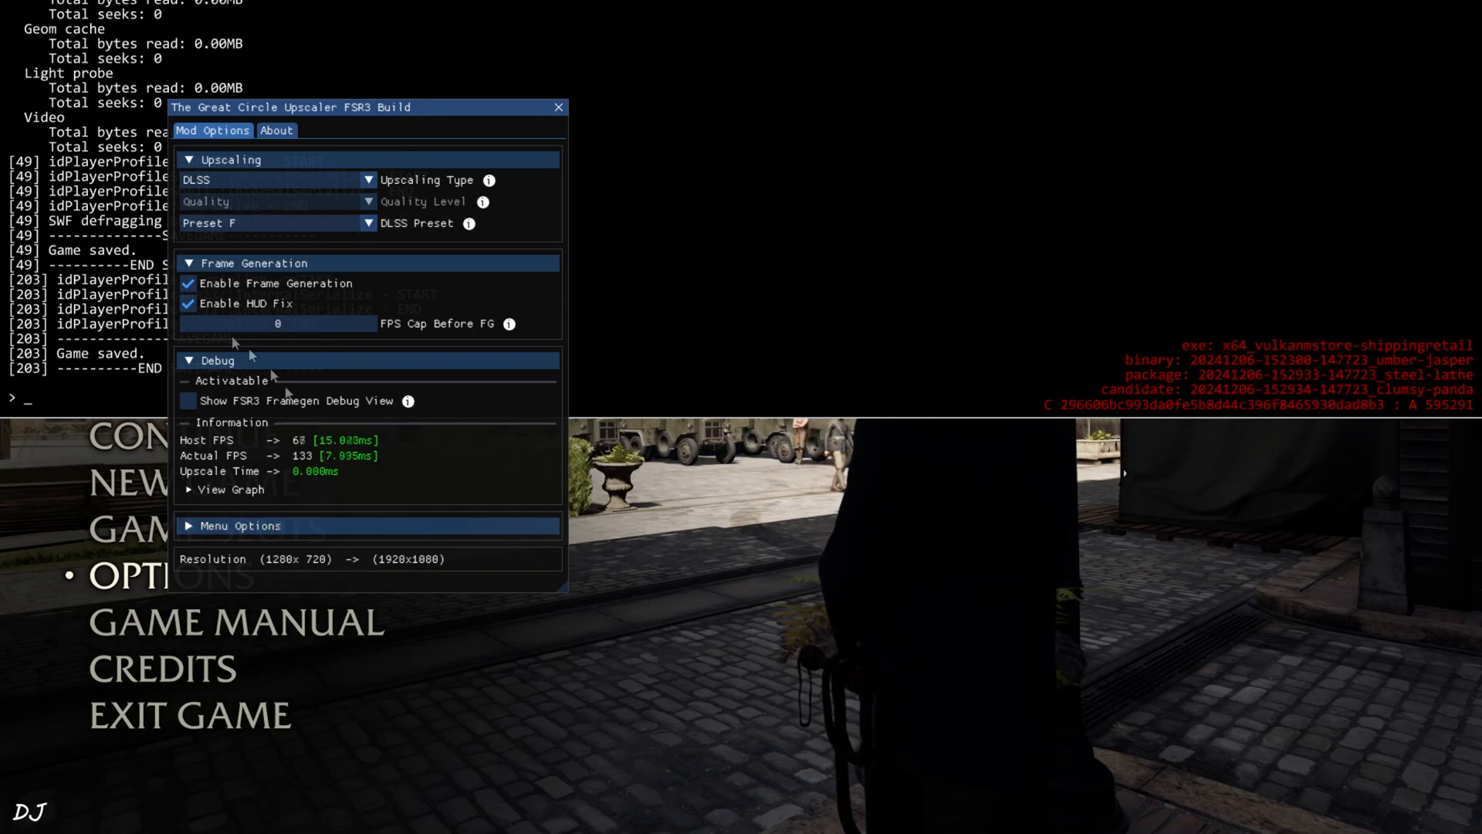
{"action": "mouse_move", "coordinate": [435, 491]}
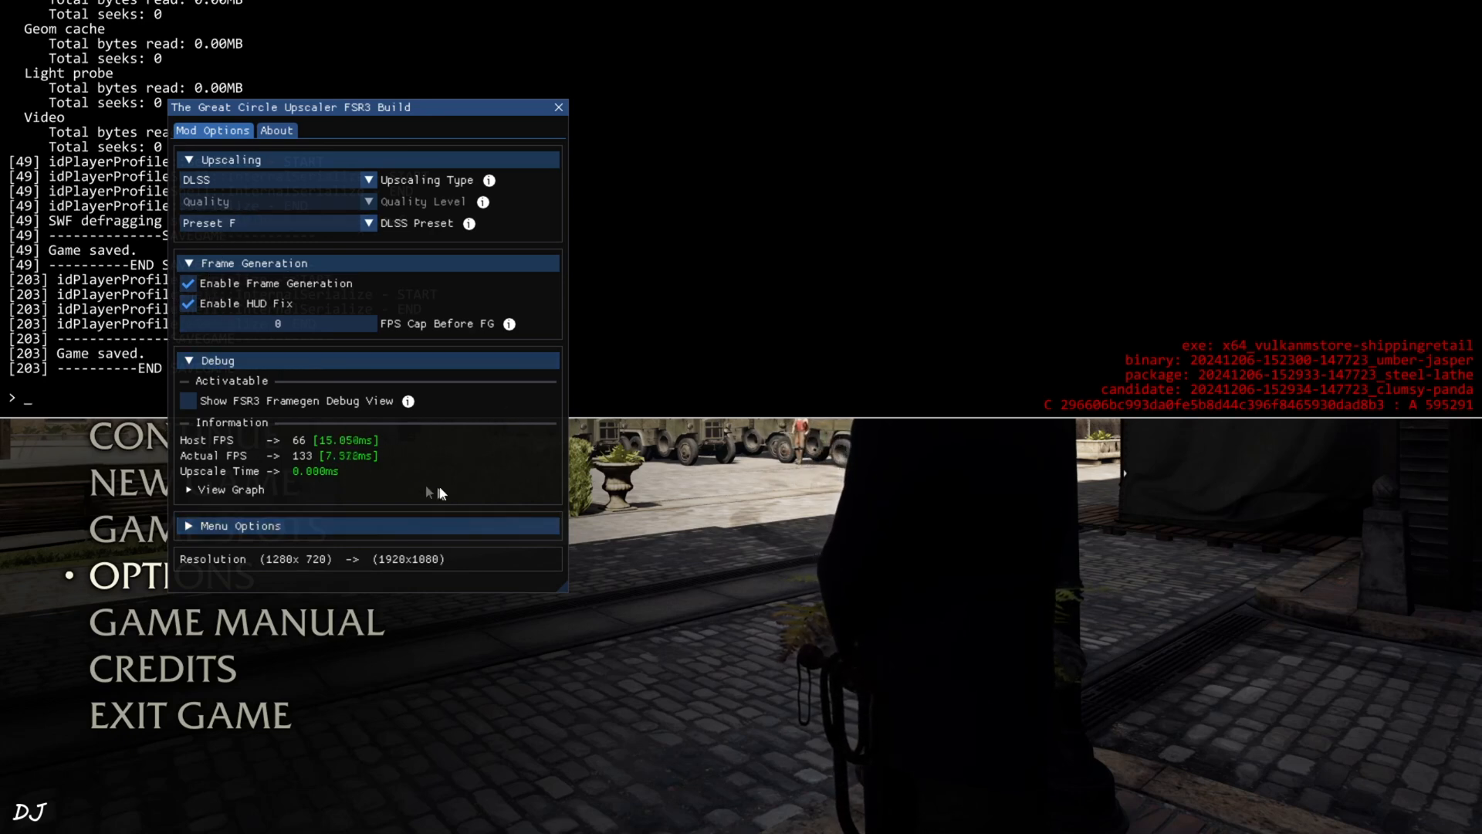